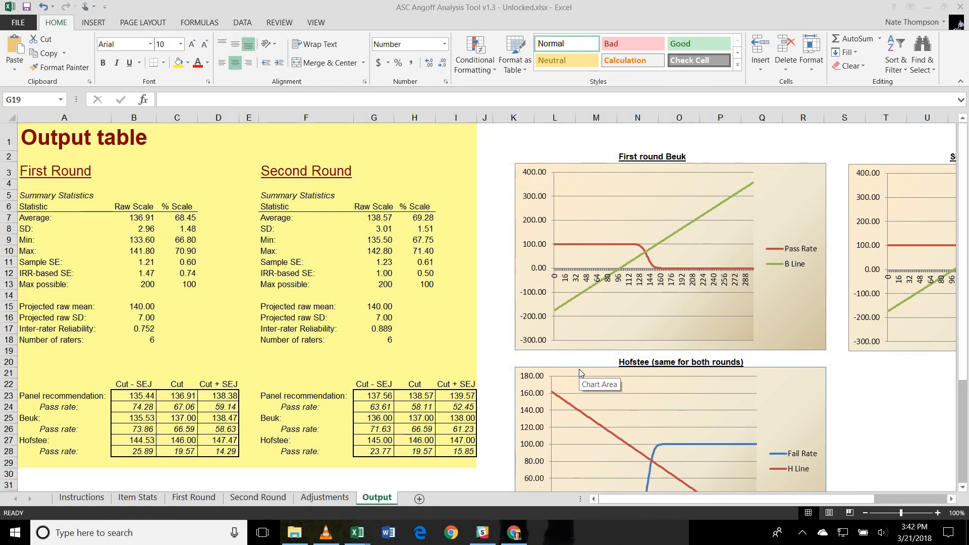
mouse_move(579, 374)
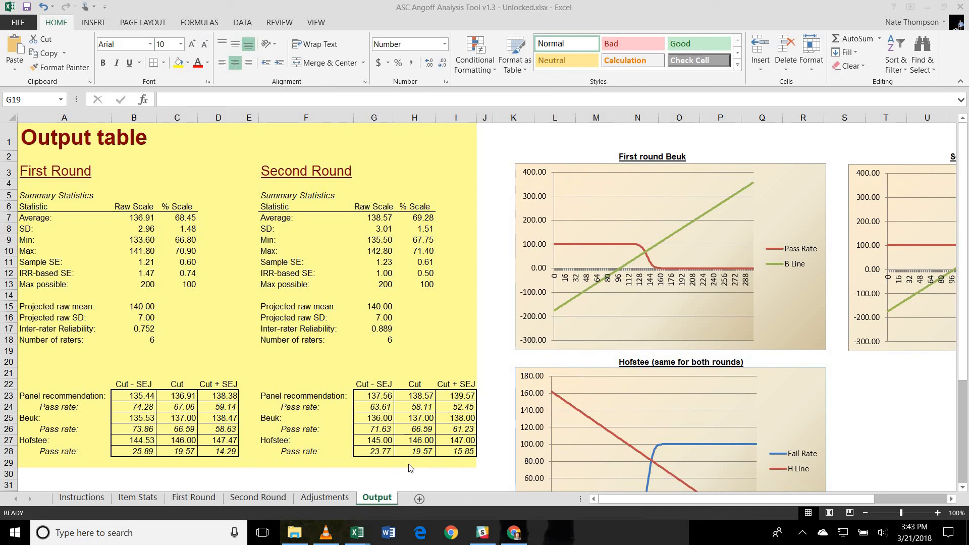
mouse_move(357, 531)
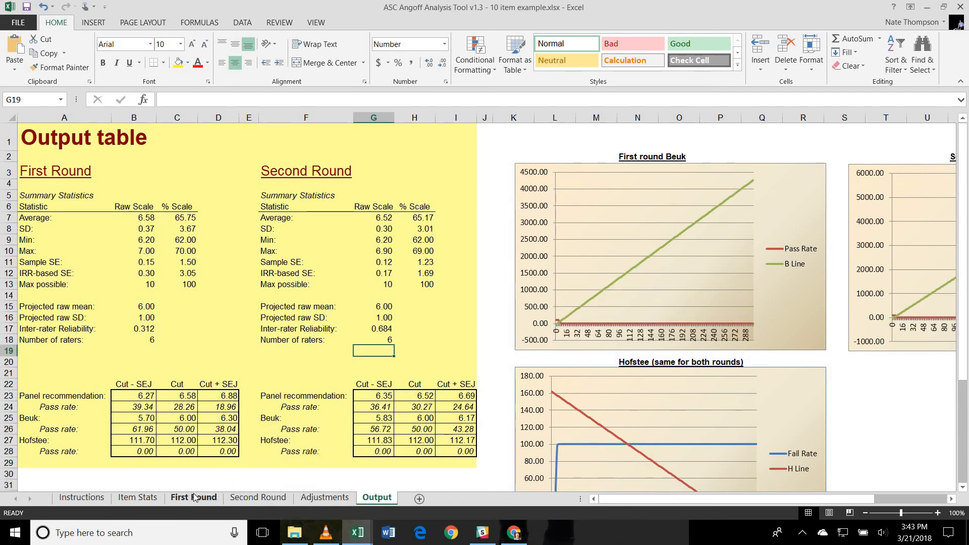
- View the First Round ratings, then the Second Round sheet with three yellow-marked revised scores
left_click(193, 497)
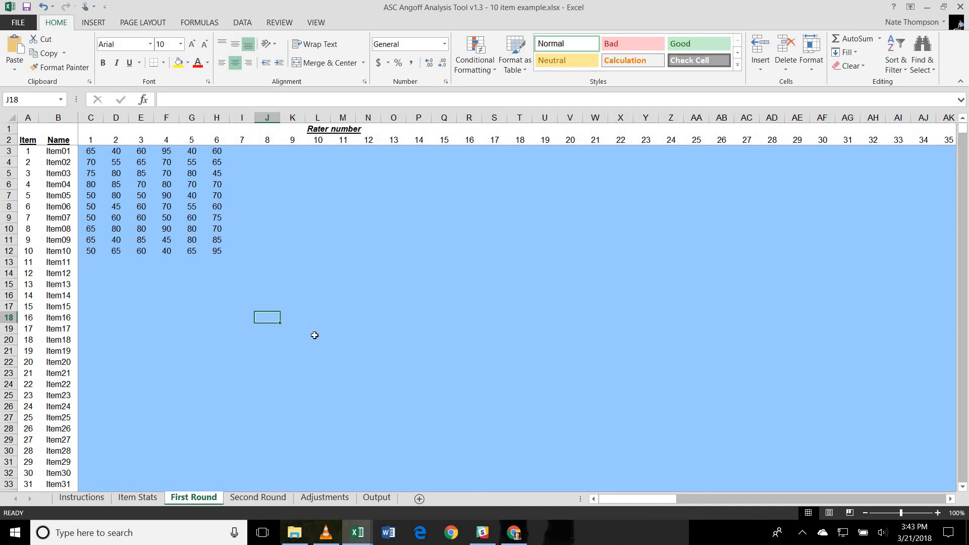
mouse_move(273, 489)
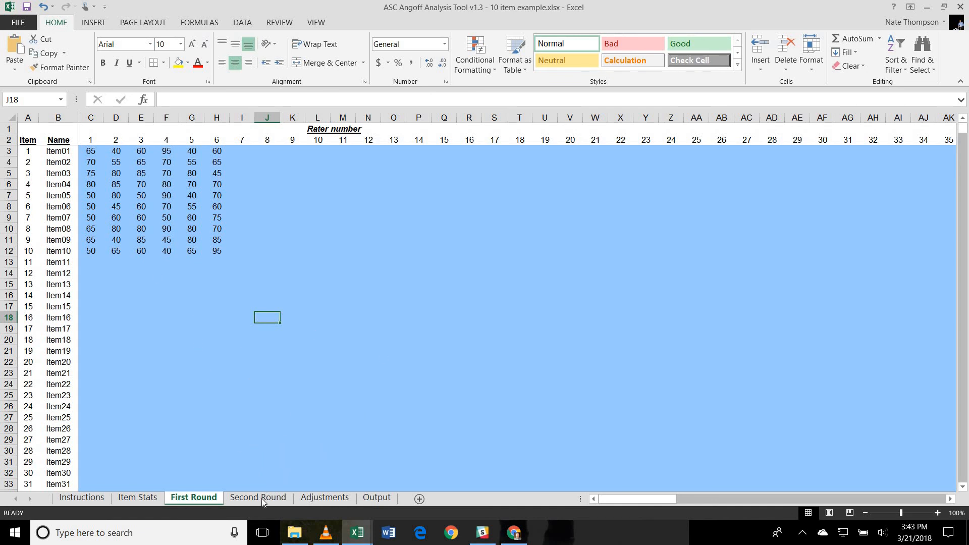
left_click(258, 497)
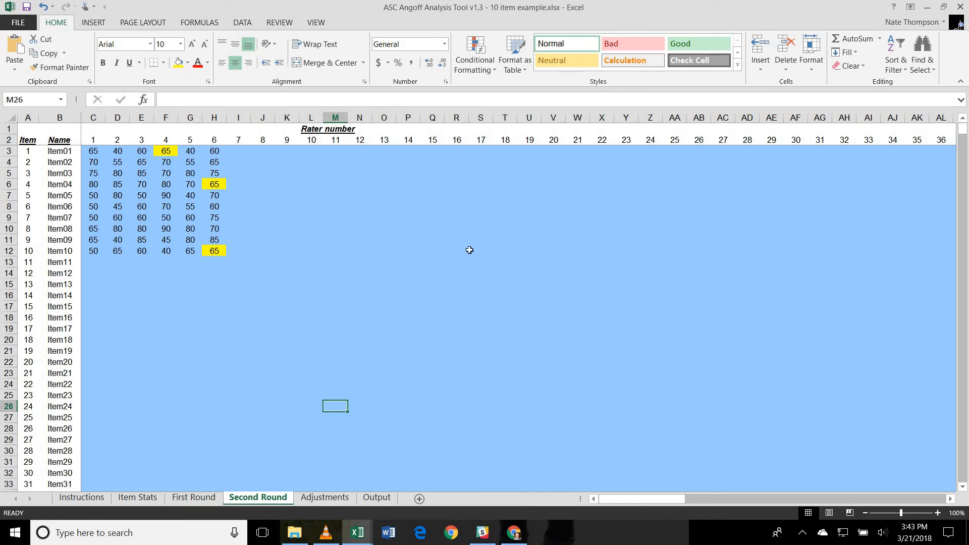
mouse_move(372, 322)
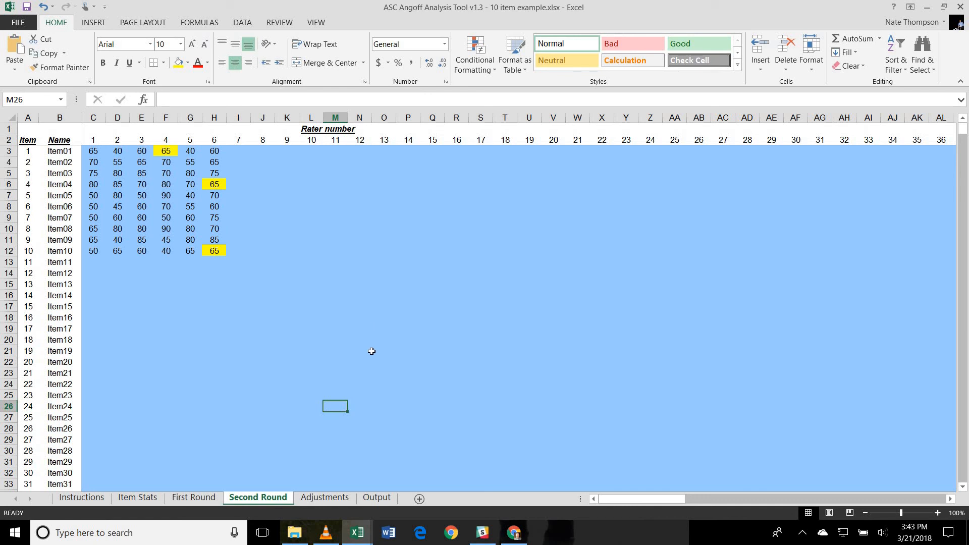
mouse_move(268, 421)
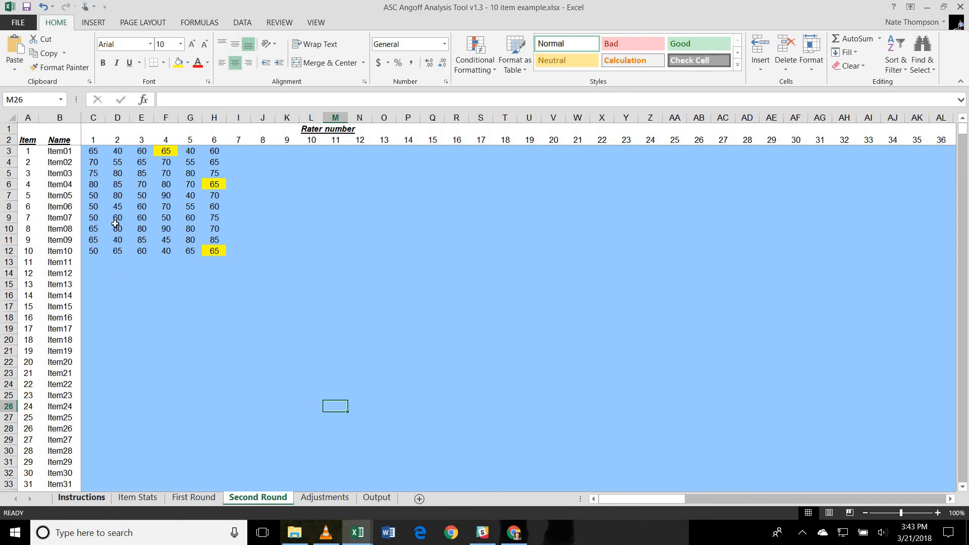
- View the Instructions sheet, then Item Stats with projected mean 6.00 and SD 1.00
left_click(80, 497)
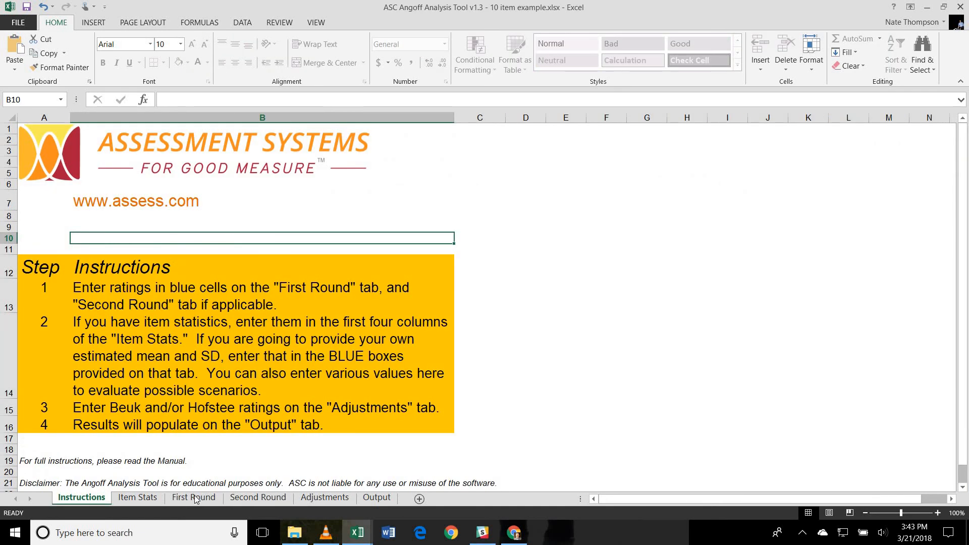
left_click(137, 497)
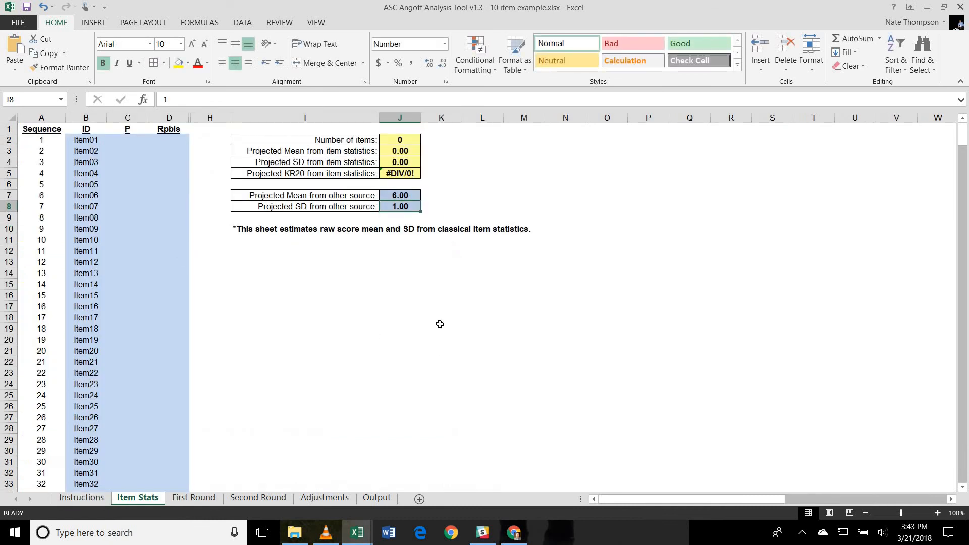
mouse_move(441, 334)
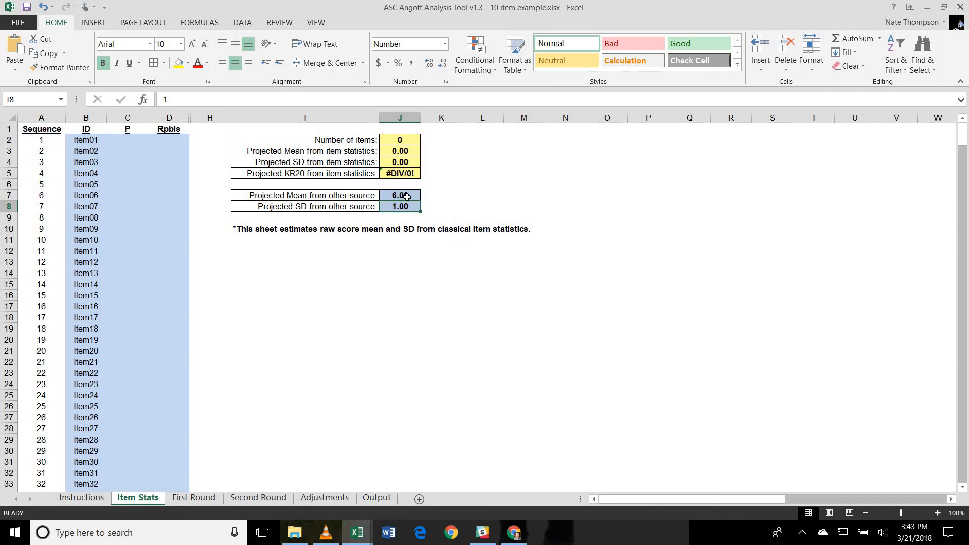
mouse_move(419, 373)
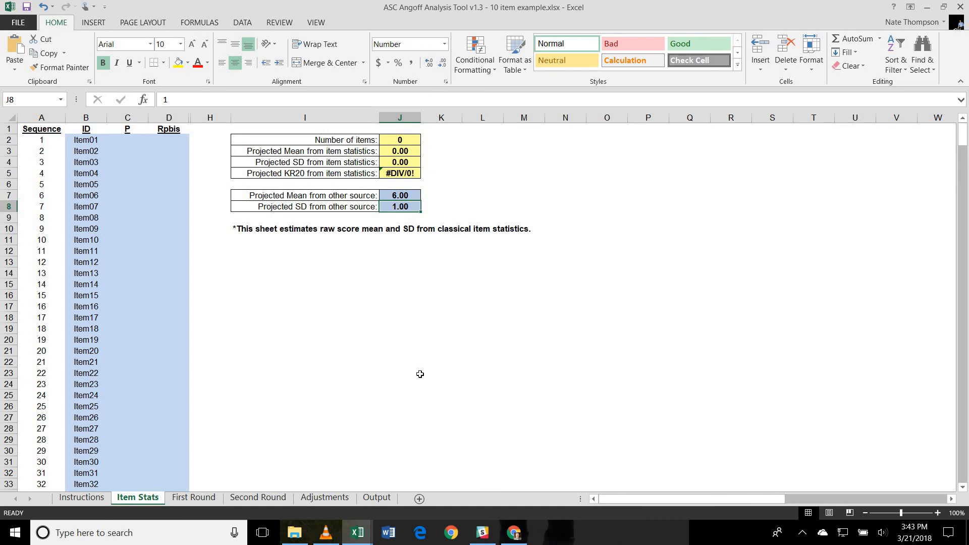
mouse_move(192, 511)
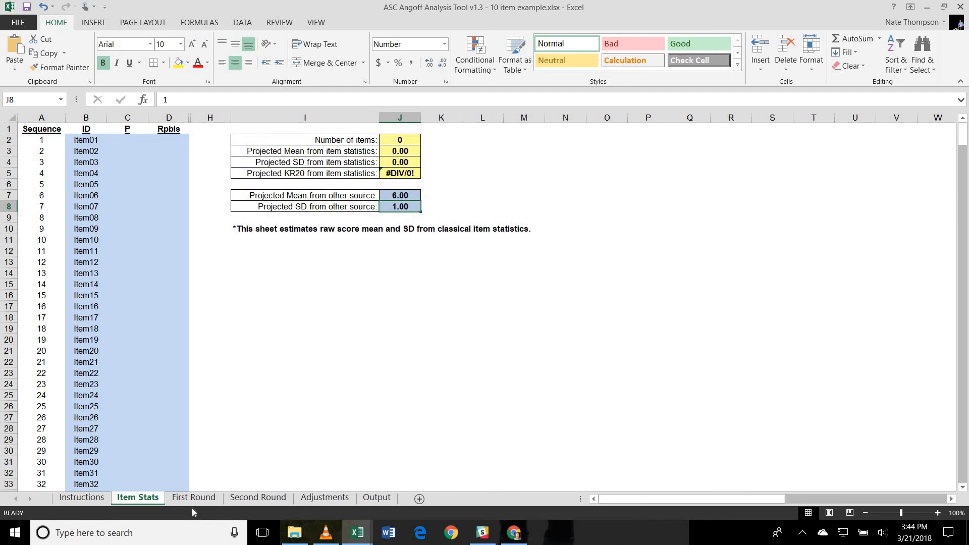
- Step through First Round and Second Round to the Adjustments sheet of Beuk and Hofstee values
left_click(193, 496)
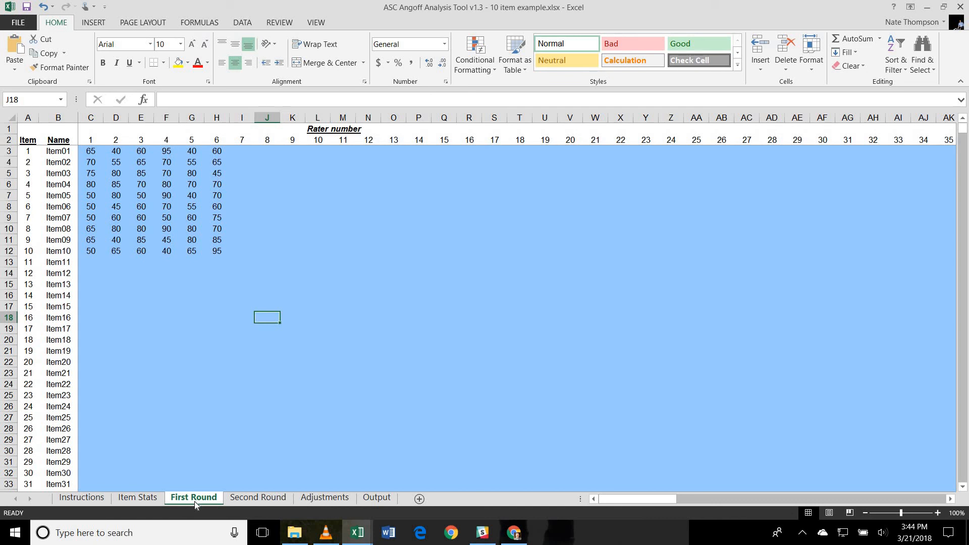
mouse_move(192, 480)
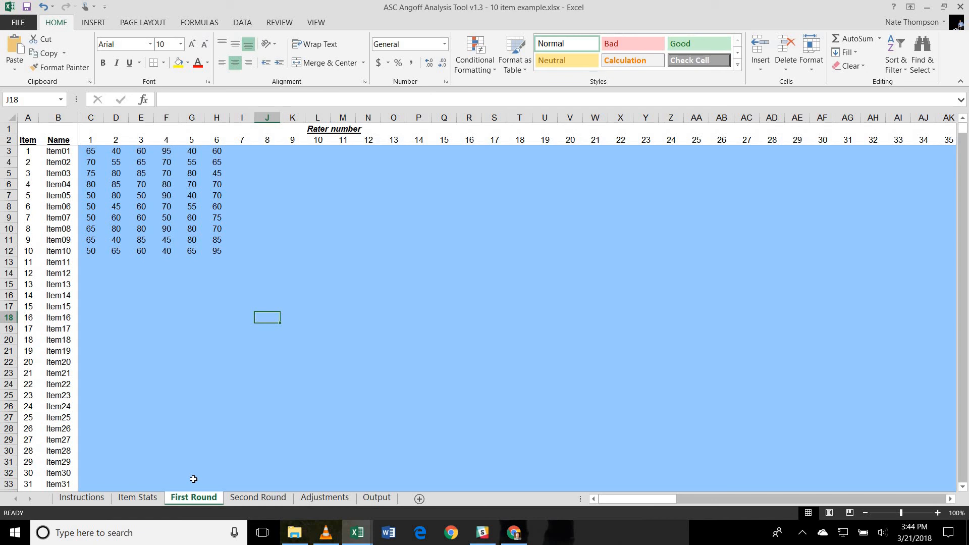
left_click(257, 496)
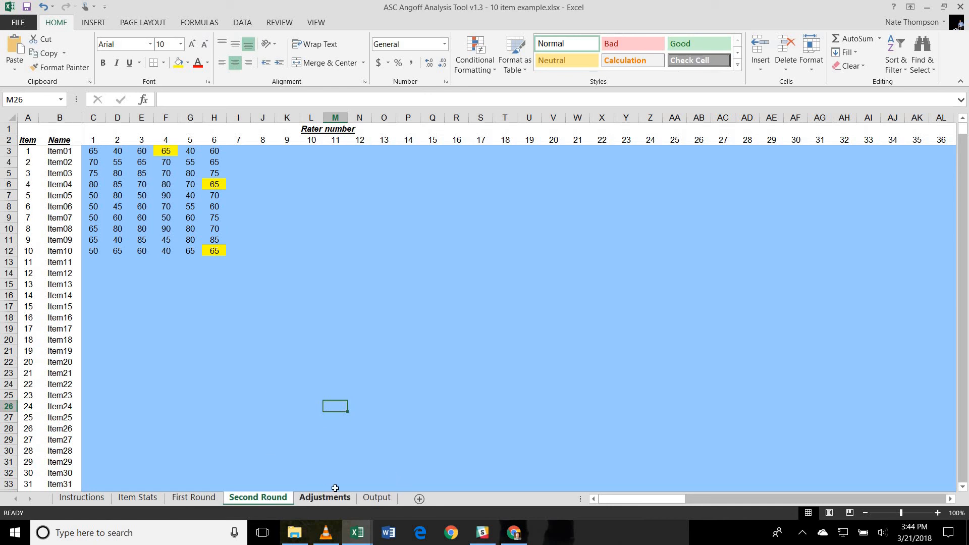
left_click(324, 497)
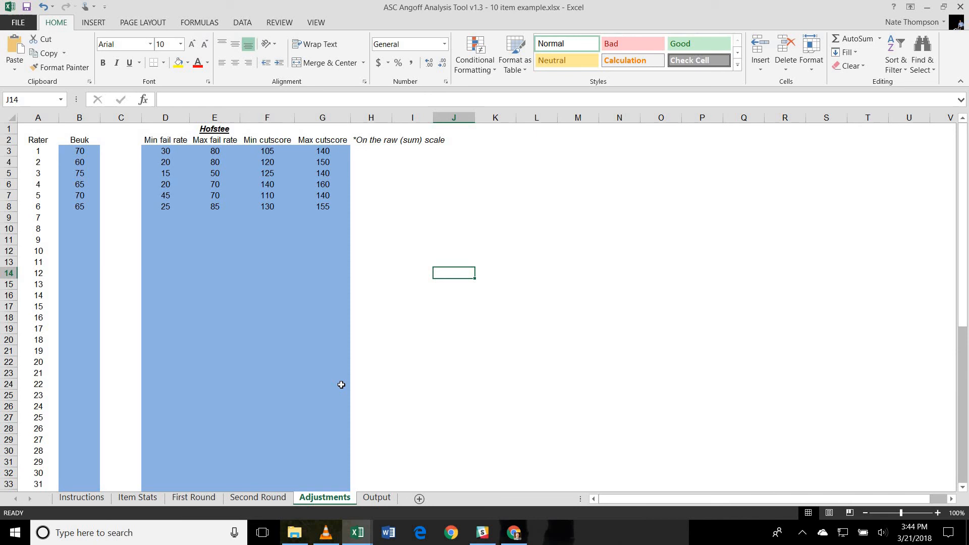
mouse_move(396, 467)
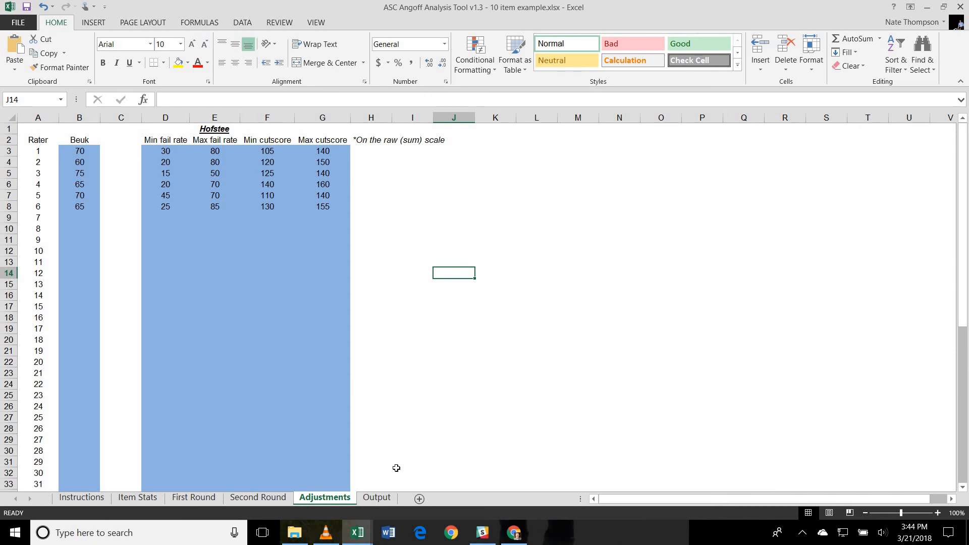
- Review the Output table, then return to Item Stats showing mean 6.00 and SD 1.00
left_click(376, 496)
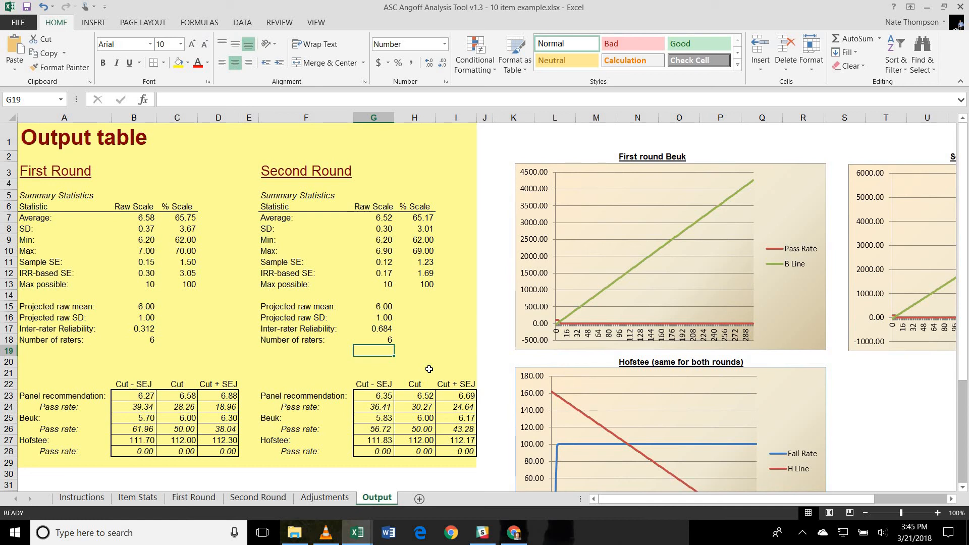
mouse_move(128, 481)
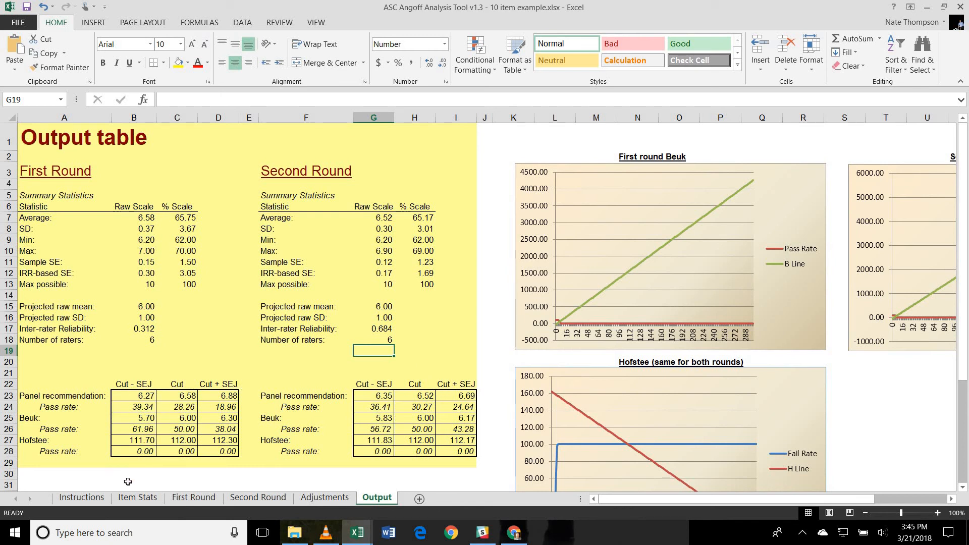
left_click(138, 497)
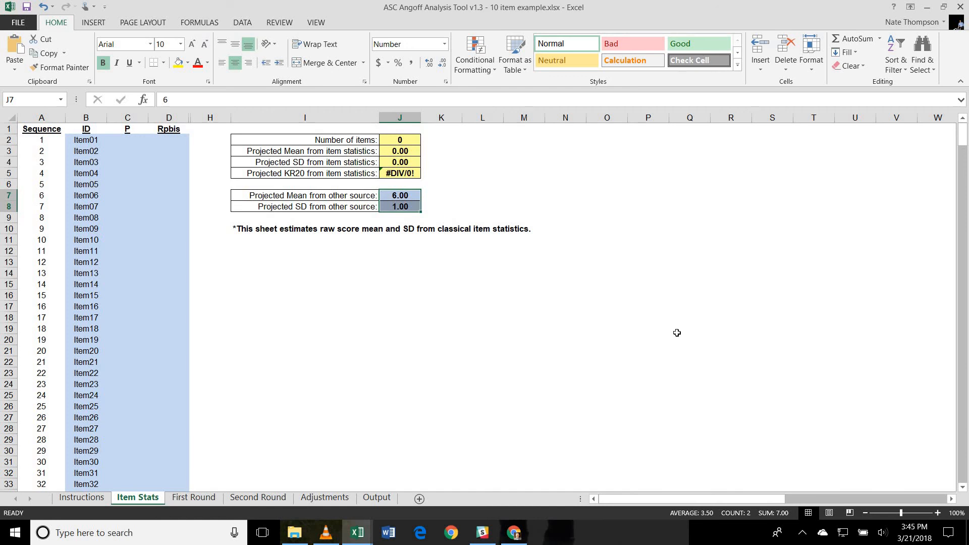
mouse_move(233, 504)
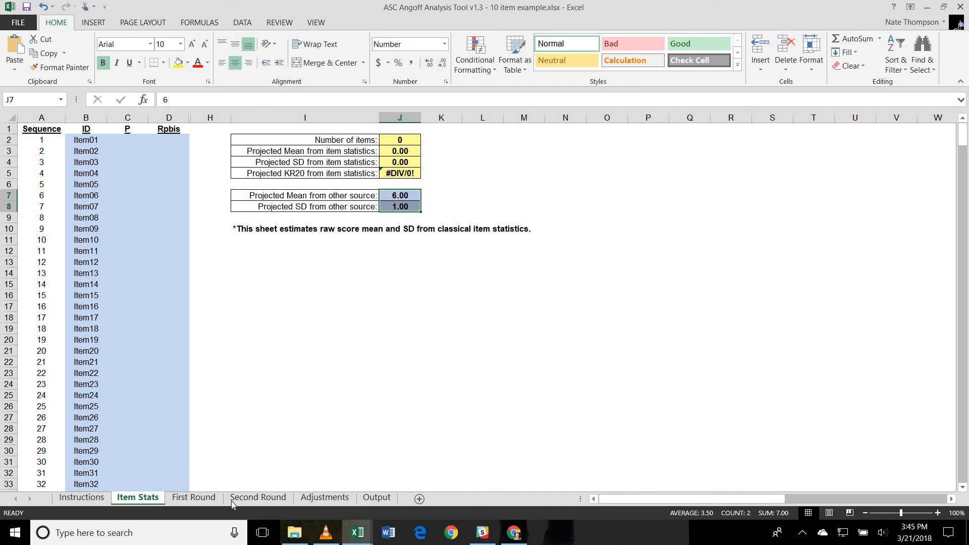
- On First Round, scroll right past unused rater columns to the average, SD and range statistics
left_click(194, 496)
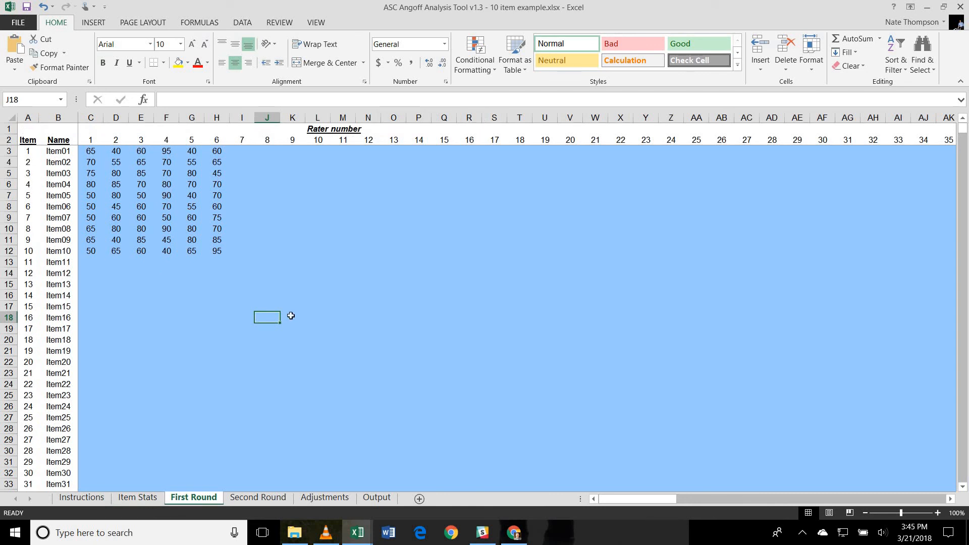
mouse_move(238, 249)
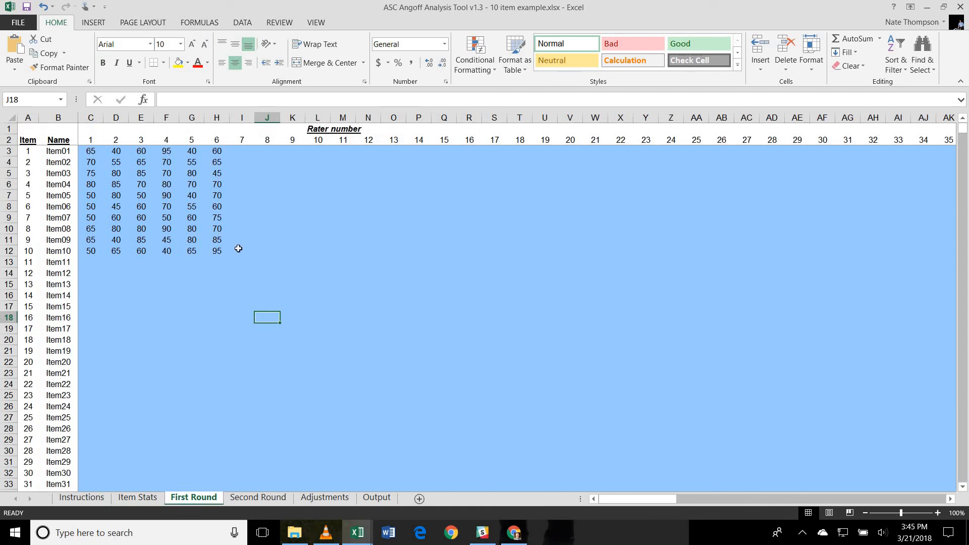
mouse_move(58, 173)
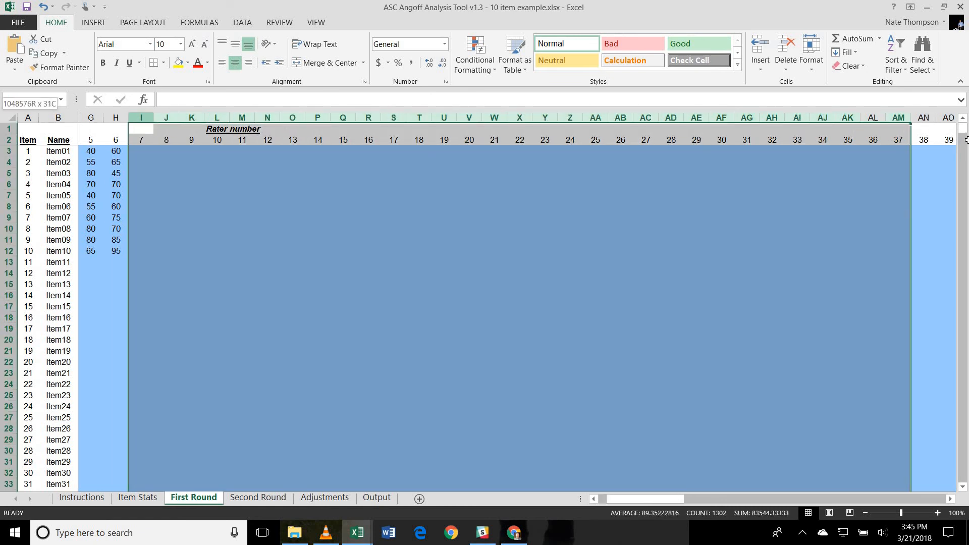
scroll("right", 3)
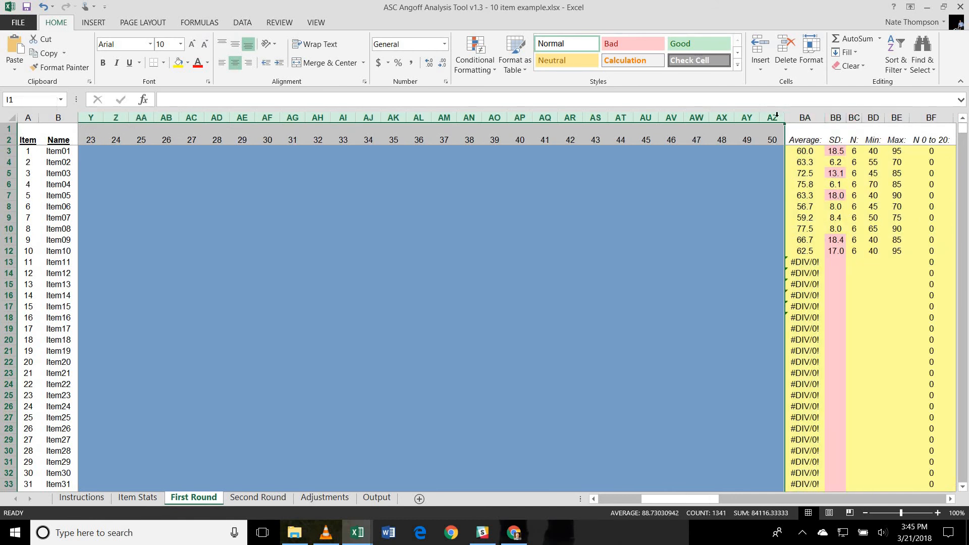
mouse_move(683, 418)
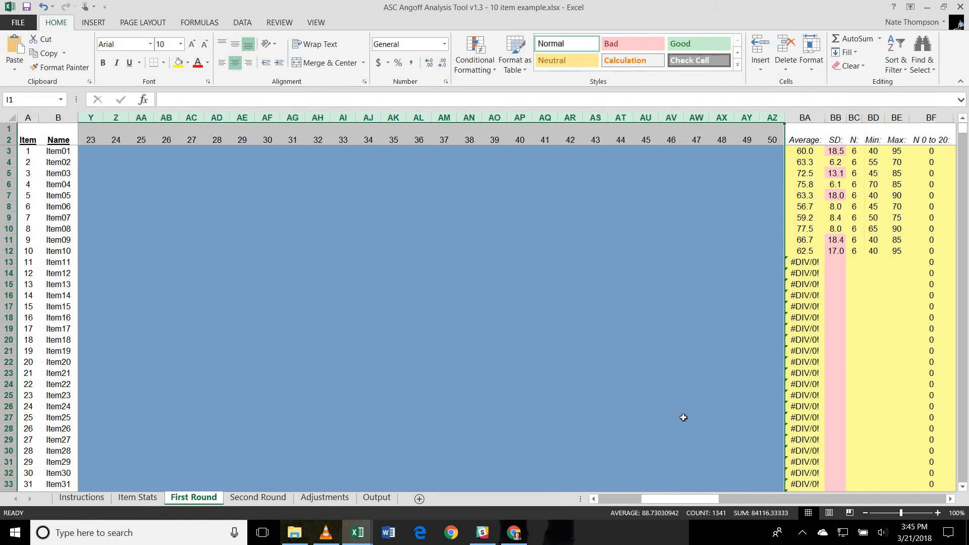
scroll("right", 3)
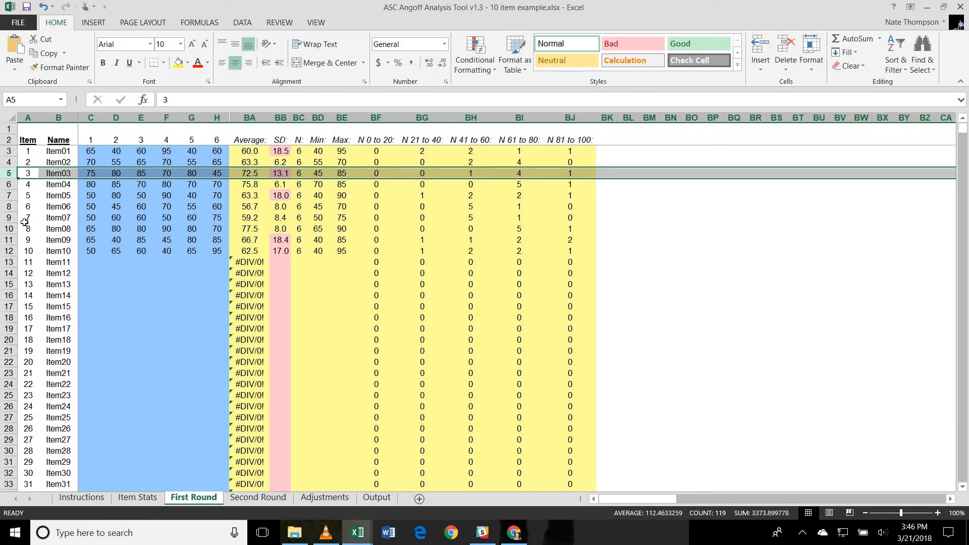
left_click(28, 217)
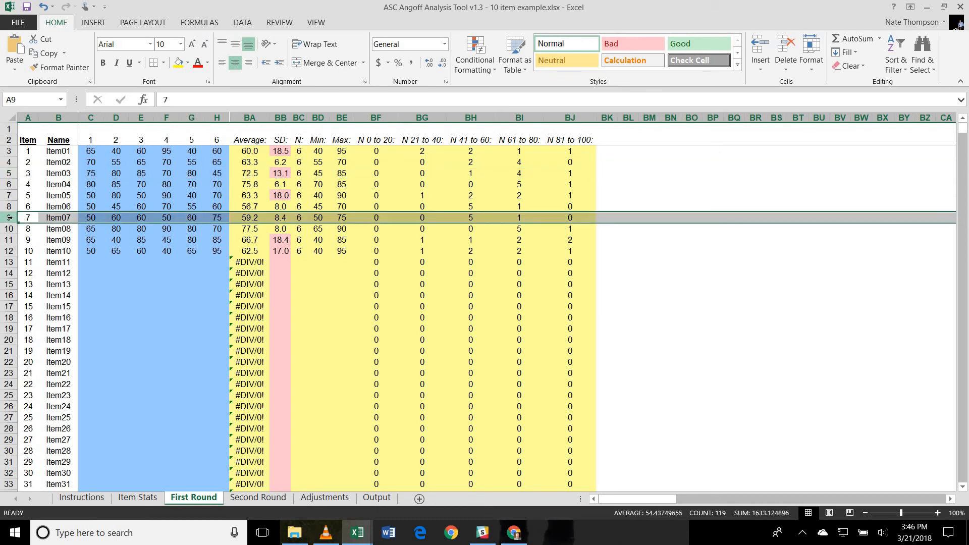
left_click(9, 206)
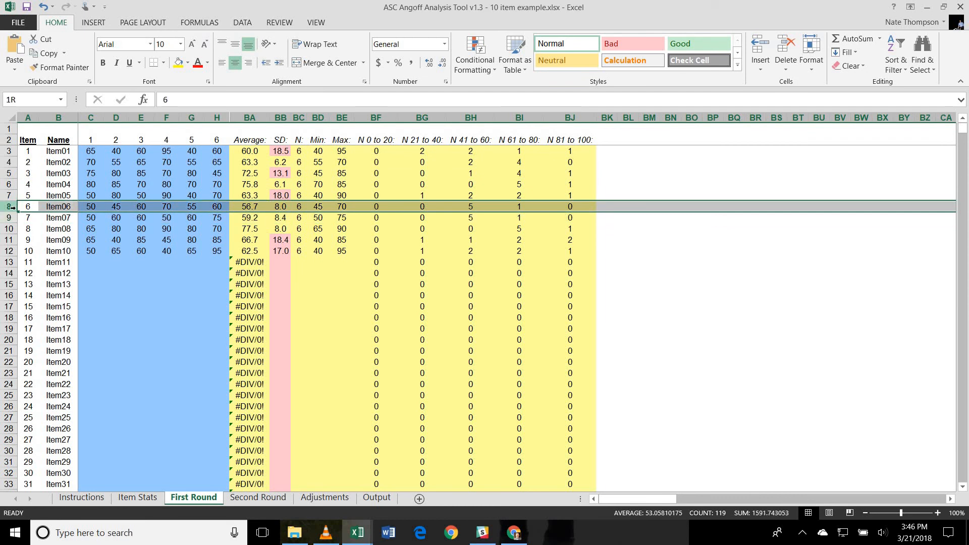
left_click(27, 206)
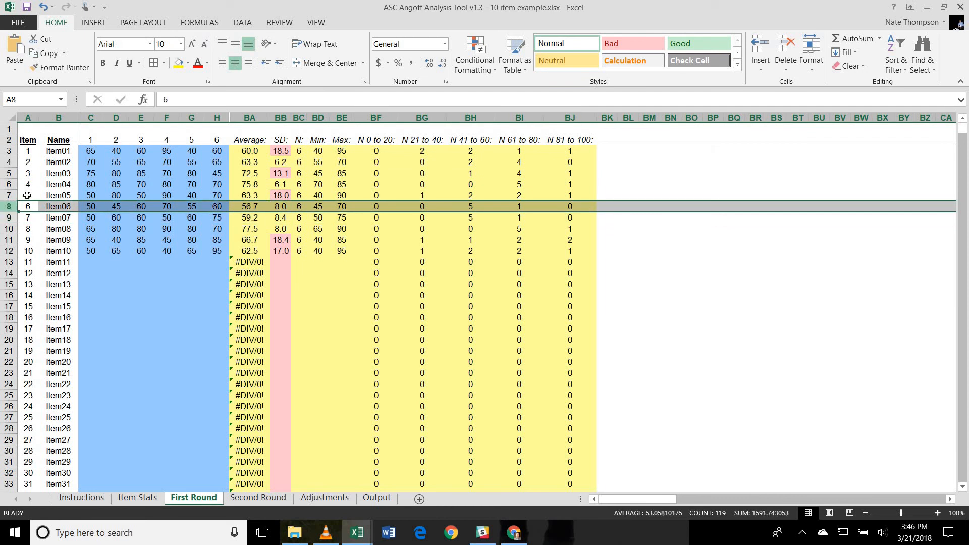
left_click(9, 172)
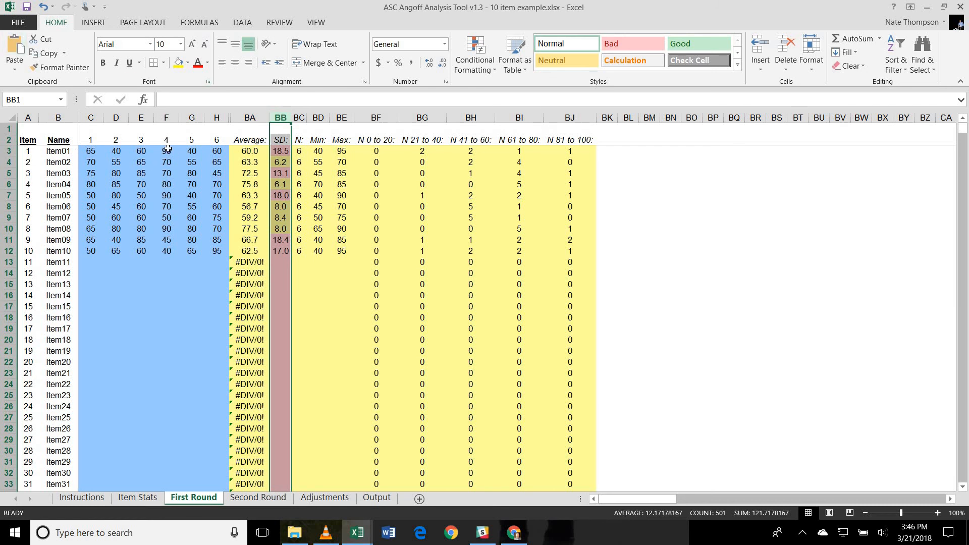
left_click(166, 150)
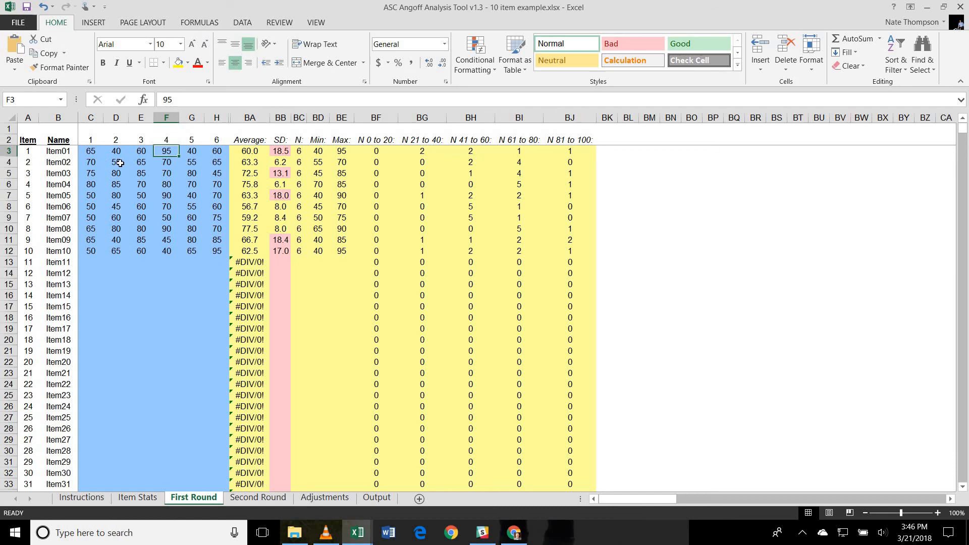
left_click(115, 150)
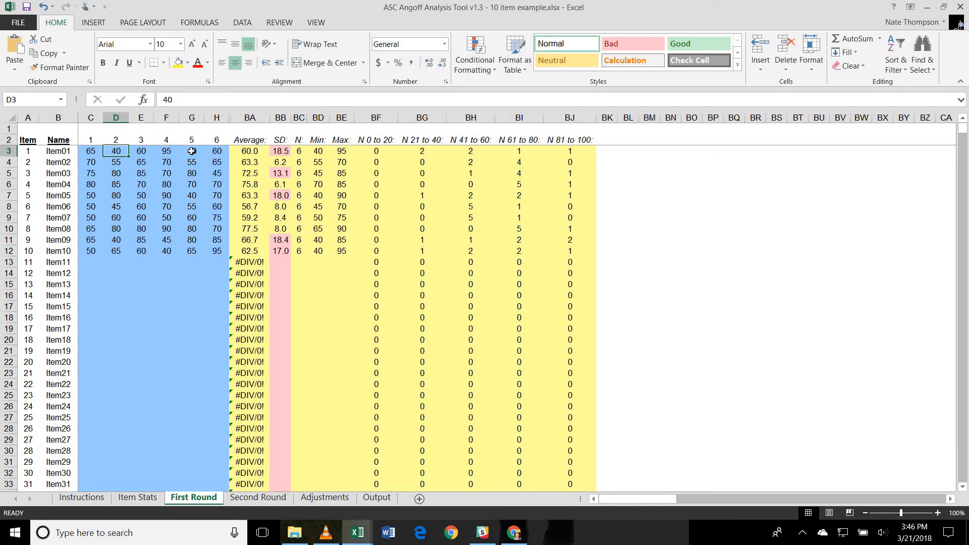
left_click(191, 151)
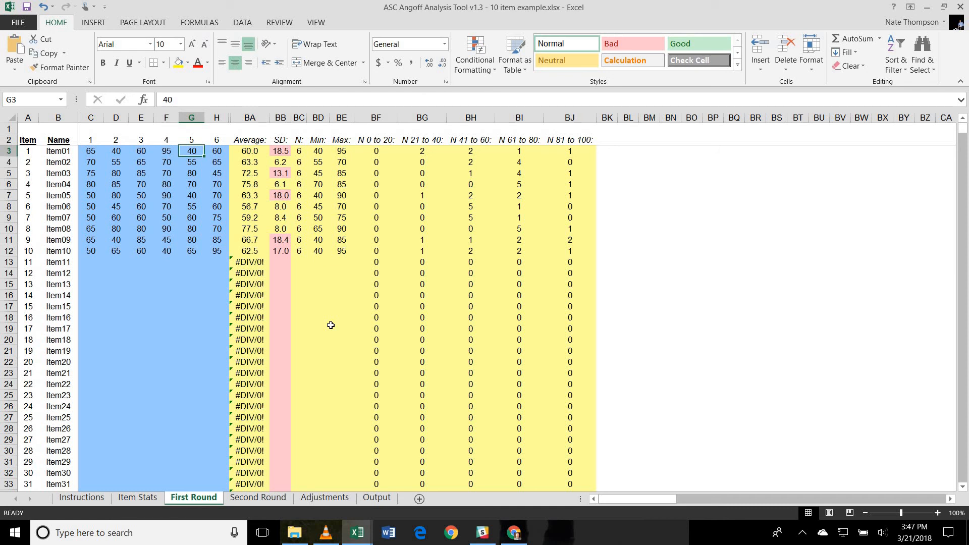
mouse_move(185, 178)
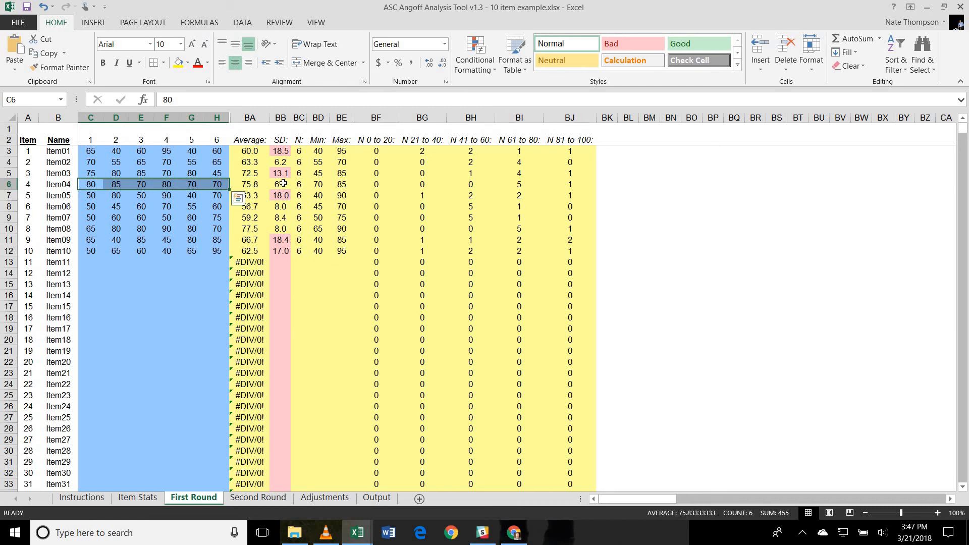
left_click(279, 184)
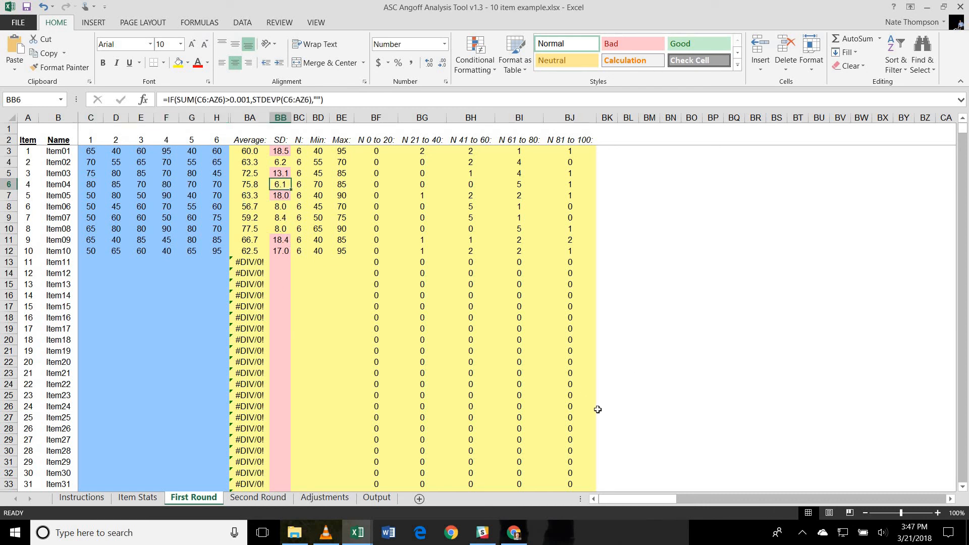
mouse_move(201, 320)
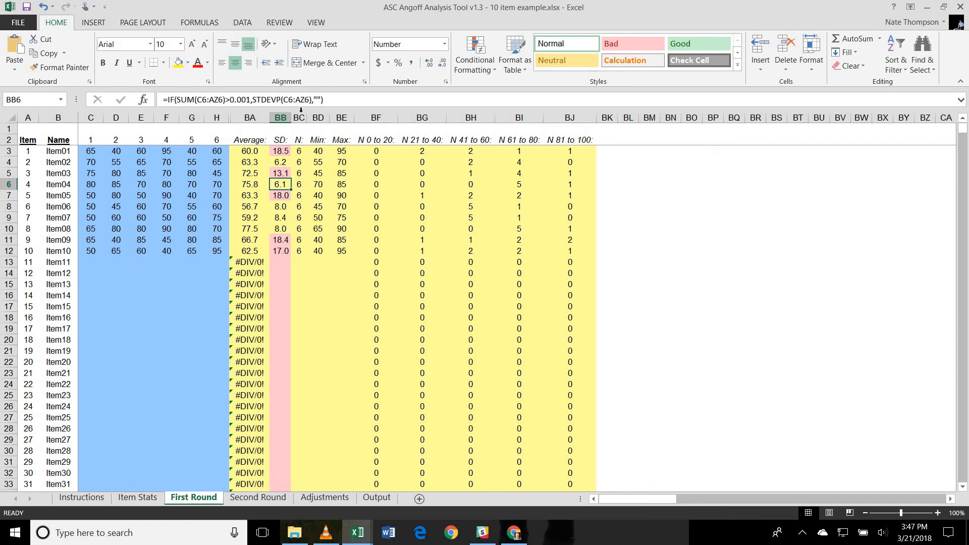
left_click(279, 150)
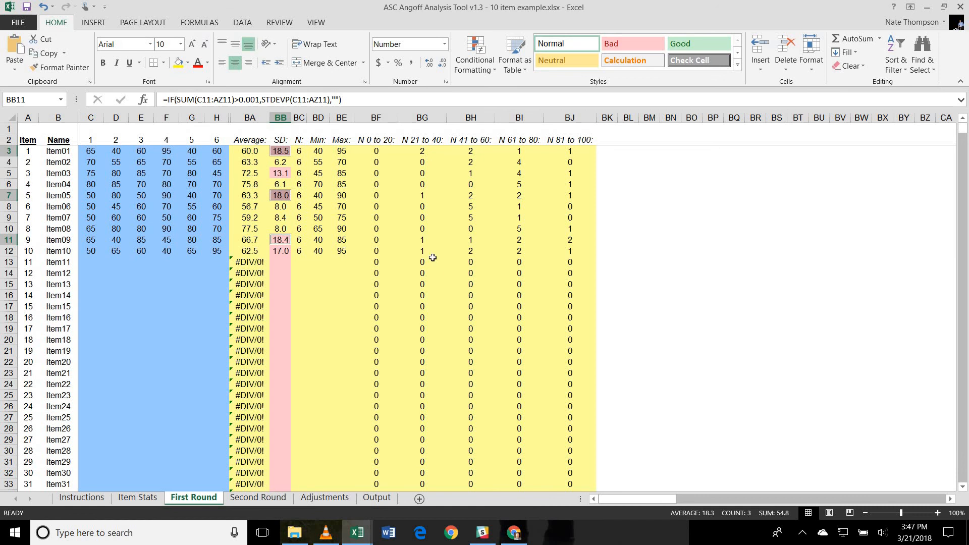
left_click(279, 250)
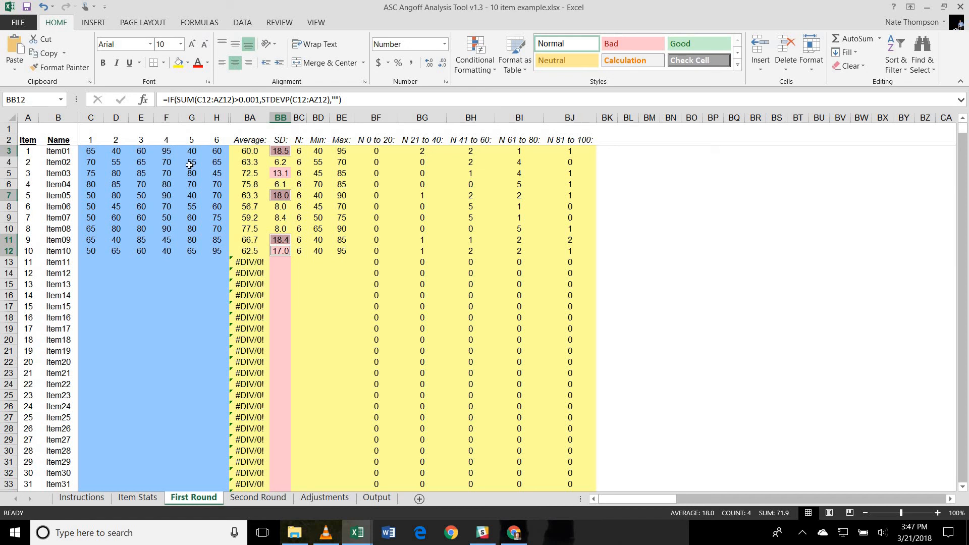
left_click(166, 150)
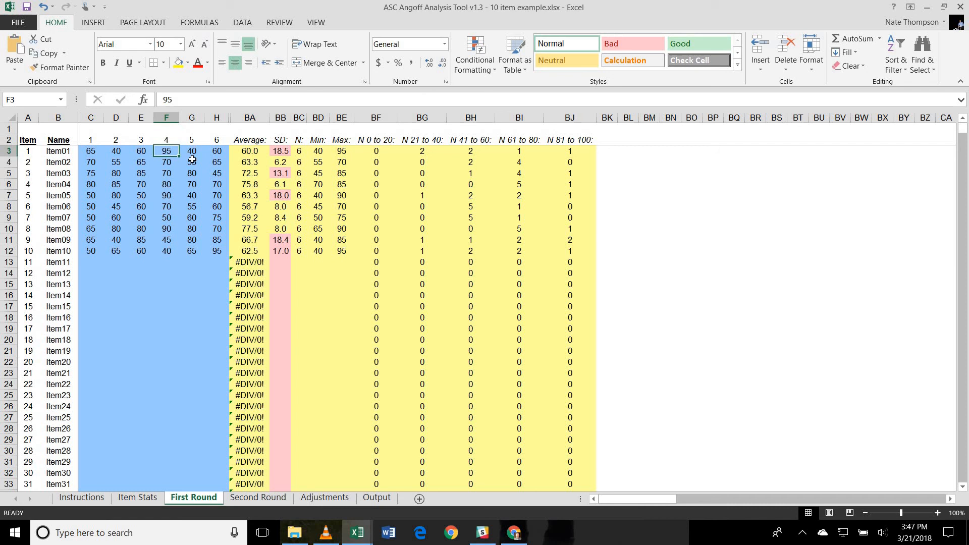
mouse_move(189, 163)
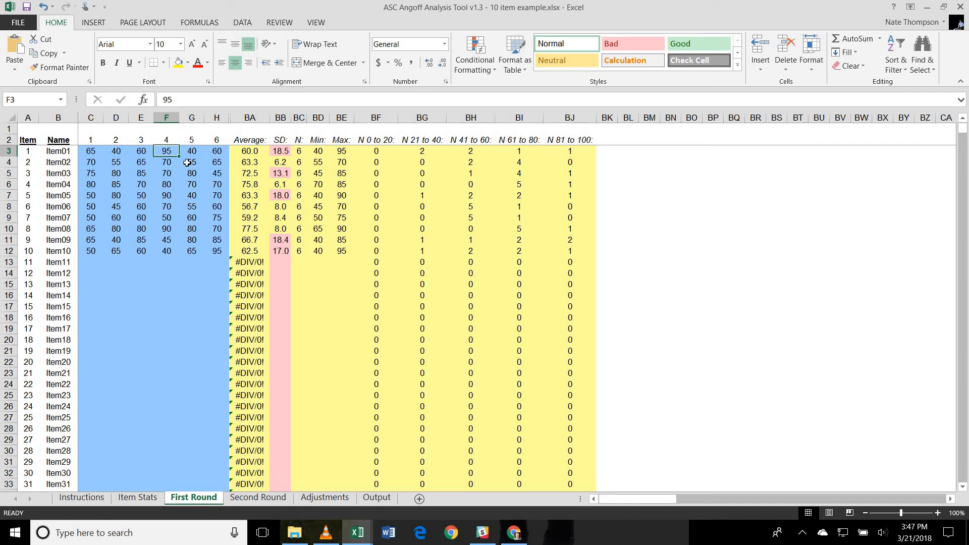
mouse_move(254, 221)
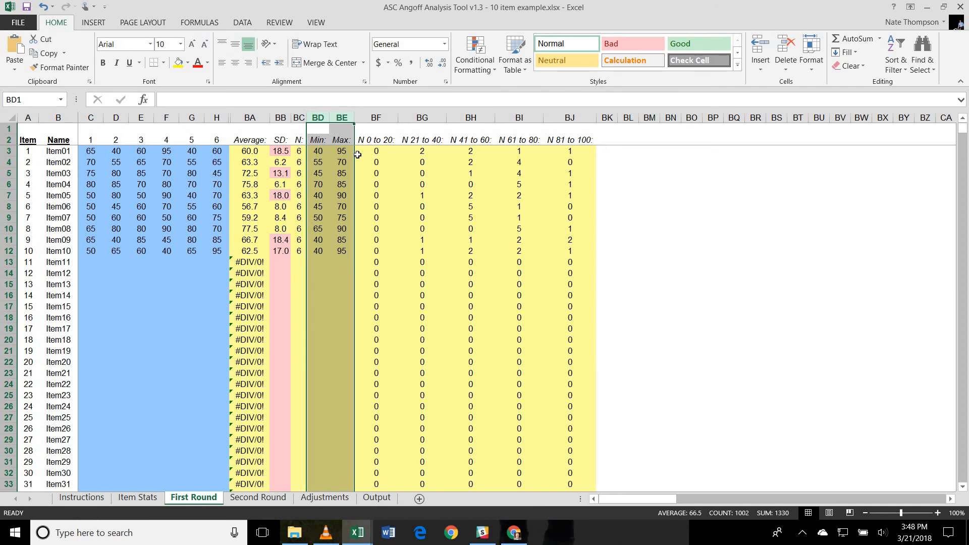
left_click(375, 117)
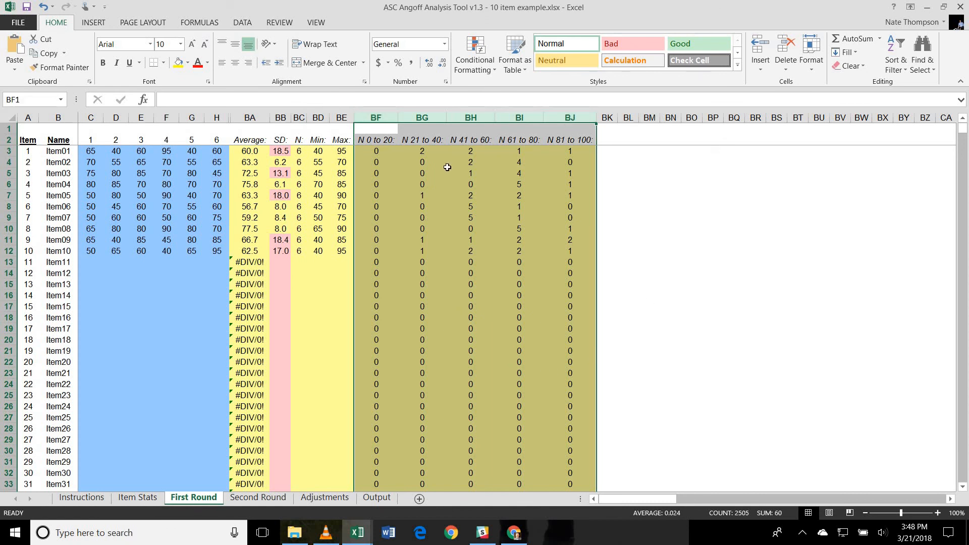
left_click(422, 150)
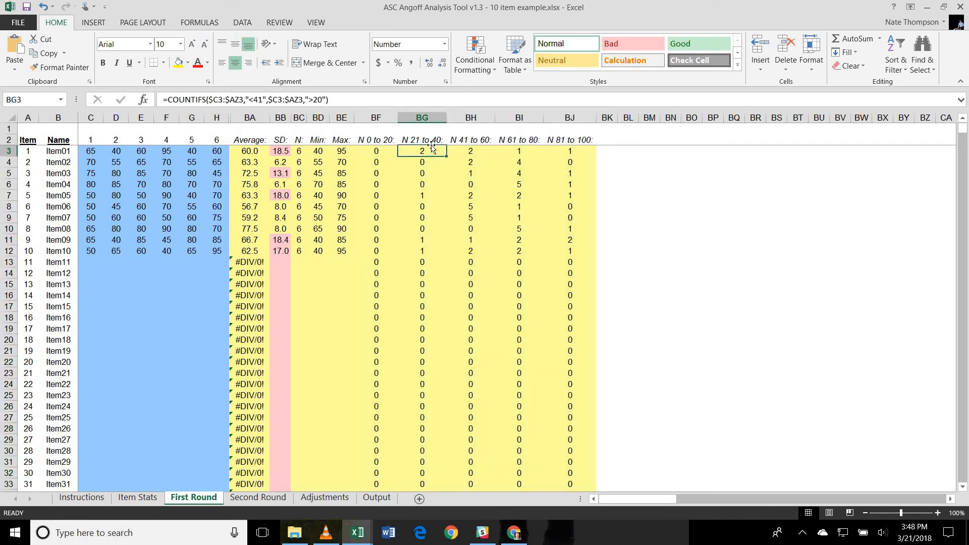
mouse_move(475, 163)
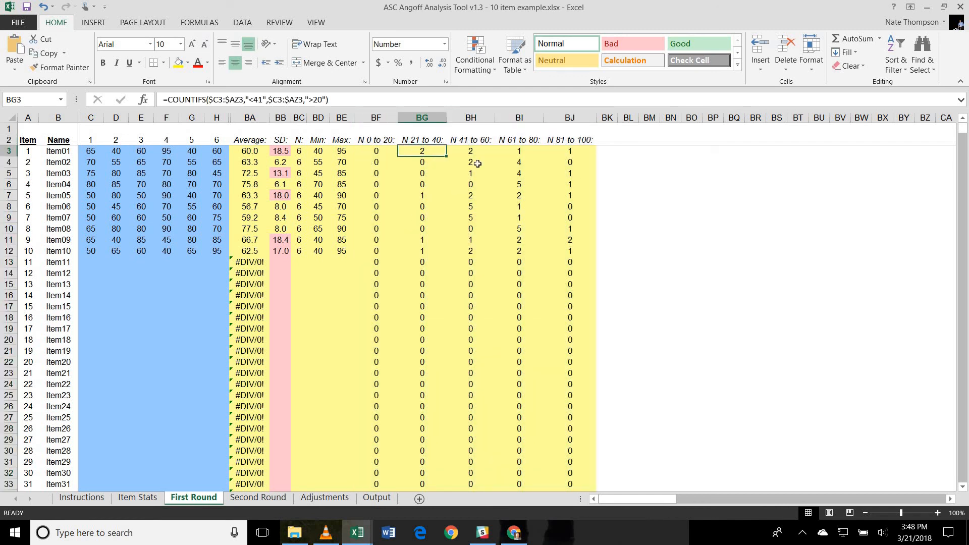
left_click(470, 151)
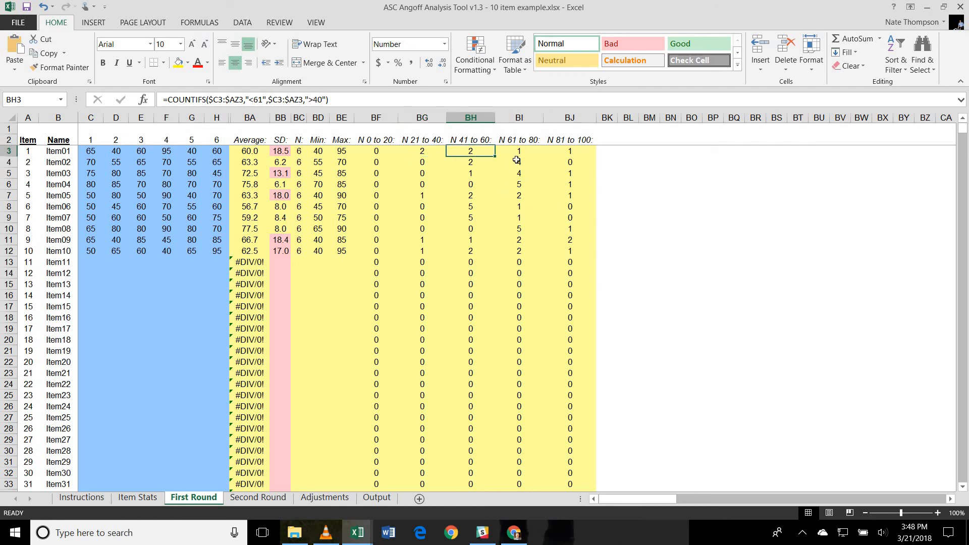
left_click(519, 150)
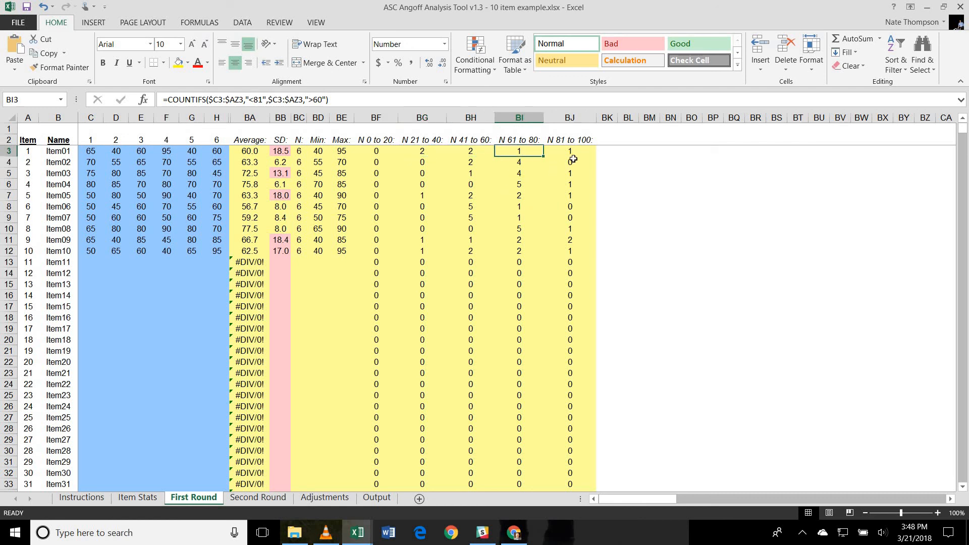
left_click(568, 150)
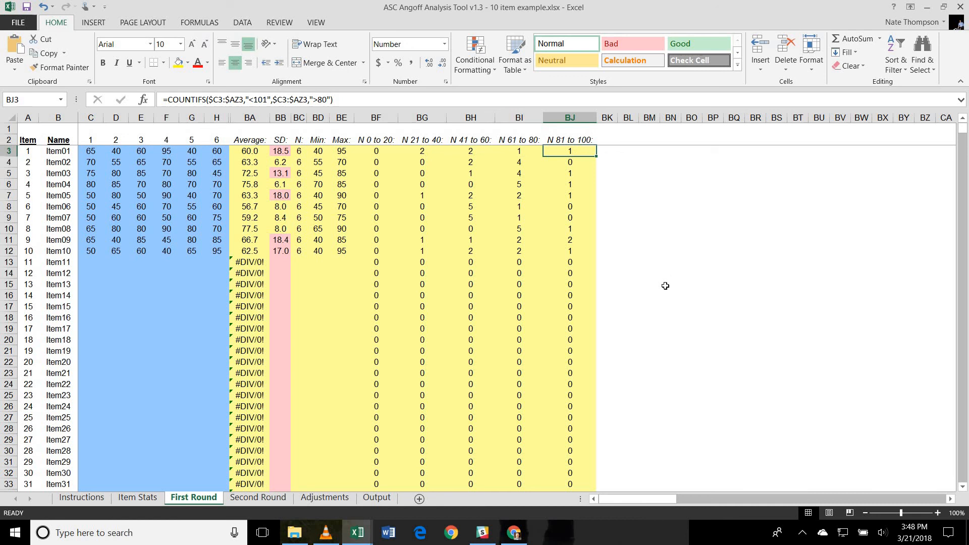
mouse_move(580, 246)
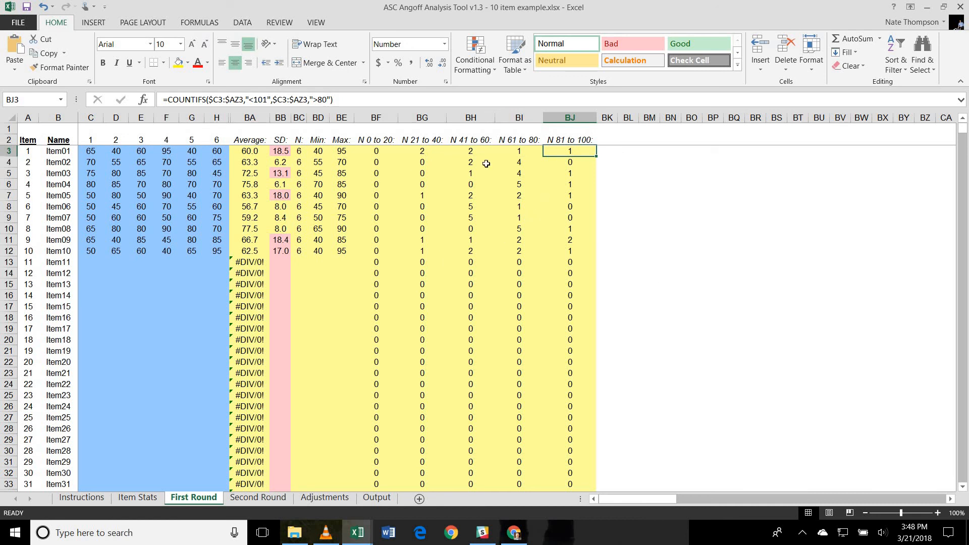
mouse_move(441, 233)
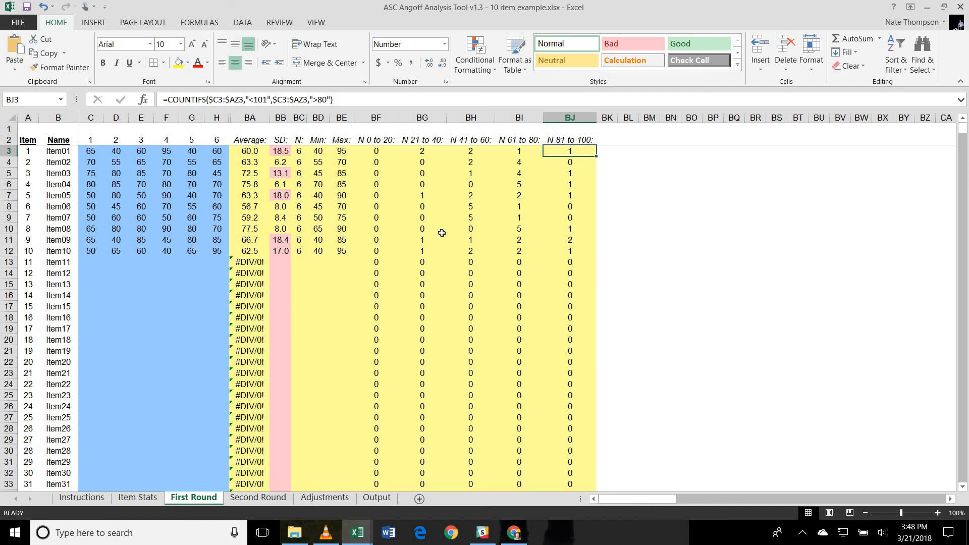
mouse_move(517, 273)
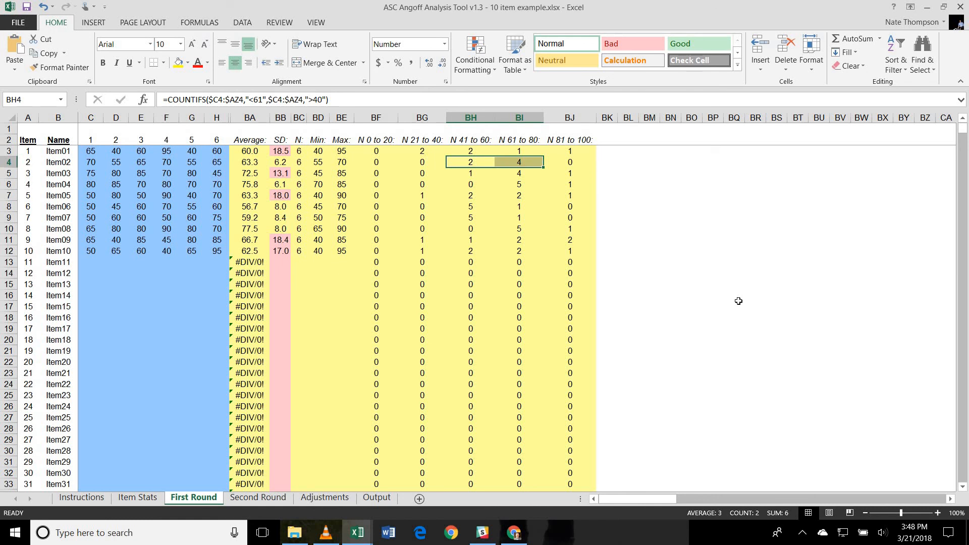
mouse_move(453, 289)
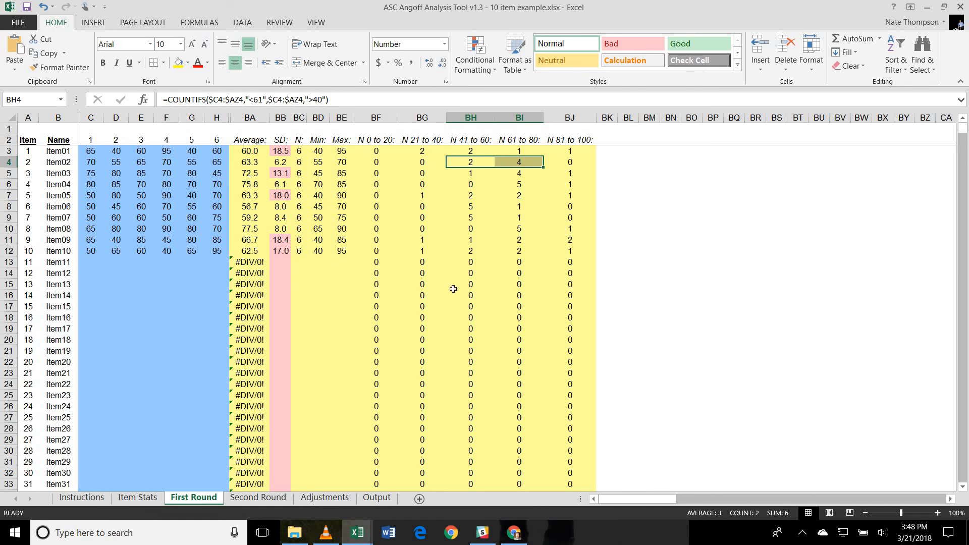
mouse_move(288, 262)
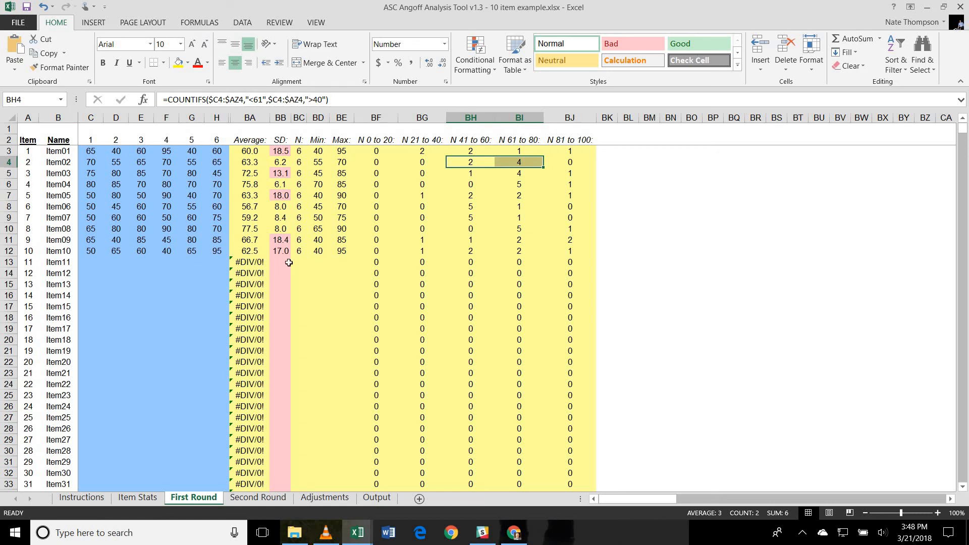
mouse_move(286, 435)
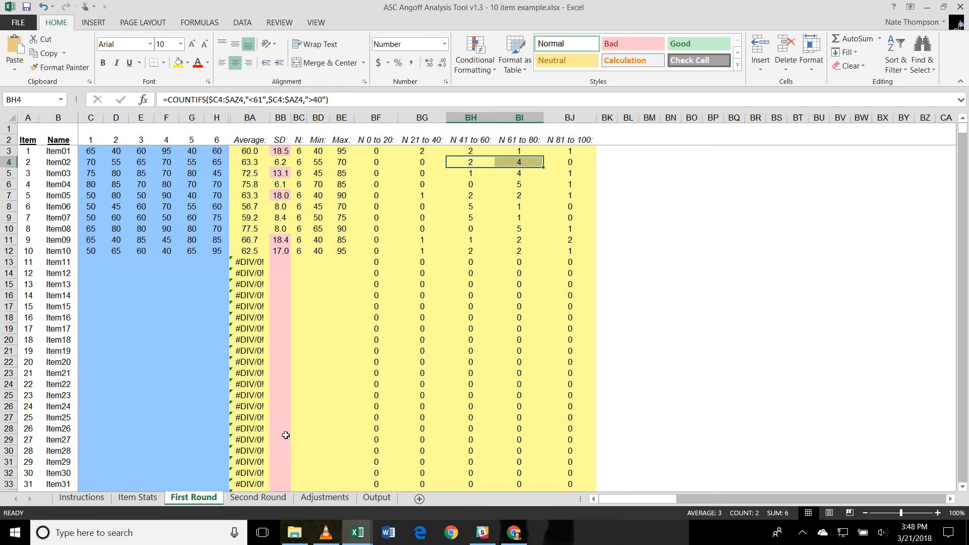
left_click(257, 497)
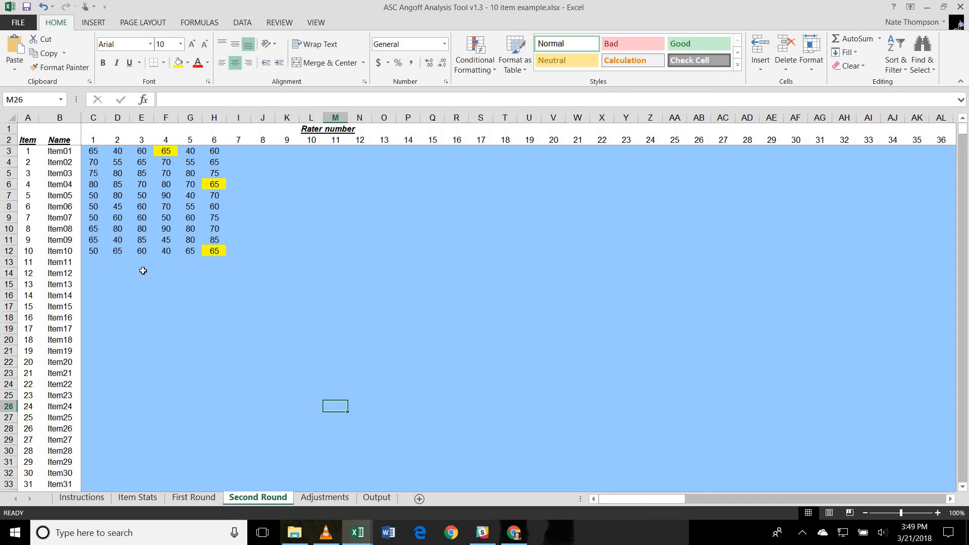
mouse_move(100, 135)
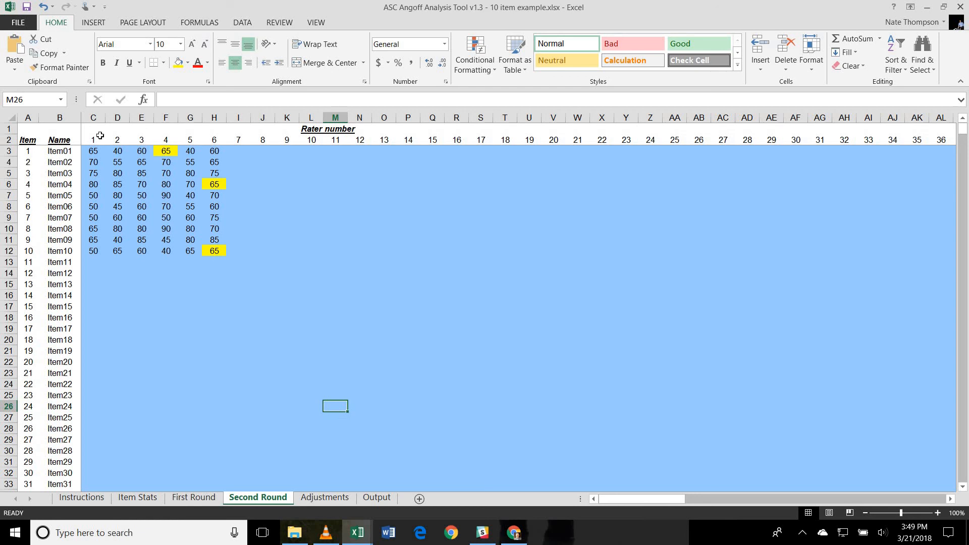
left_click(164, 151)
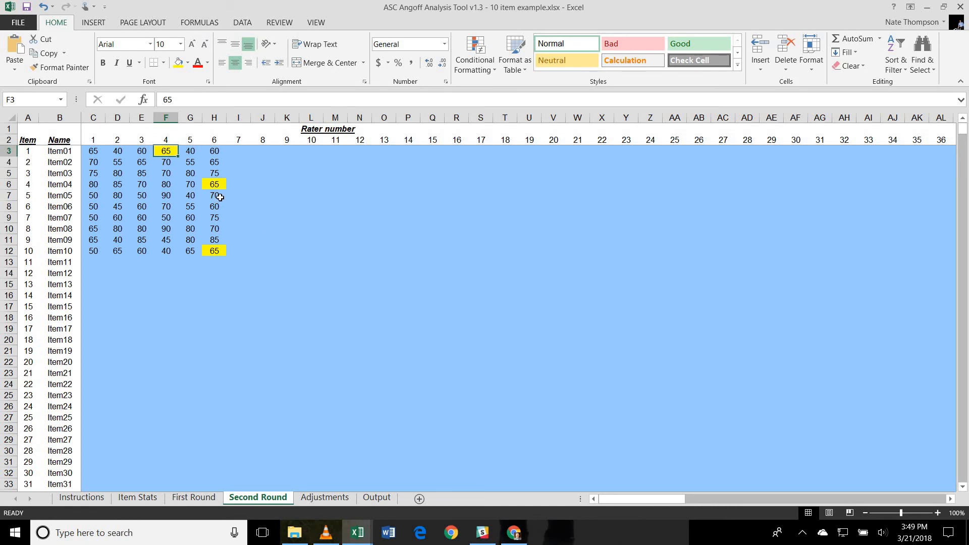
mouse_move(218, 186)
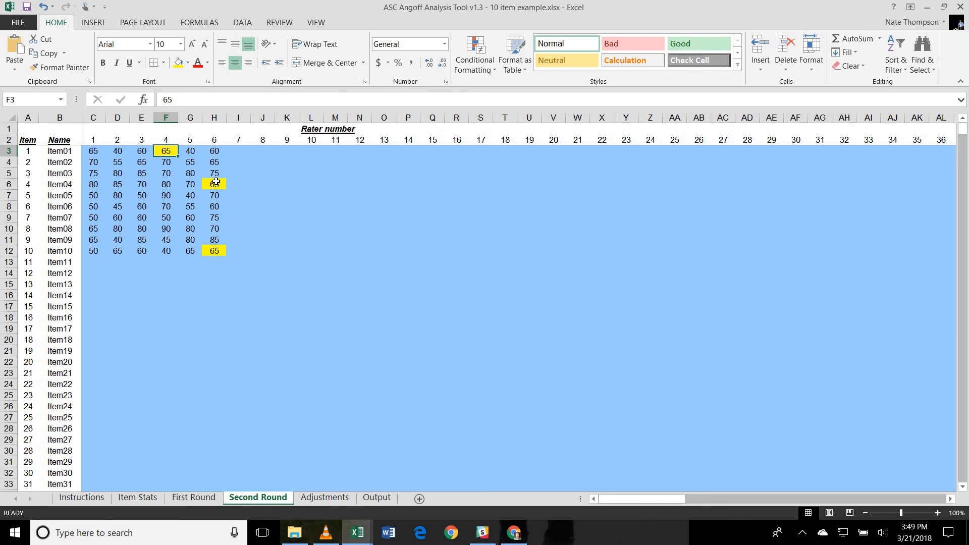
left_click(214, 250)
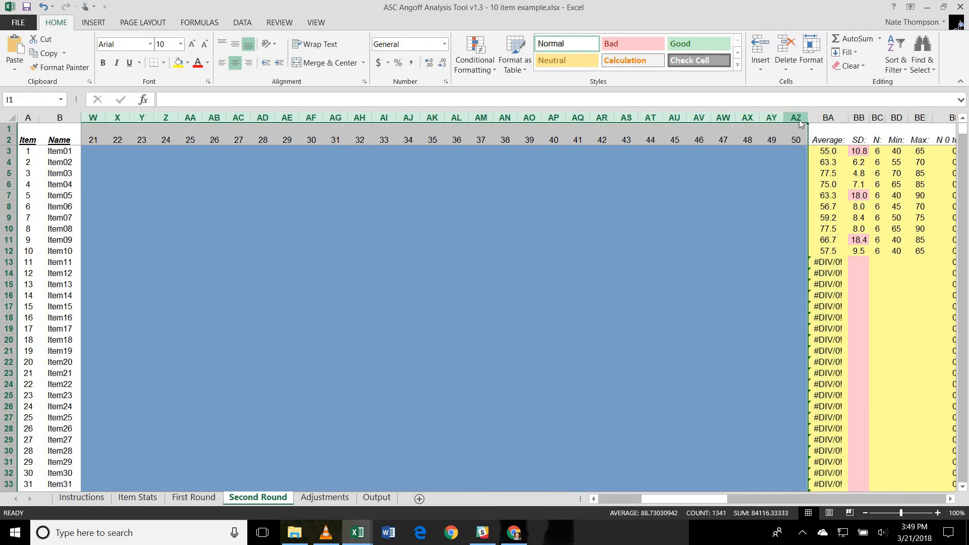
- Hide the unused Second Round rater columns and inspect Item01's SD formula in BB3
right_click(796, 117)
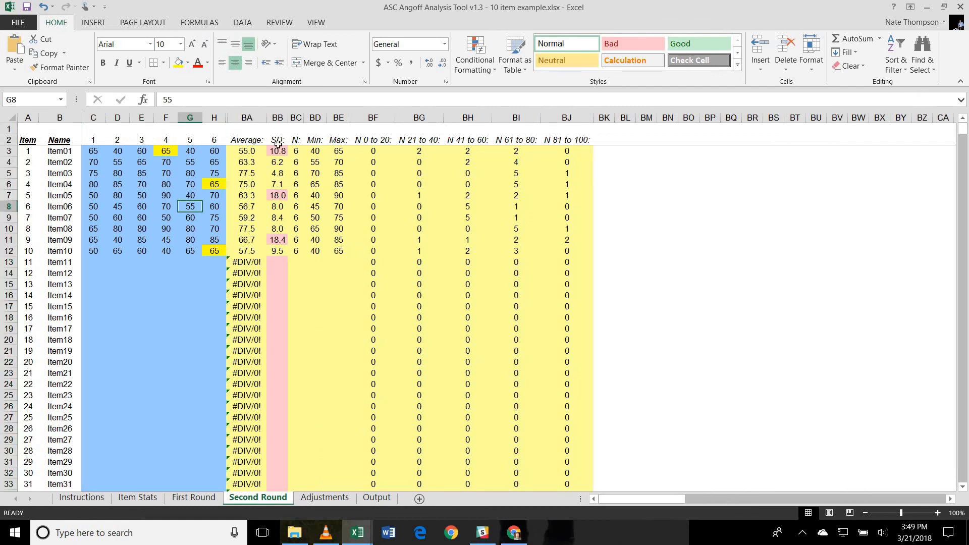
left_click(276, 151)
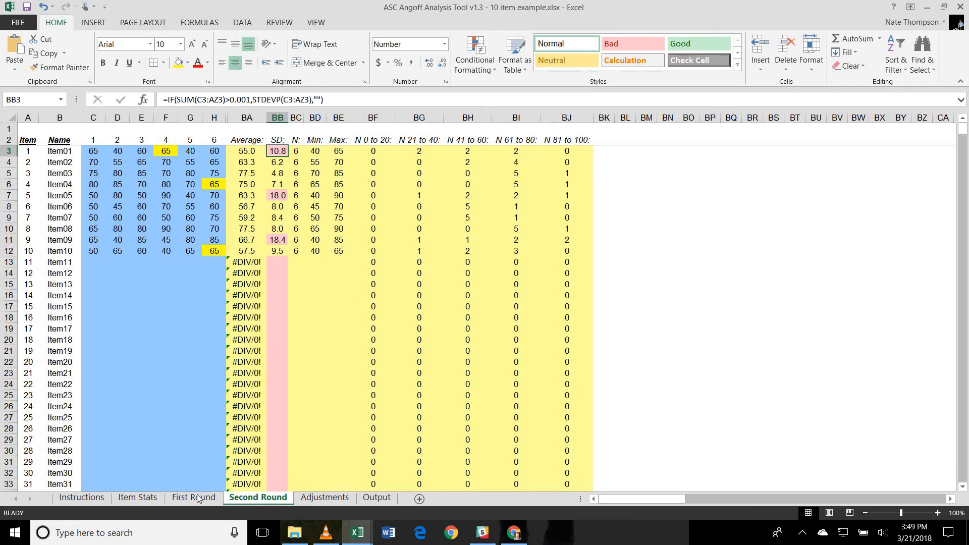
- Toggle between First and Second Round to compare SDs, ending on Second Round (Item01 10.8, Item10 9.5)
left_click(193, 496)
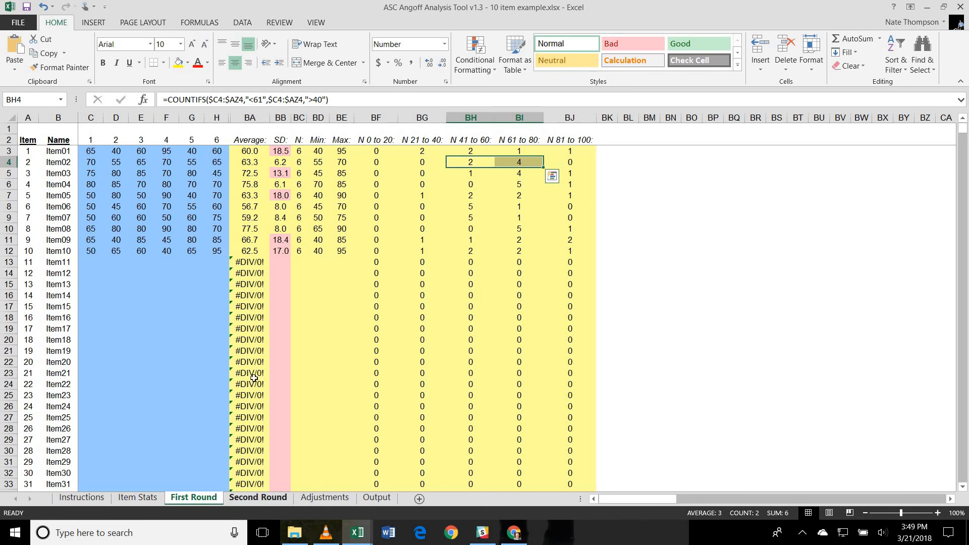
left_click(258, 497)
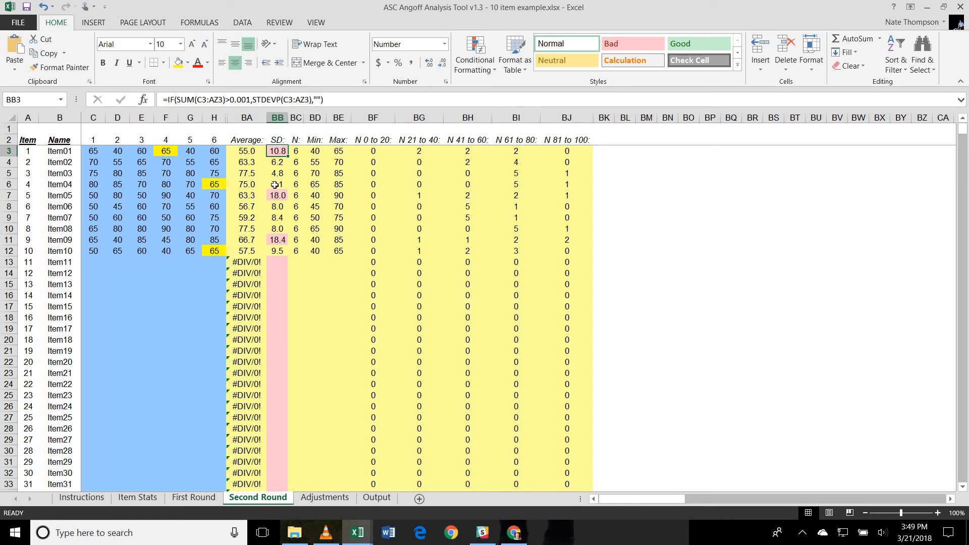
left_click(193, 496)
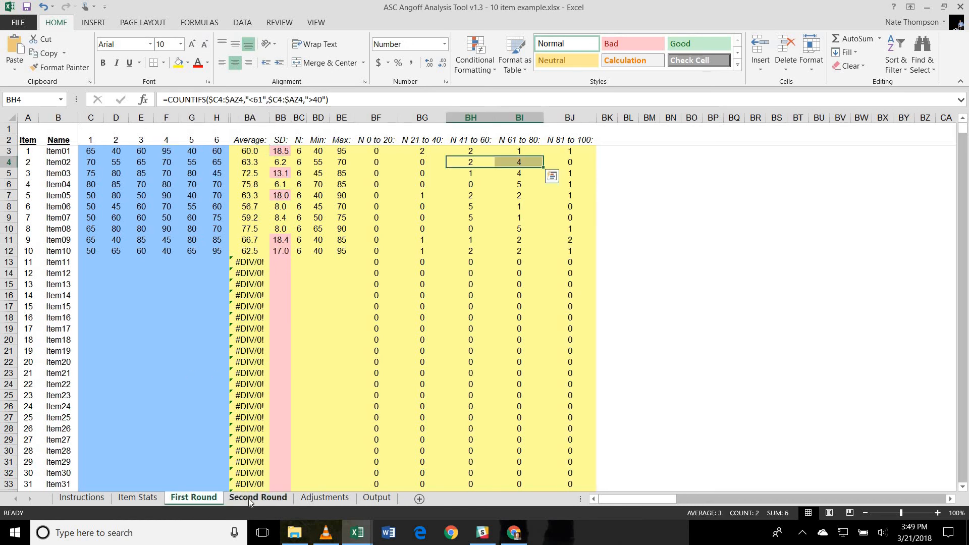
left_click(258, 497)
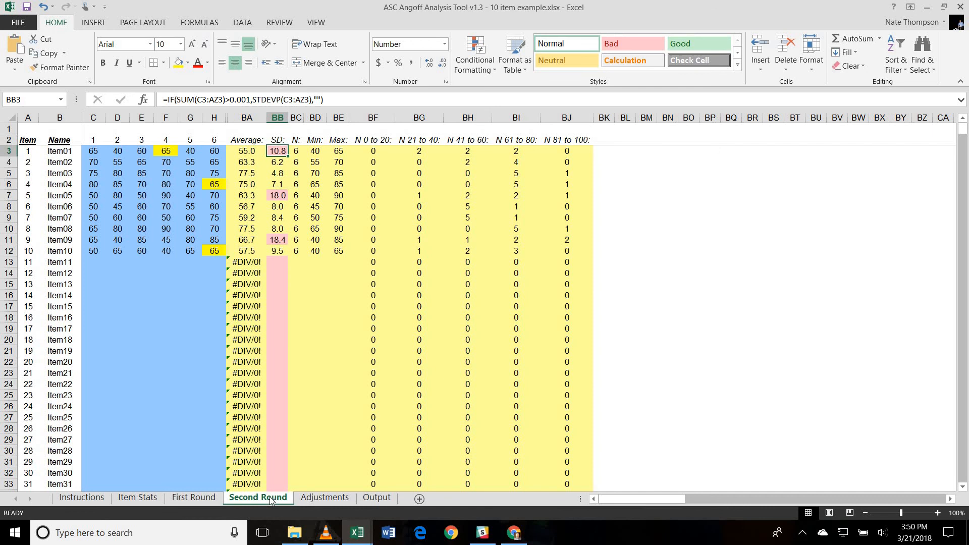
mouse_move(194, 497)
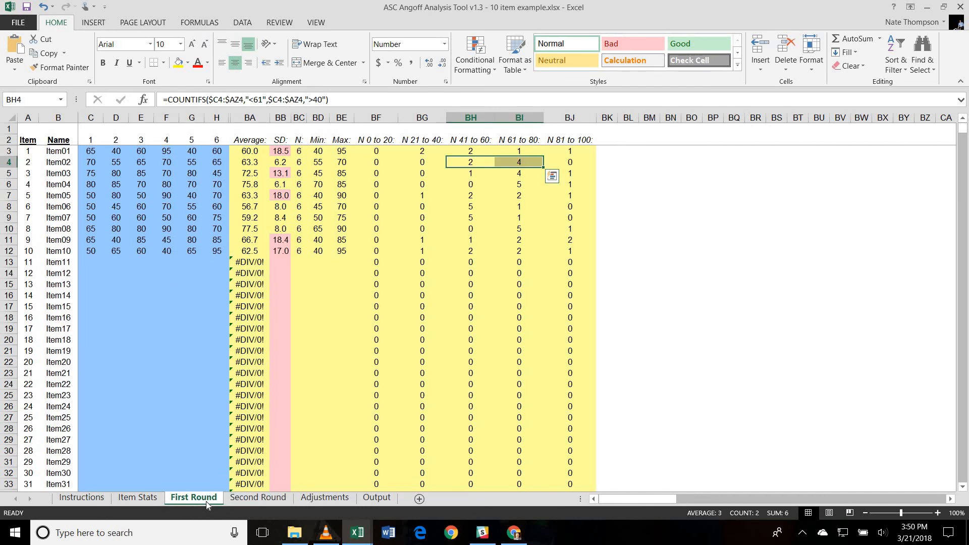
left_click(257, 496)
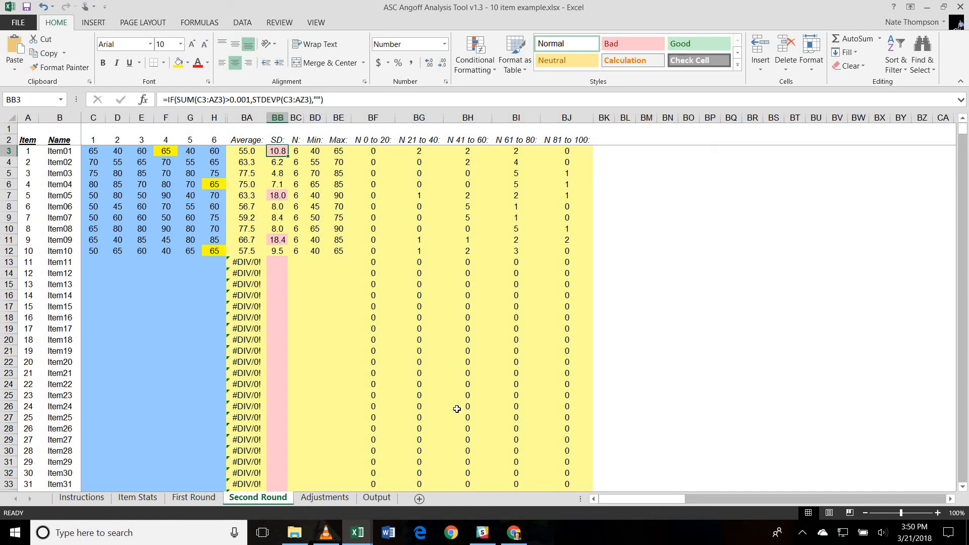
mouse_move(456, 472)
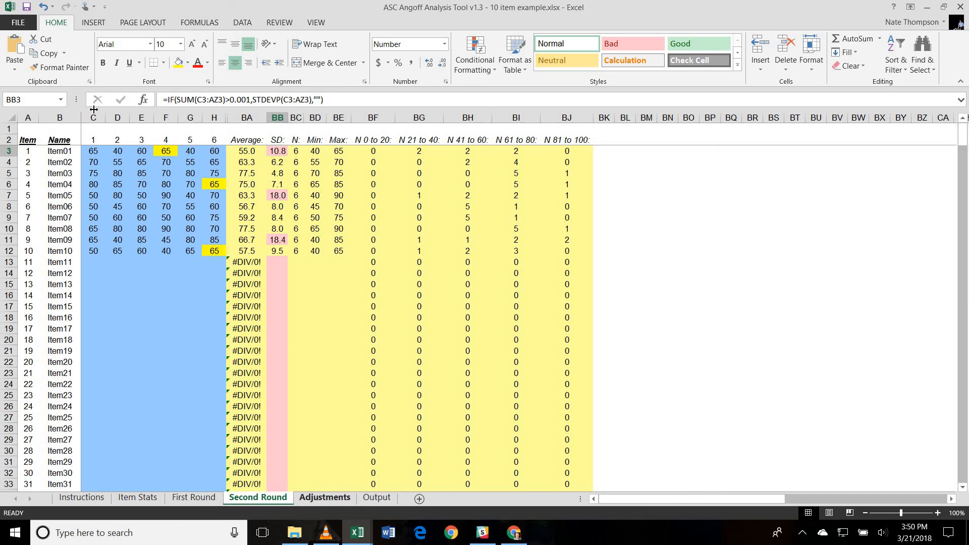
- Select the six raters' Beuk values B3:B8 on Adjustments, then bring up the Output table
left_click(324, 497)
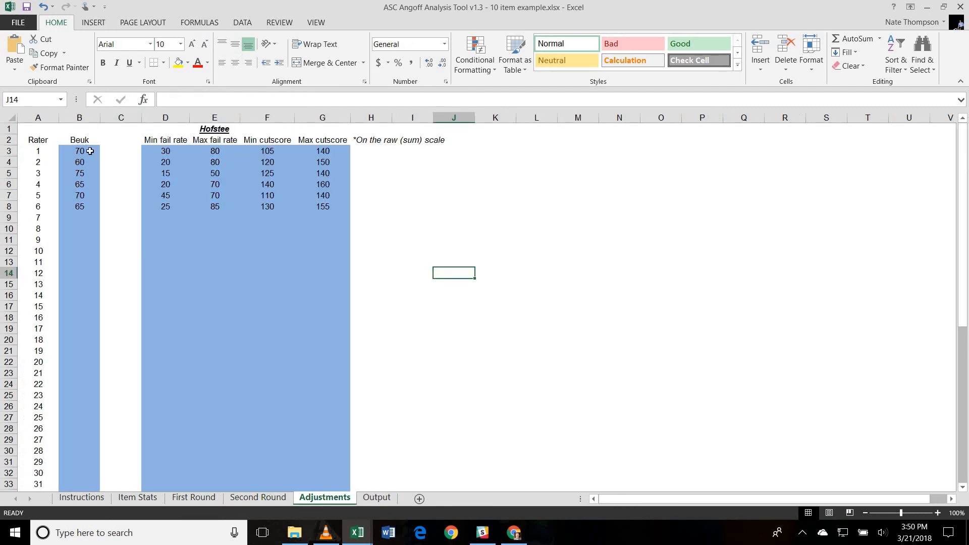
left_click_drag(78, 150, 78, 172)
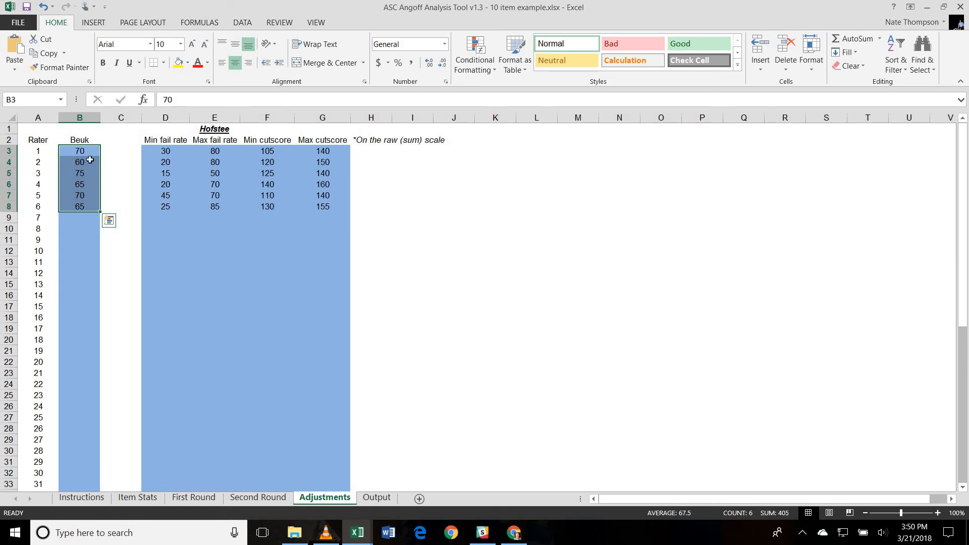
mouse_move(92, 274)
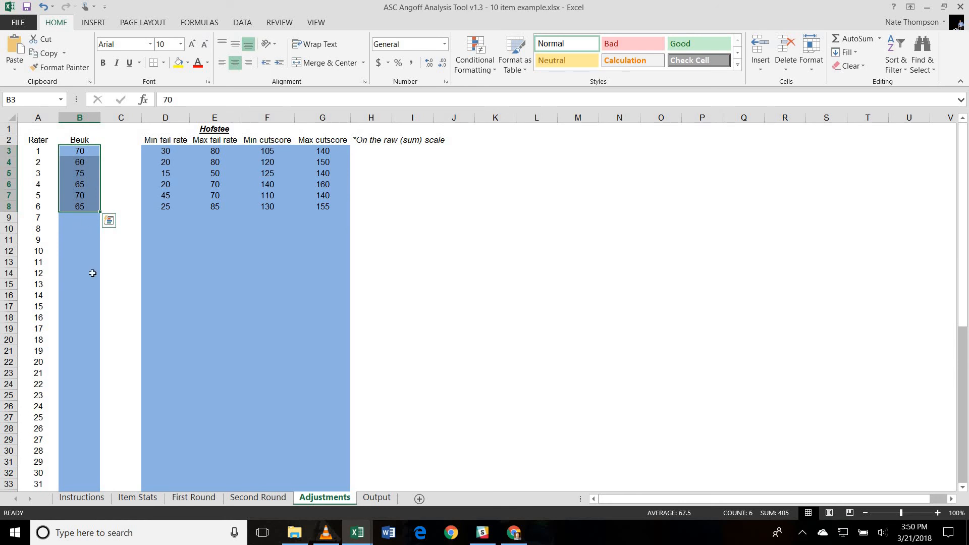
mouse_move(194, 375)
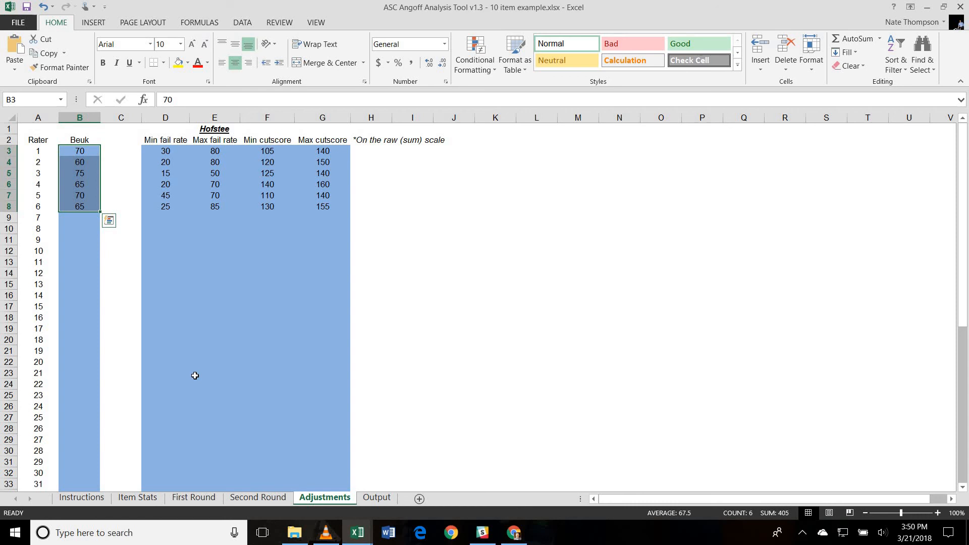
mouse_move(265, 395)
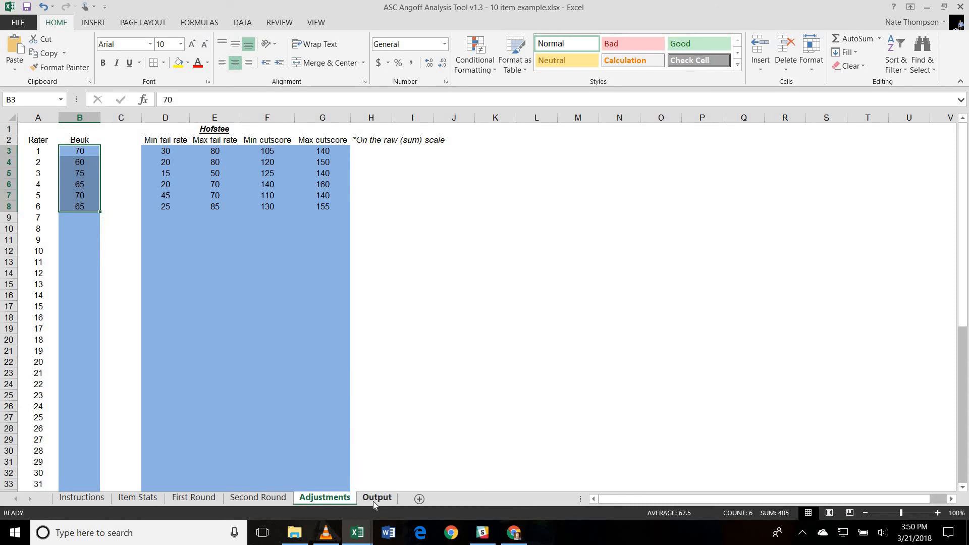
left_click(377, 497)
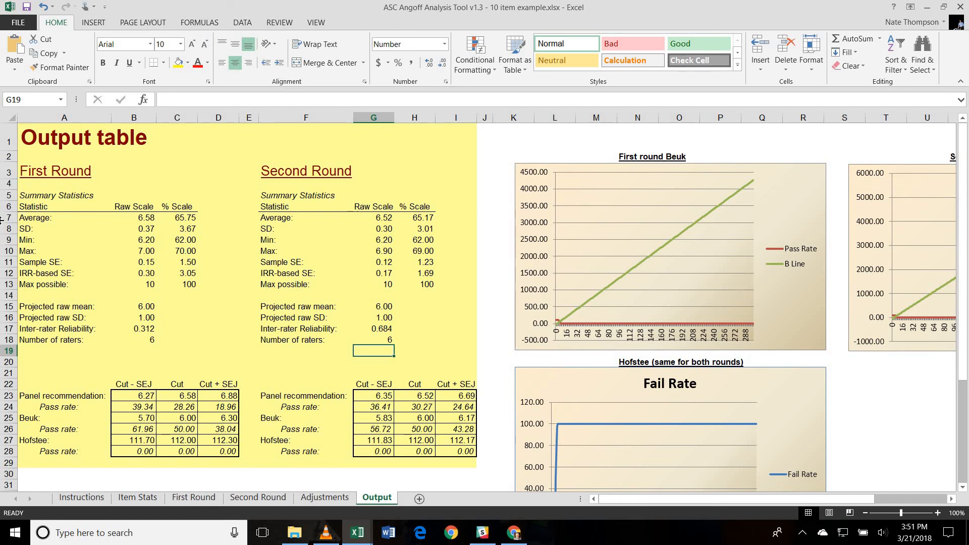
left_click(63, 217)
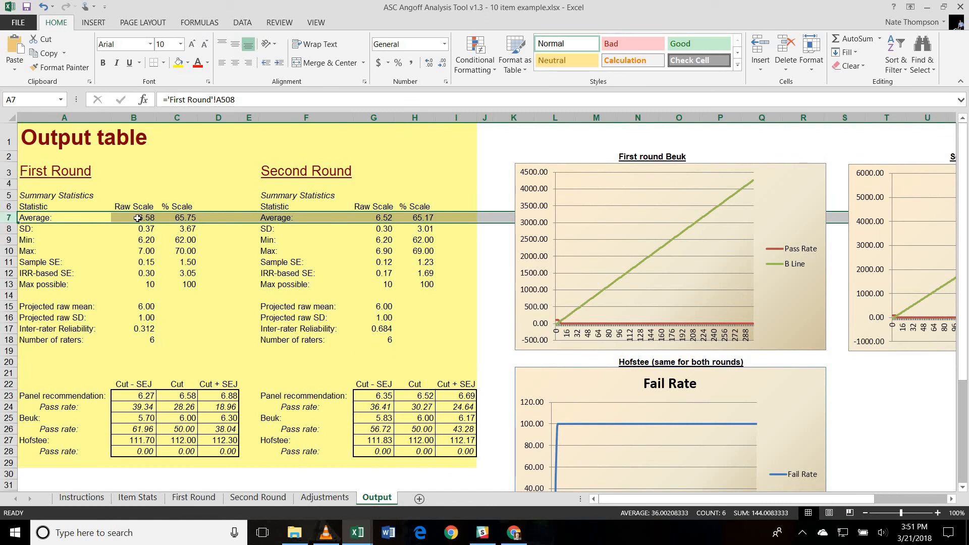
left_click(133, 217)
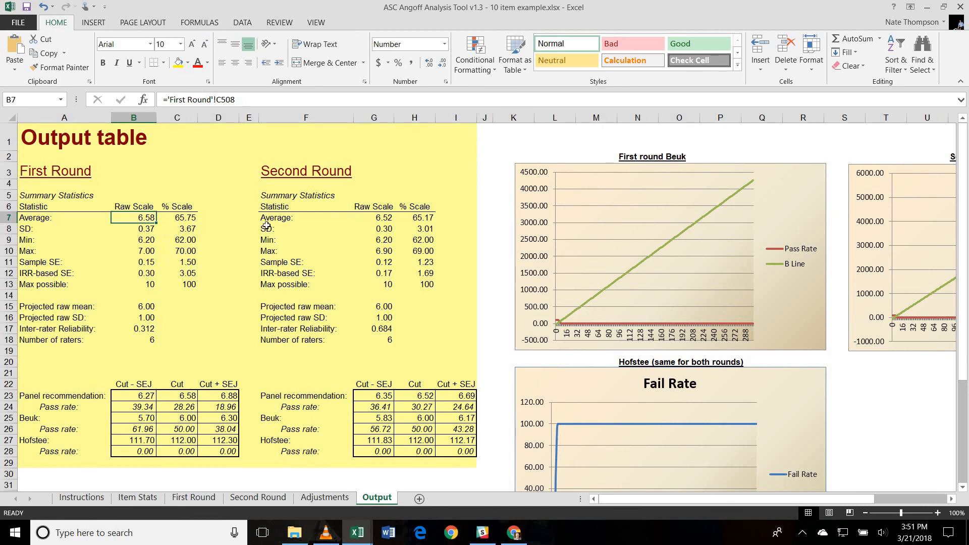
left_click(373, 218)
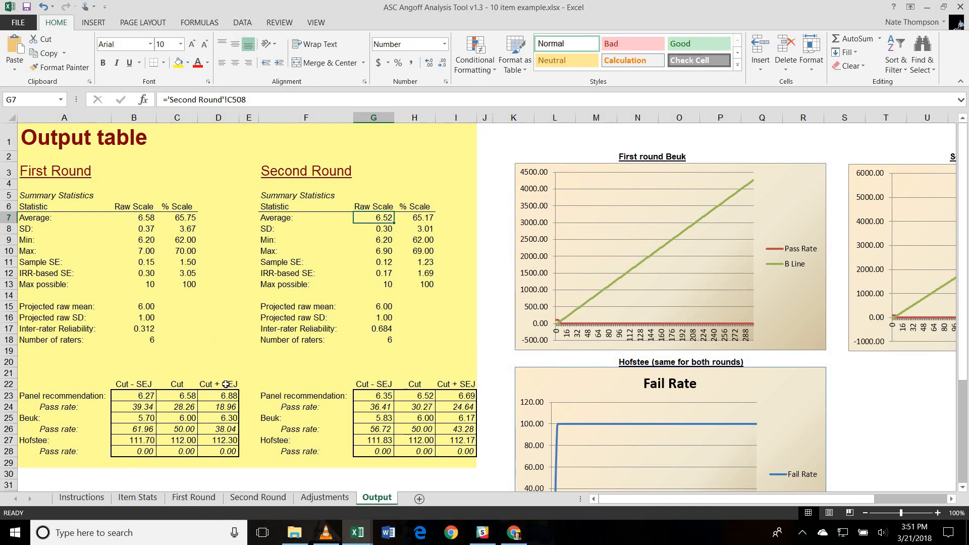
left_click(133, 228)
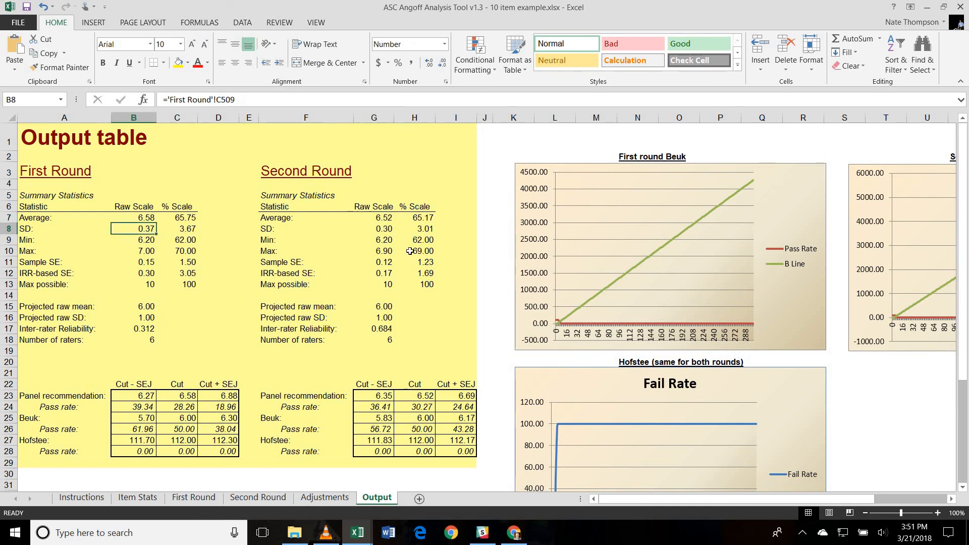
left_click(372, 228)
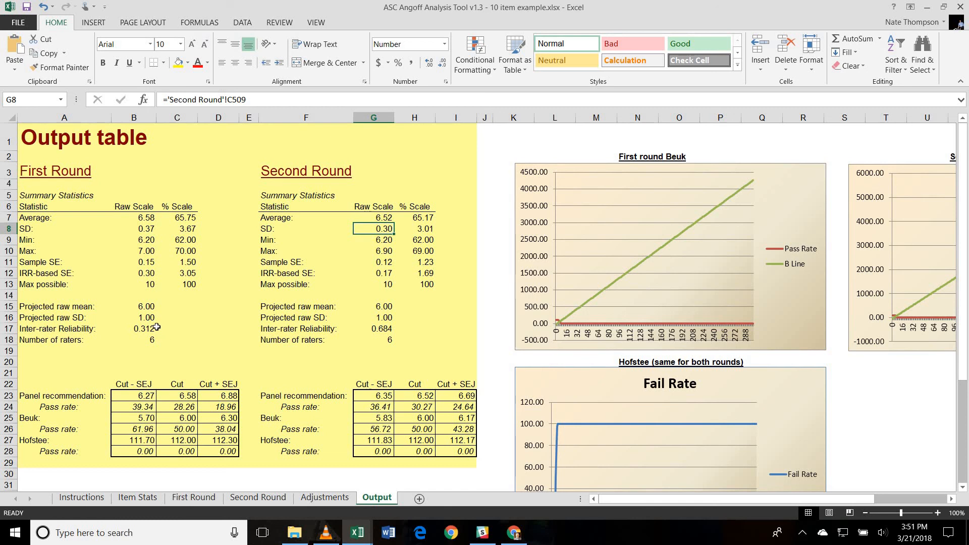
left_click(133, 328)
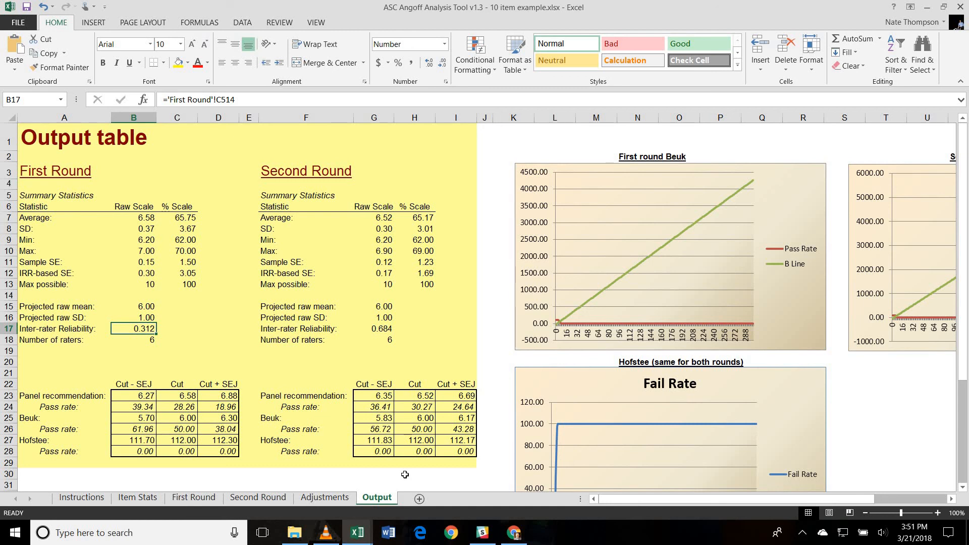
mouse_move(60, 334)
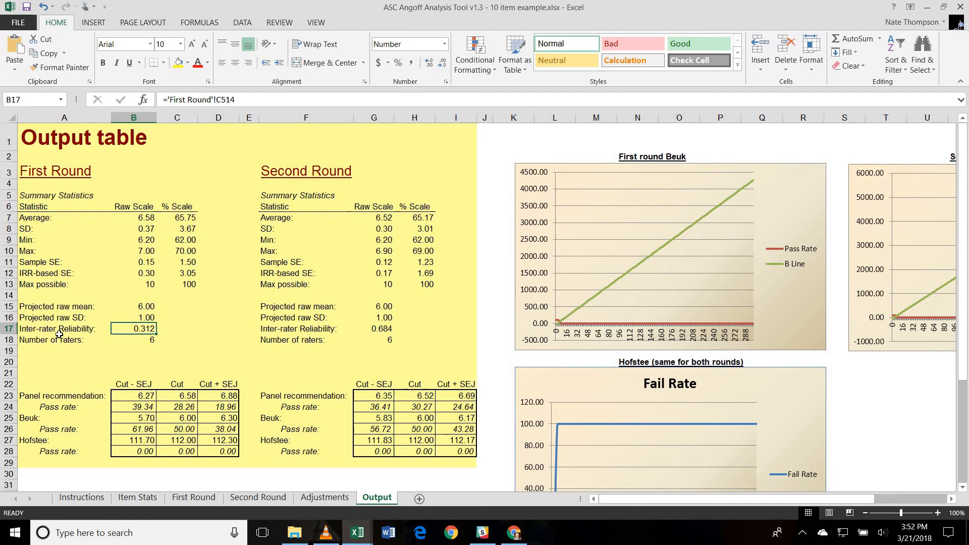
left_click(9, 272)
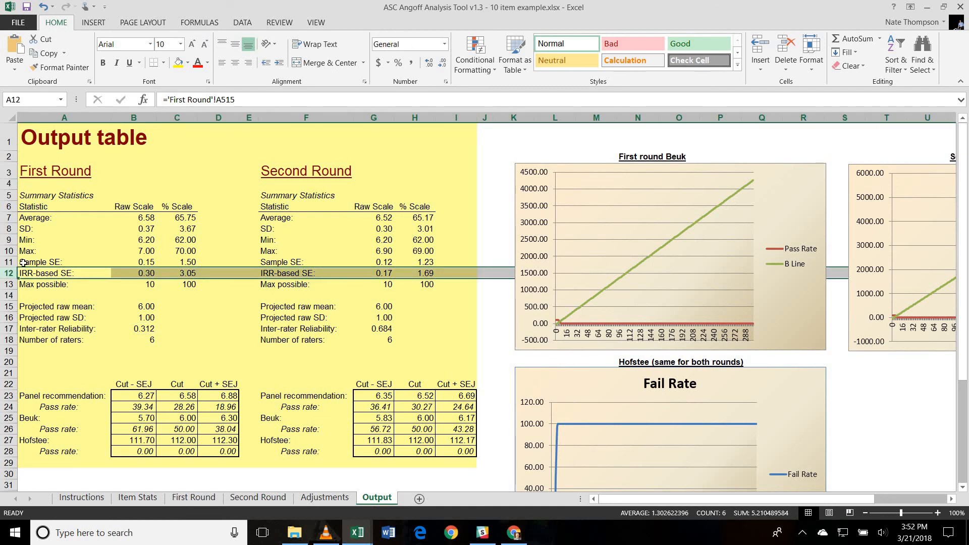
left_click(64, 261)
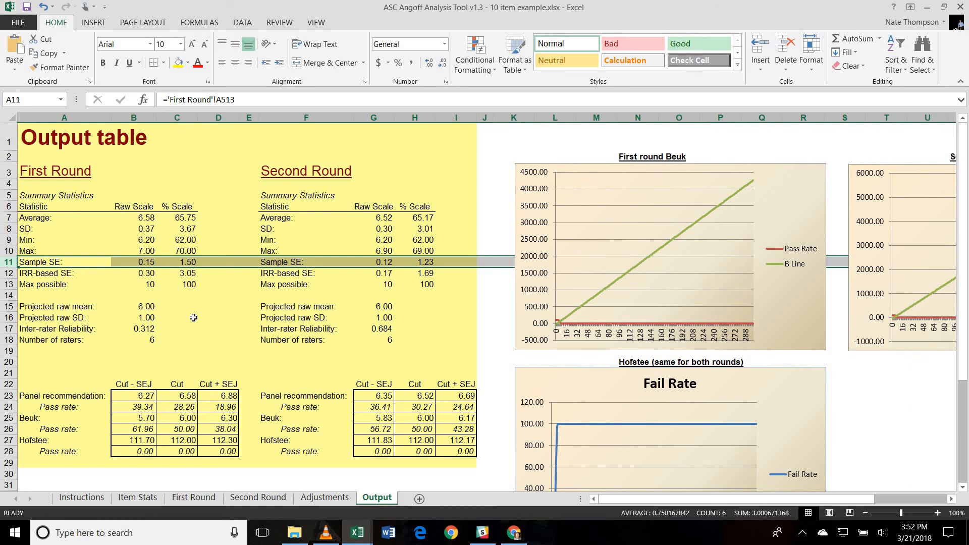
mouse_move(67, 244)
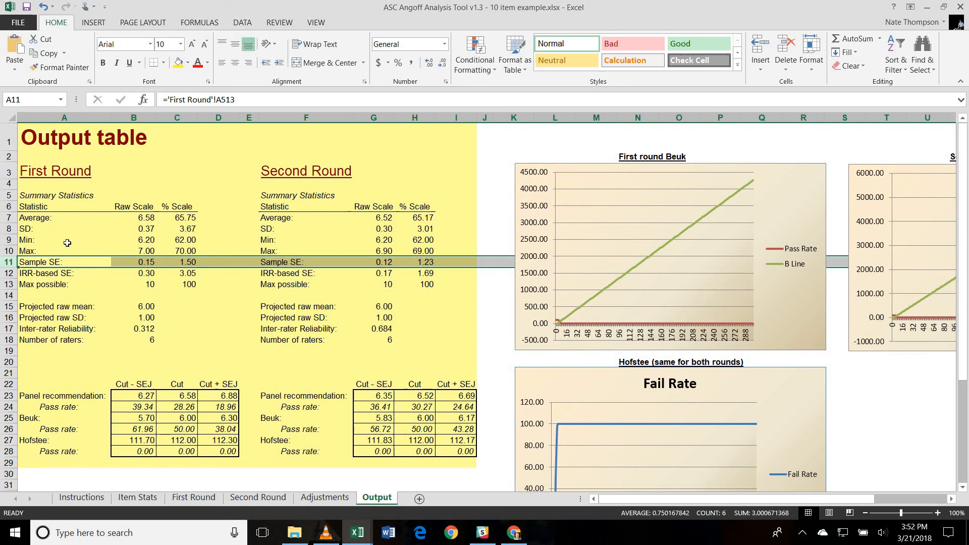
left_click(63, 240)
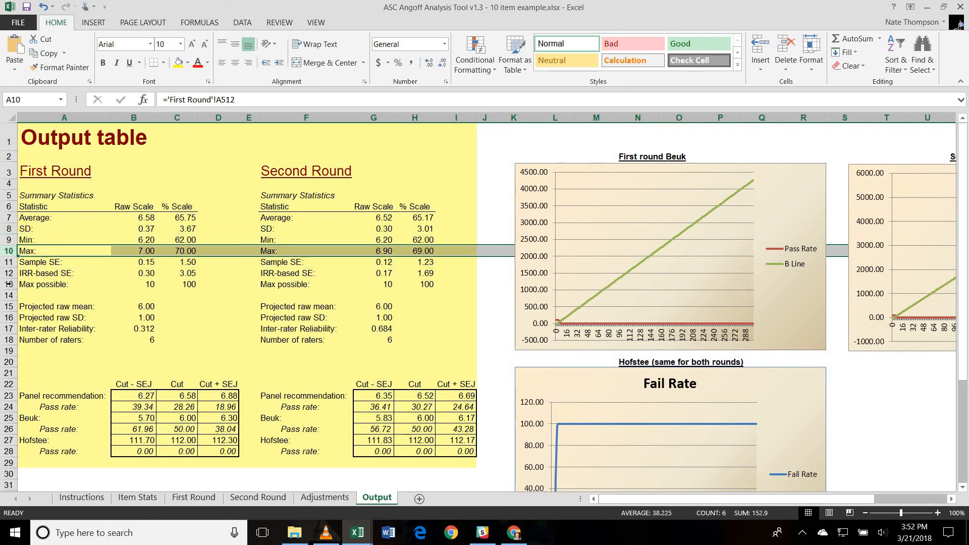
left_click(64, 284)
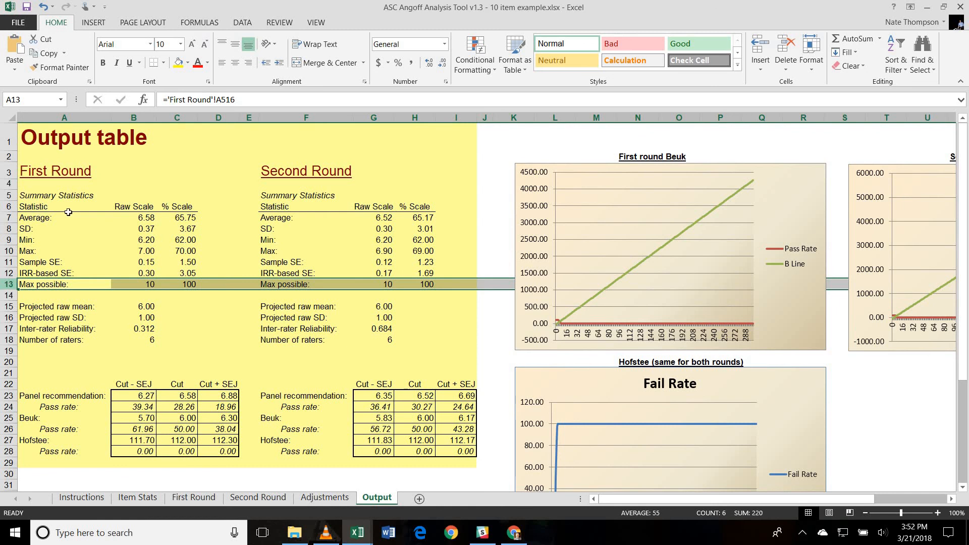
mouse_move(139, 206)
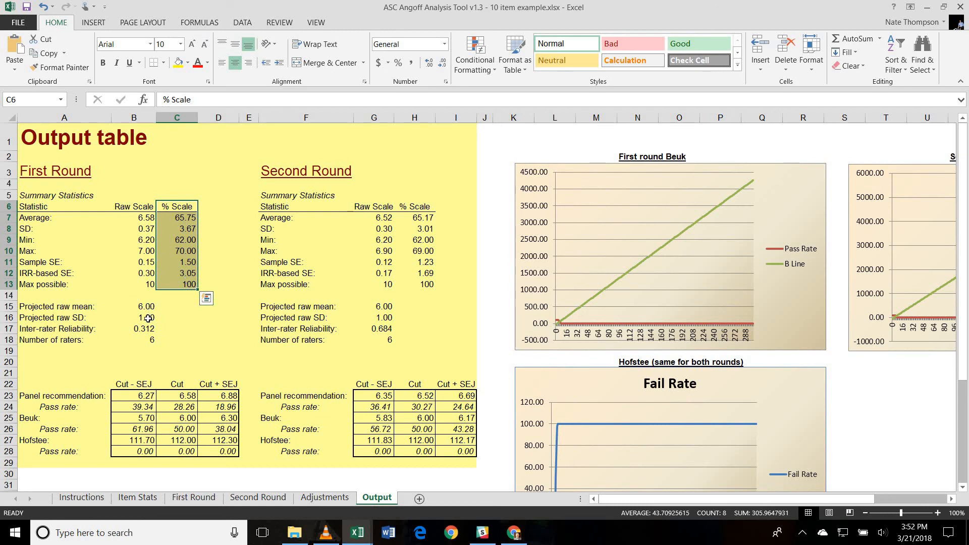
left_click(133, 312)
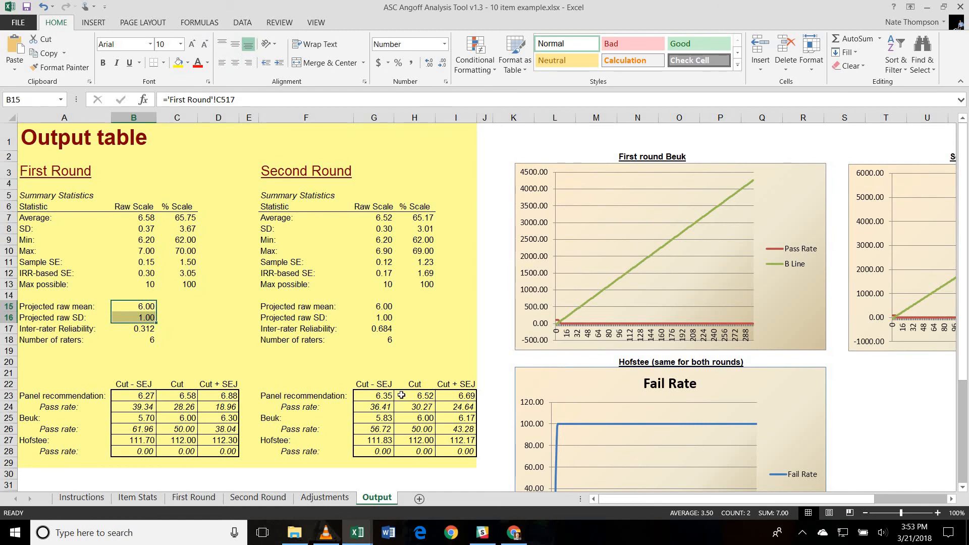
mouse_move(293, 373)
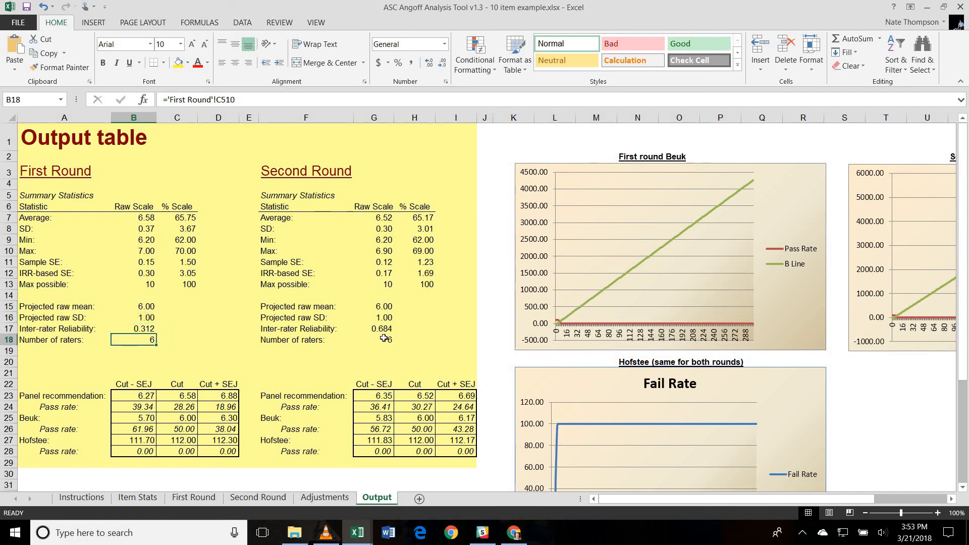
left_click(373, 339)
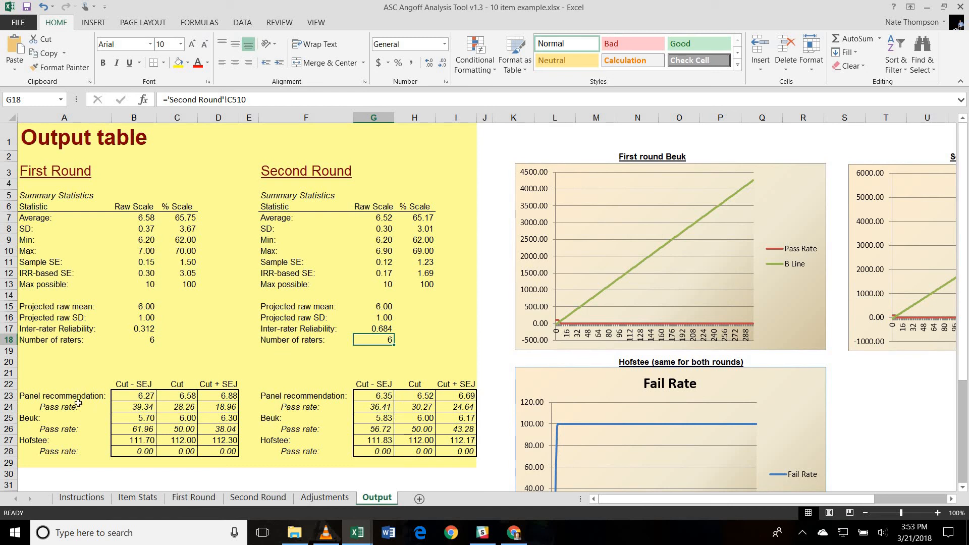
mouse_move(134, 369)
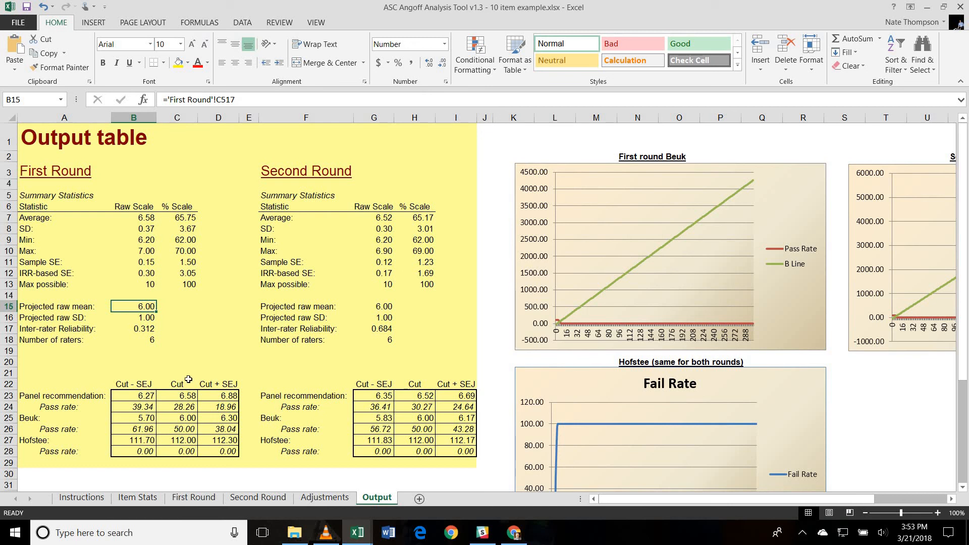
left_click(133, 217)
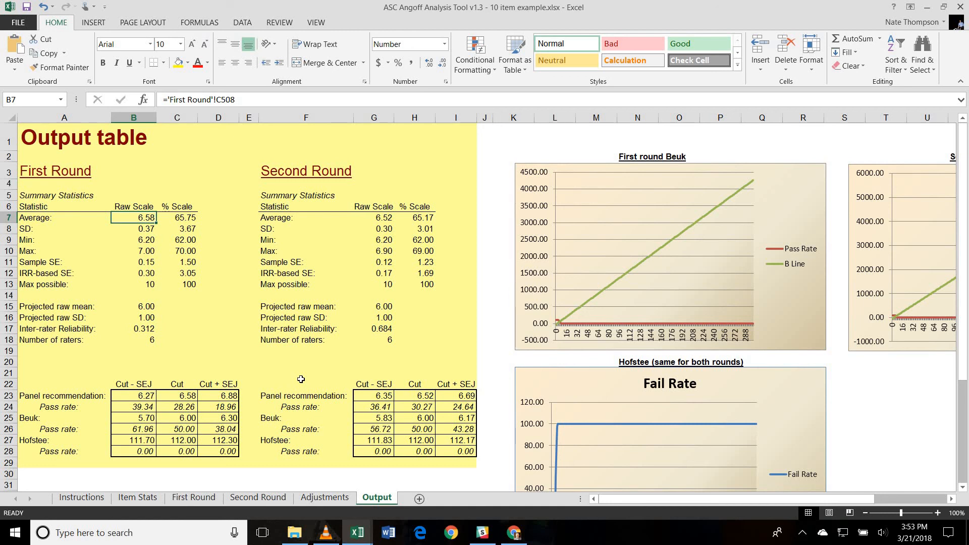
mouse_move(296, 366)
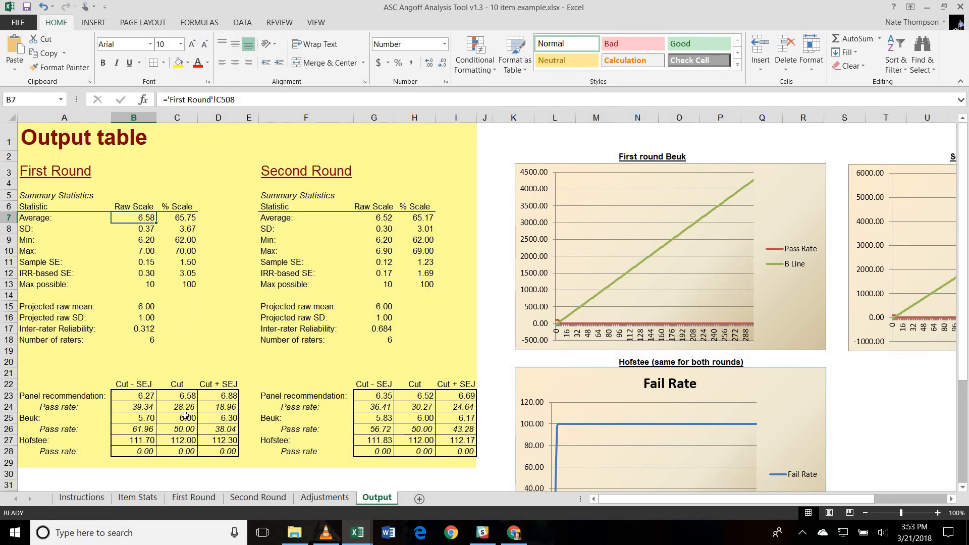
left_click(177, 396)
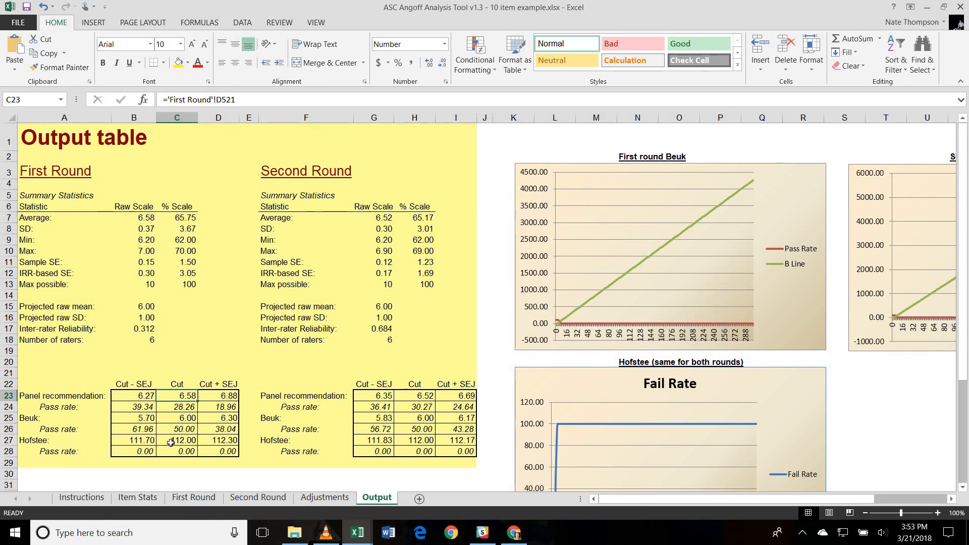
left_click(218, 396)
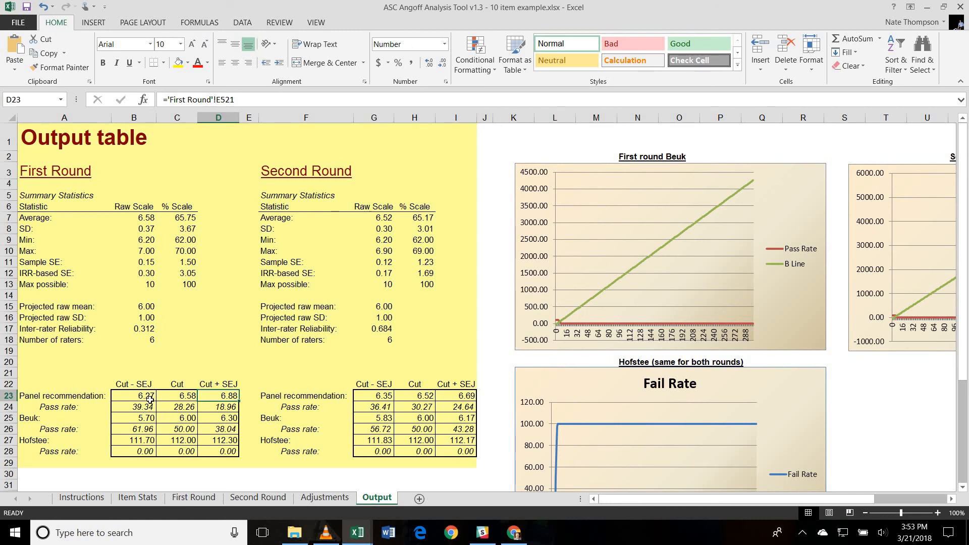
left_click(133, 396)
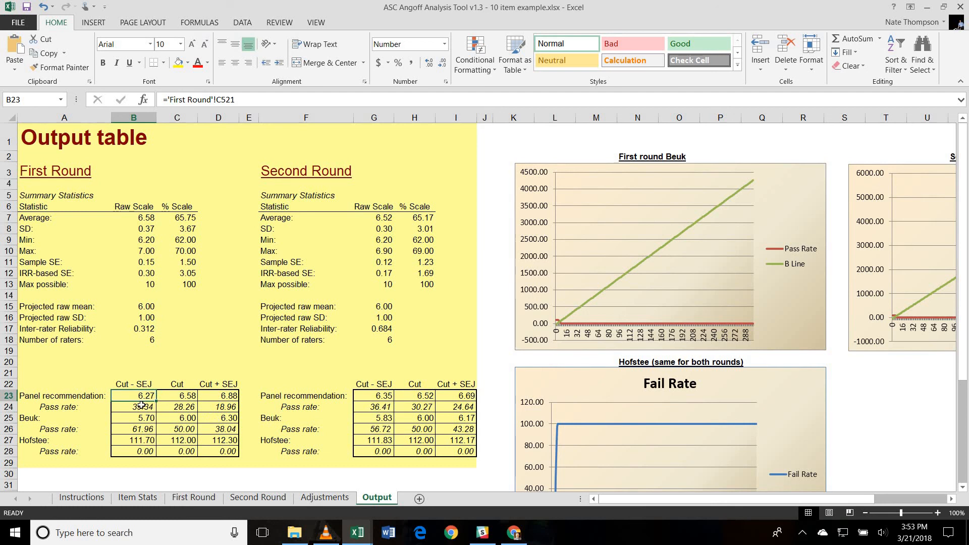
left_click(133, 407)
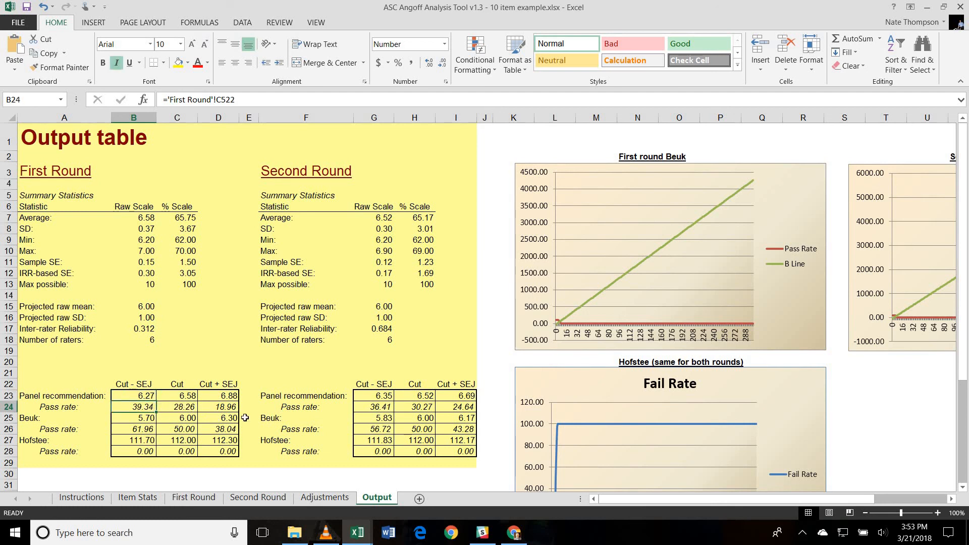
left_click(218, 406)
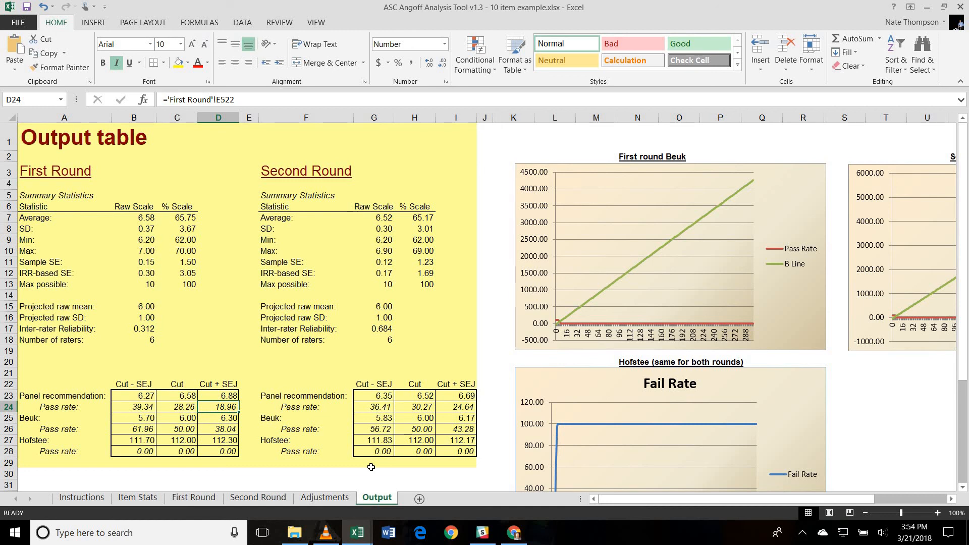
mouse_move(415, 396)
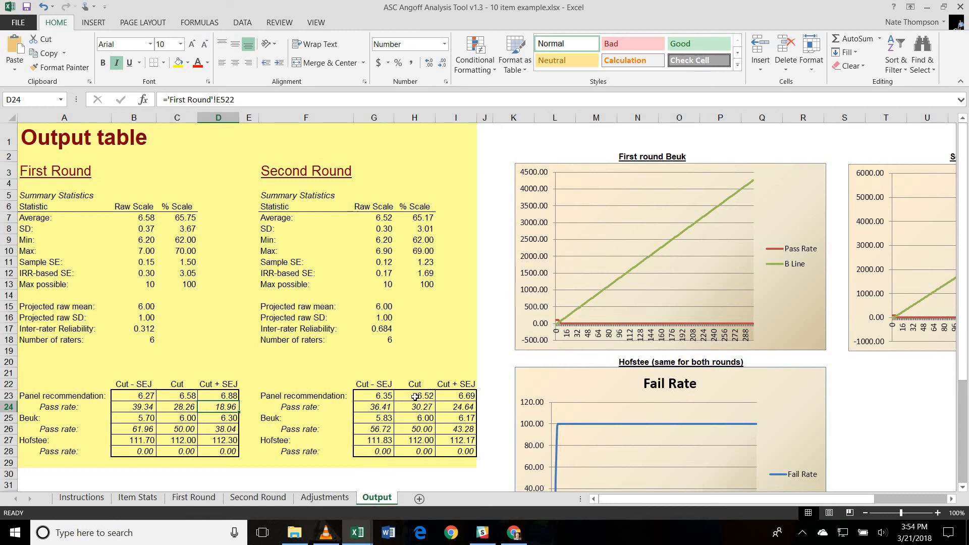
left_click(414, 396)
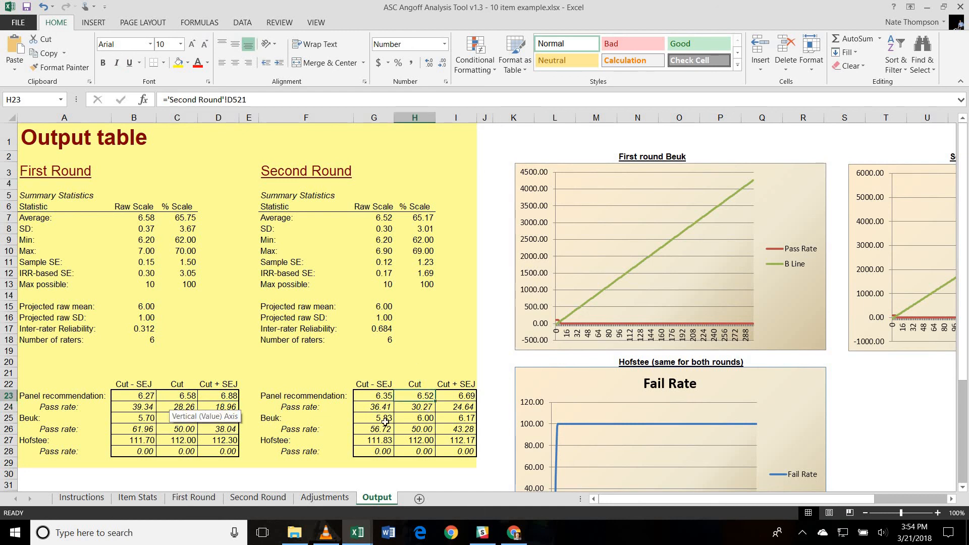
mouse_move(370, 406)
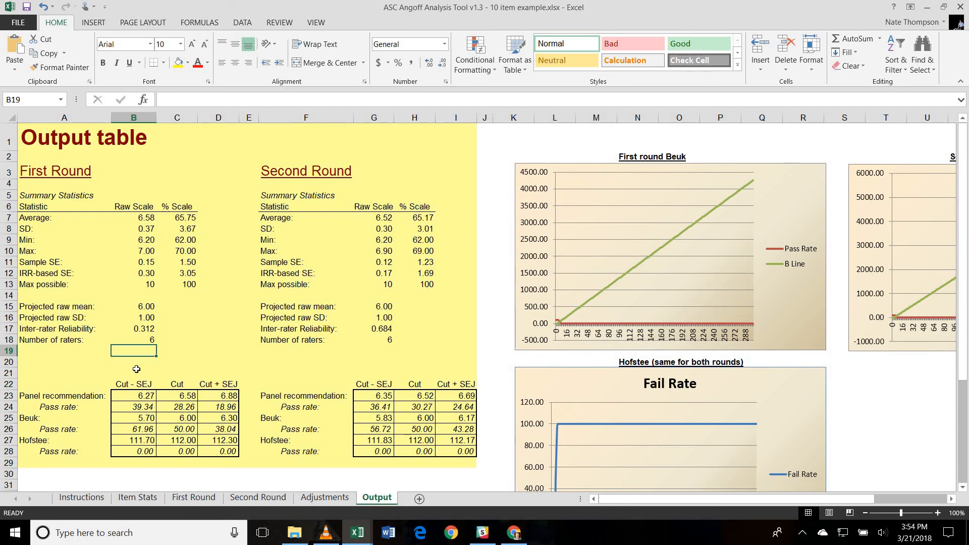
mouse_move(188, 263)
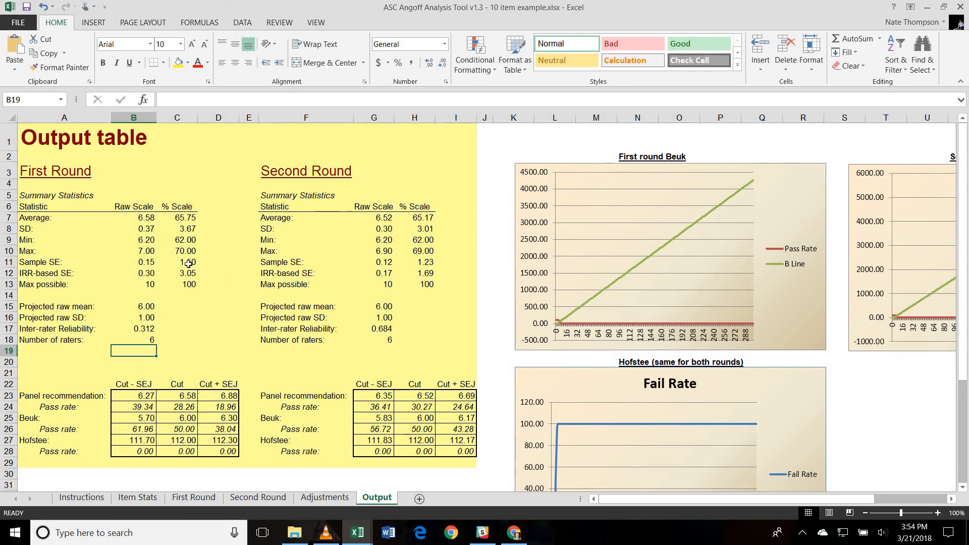
left_click(133, 217)
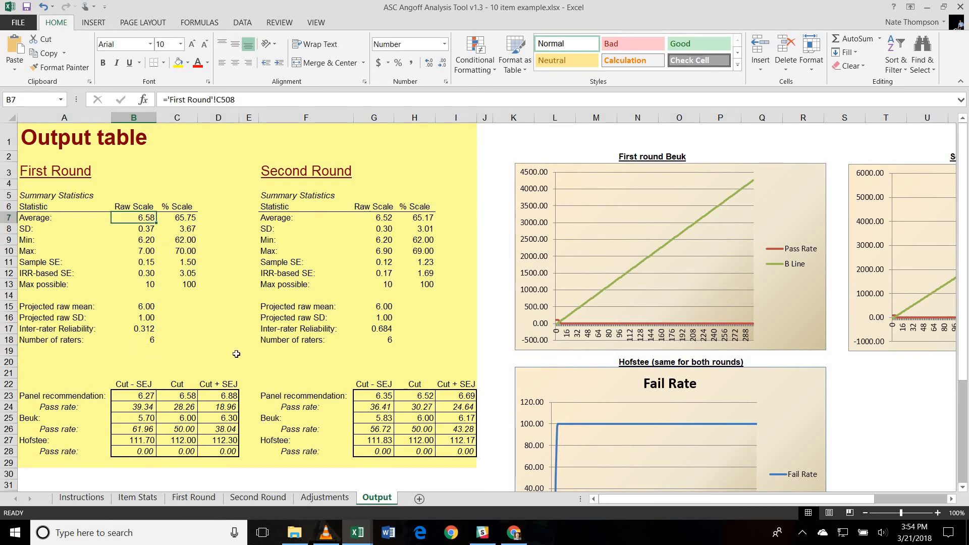
mouse_move(192, 407)
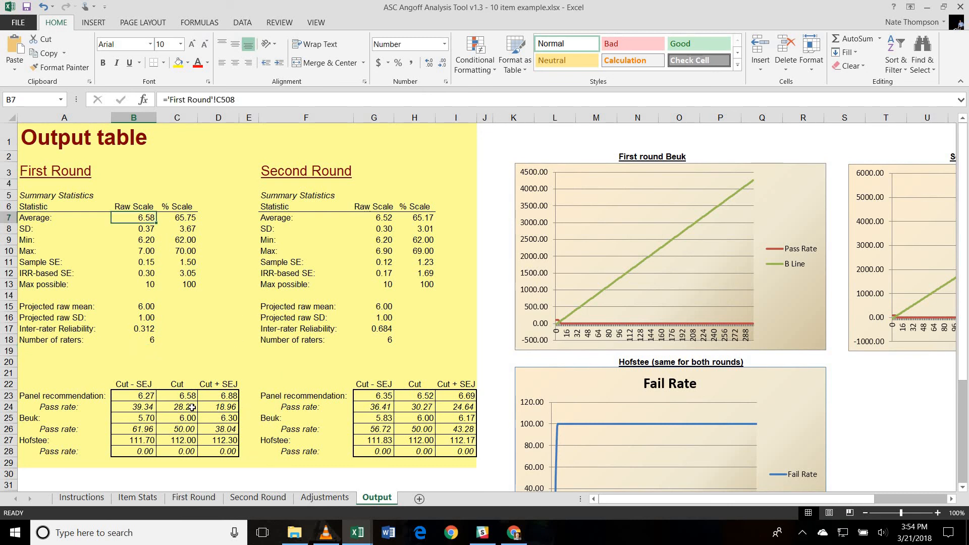
left_click(176, 407)
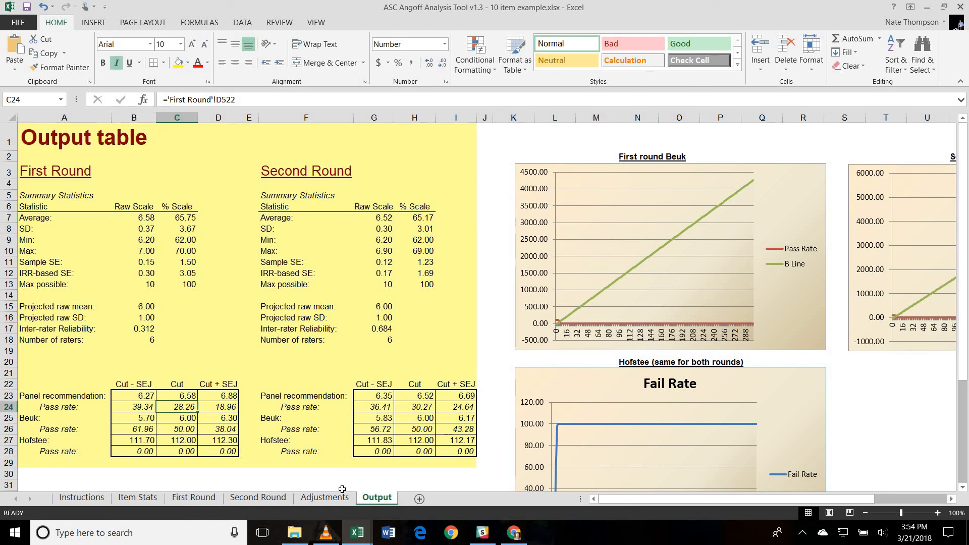
left_click(324, 497)
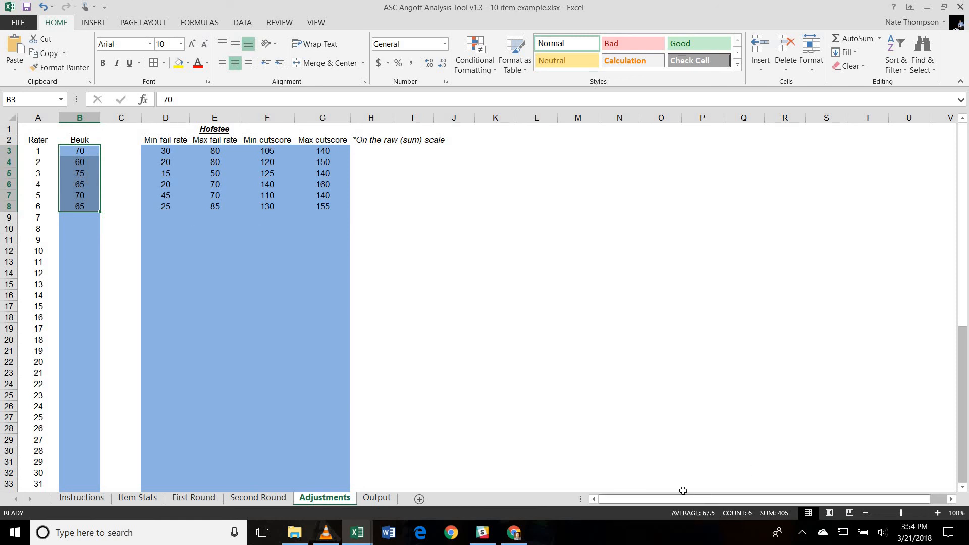
left_click(377, 497)
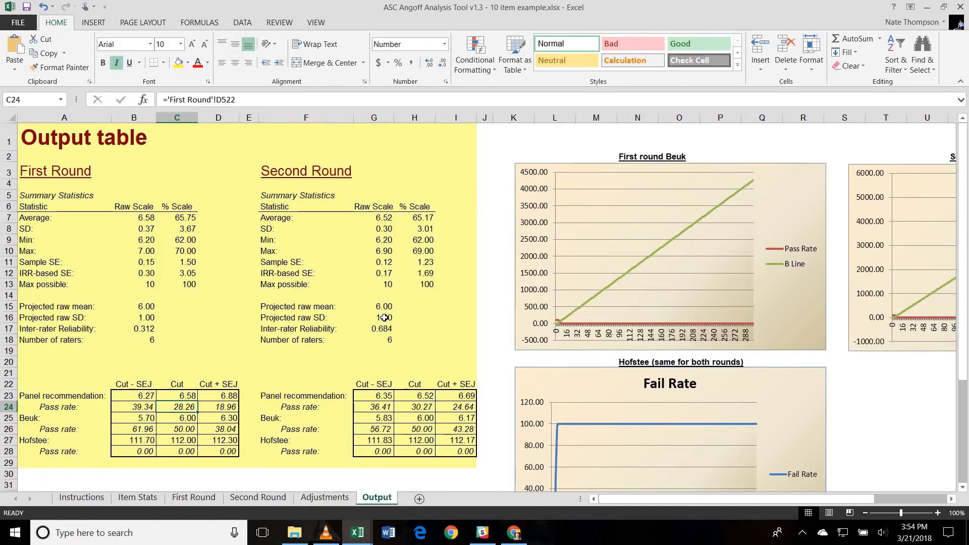
mouse_move(382, 324)
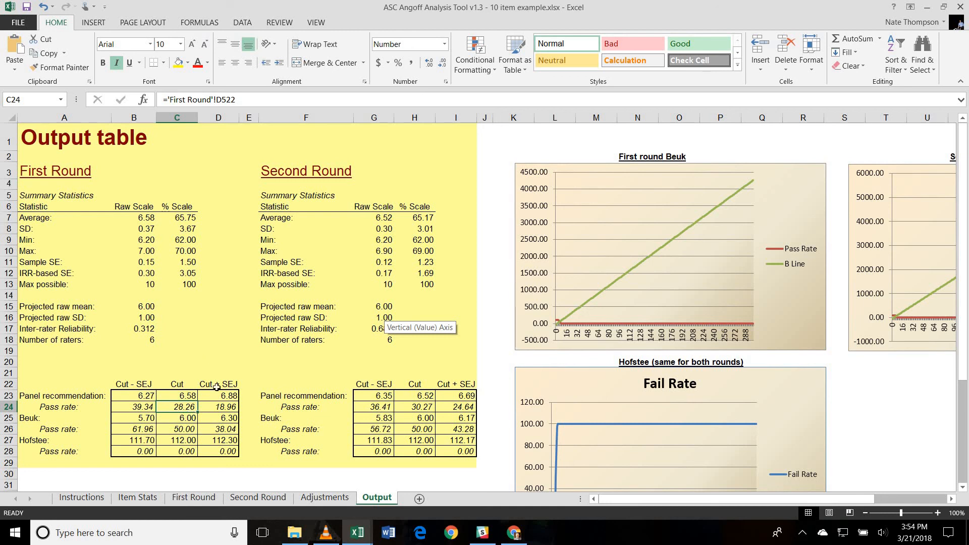
mouse_move(216, 374)
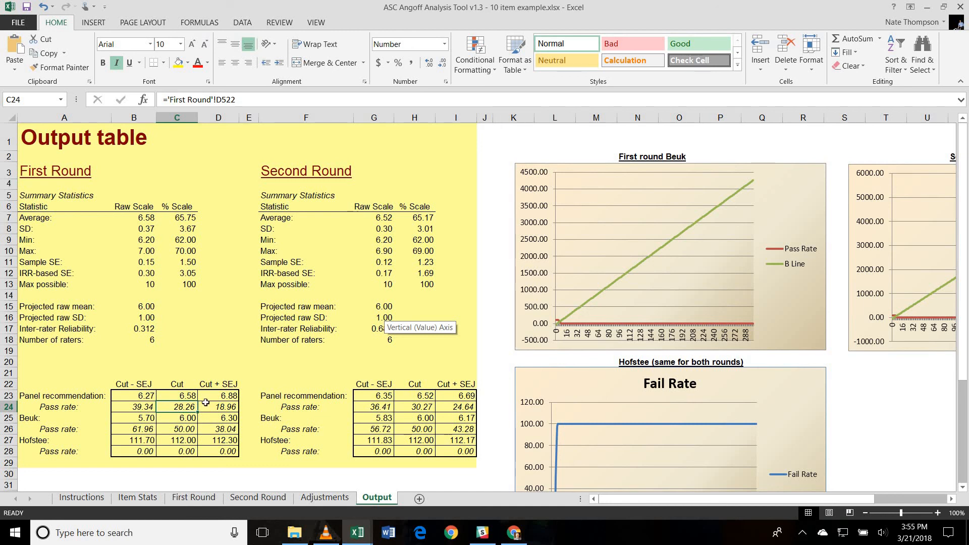
left_click(176, 417)
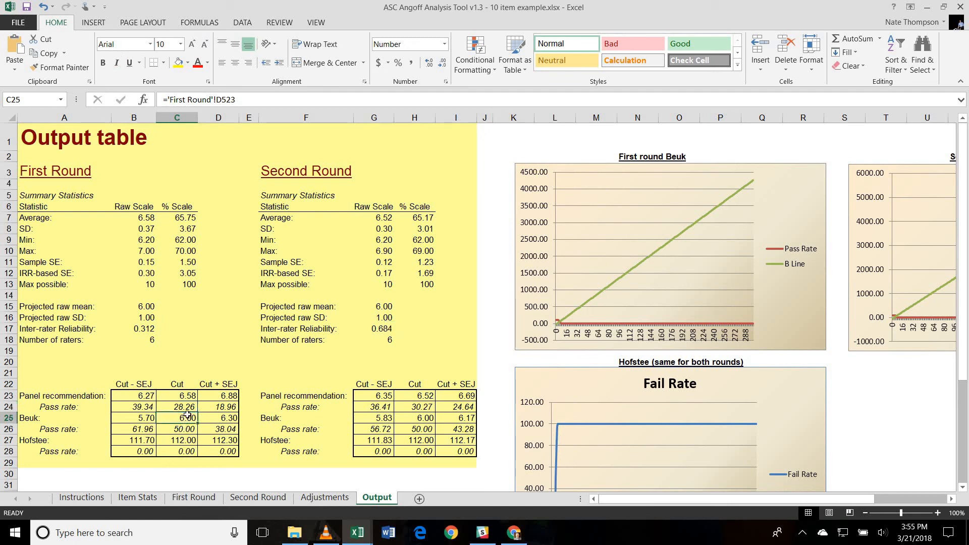
mouse_move(253, 456)
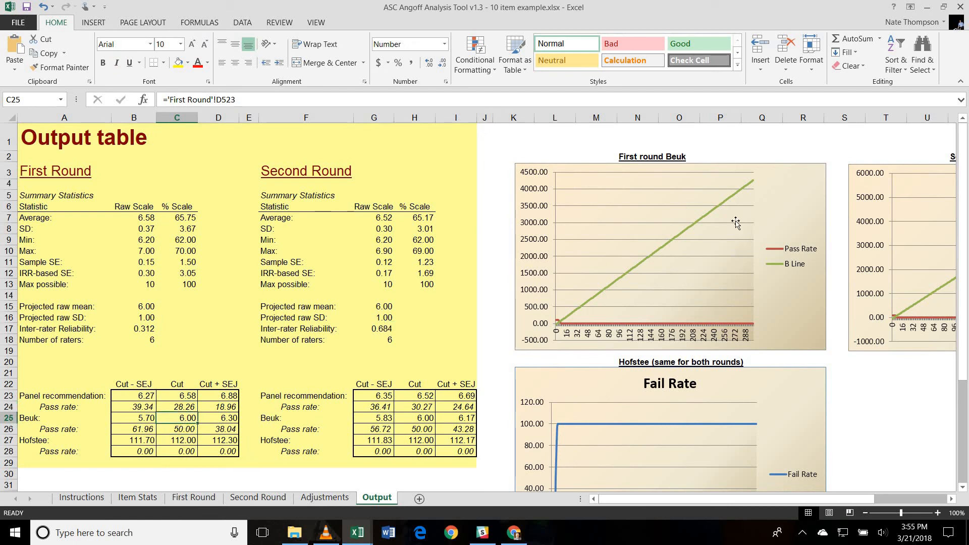
mouse_move(648, 320)
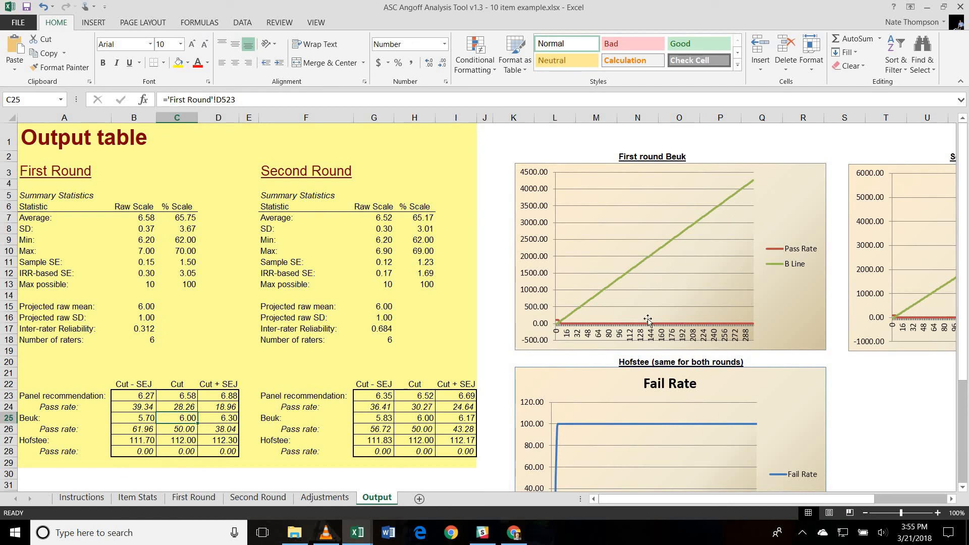
mouse_move(545, 316)
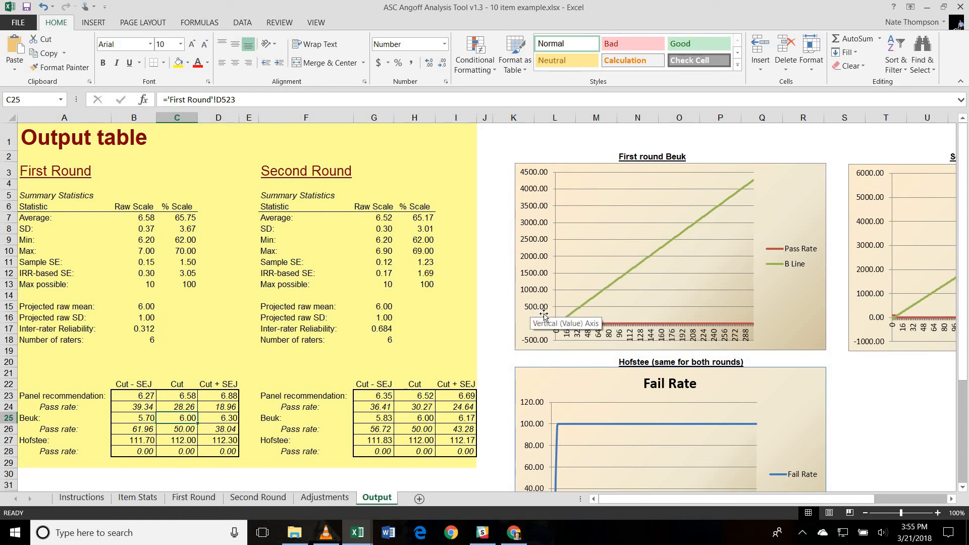
mouse_move(567, 340)
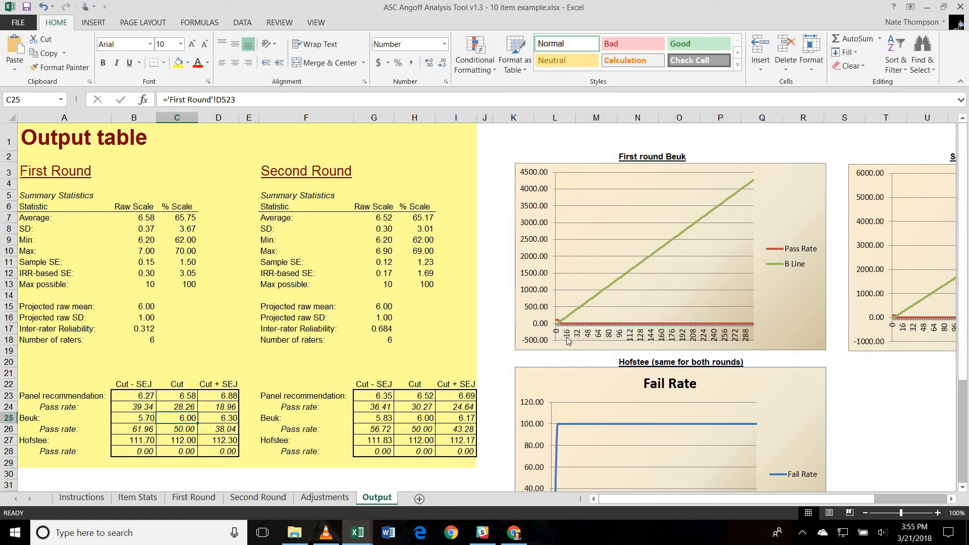
mouse_move(649, 335)
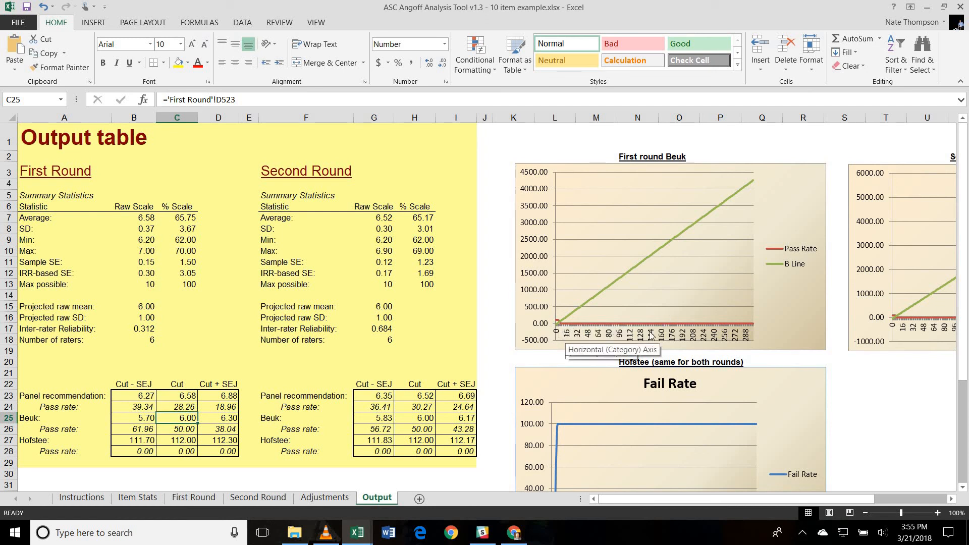
mouse_move(596, 313)
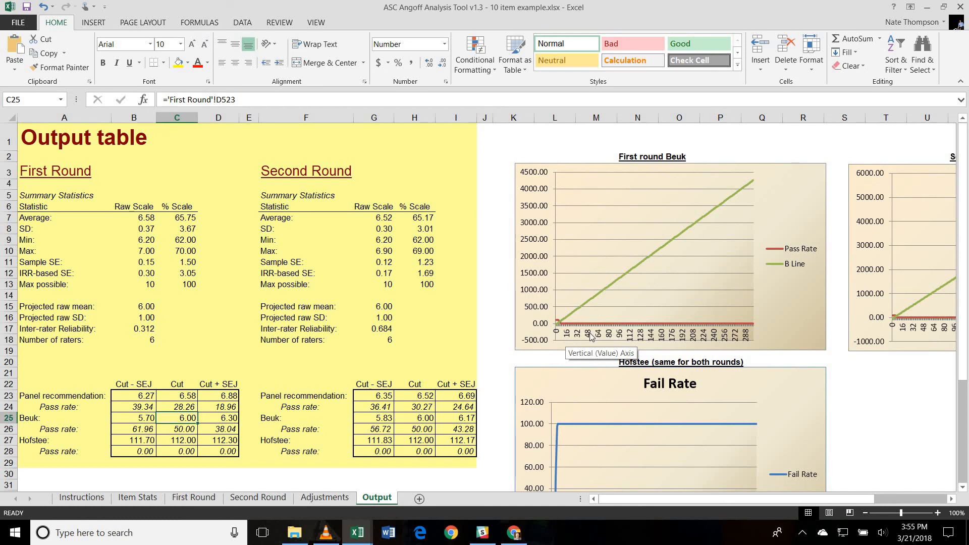
mouse_move(558, 331)
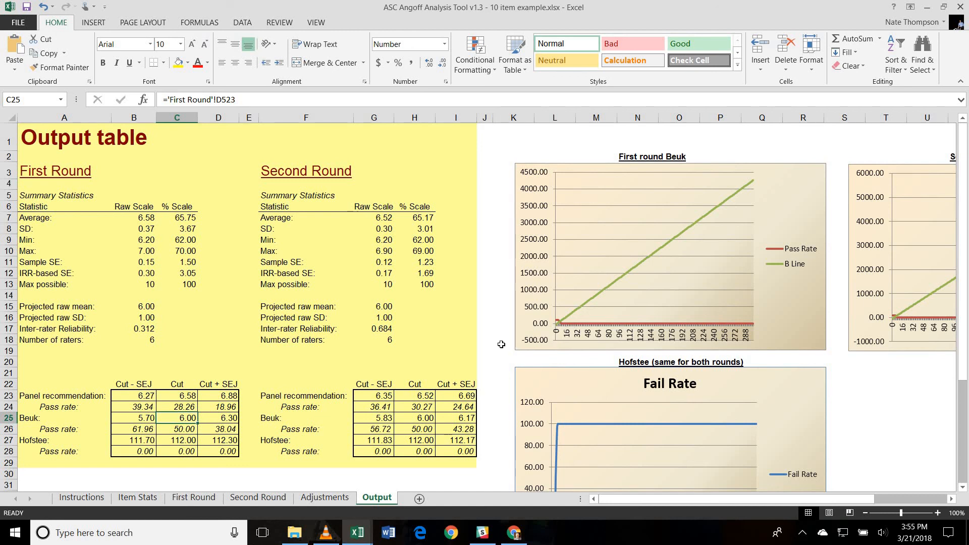
mouse_move(384, 485)
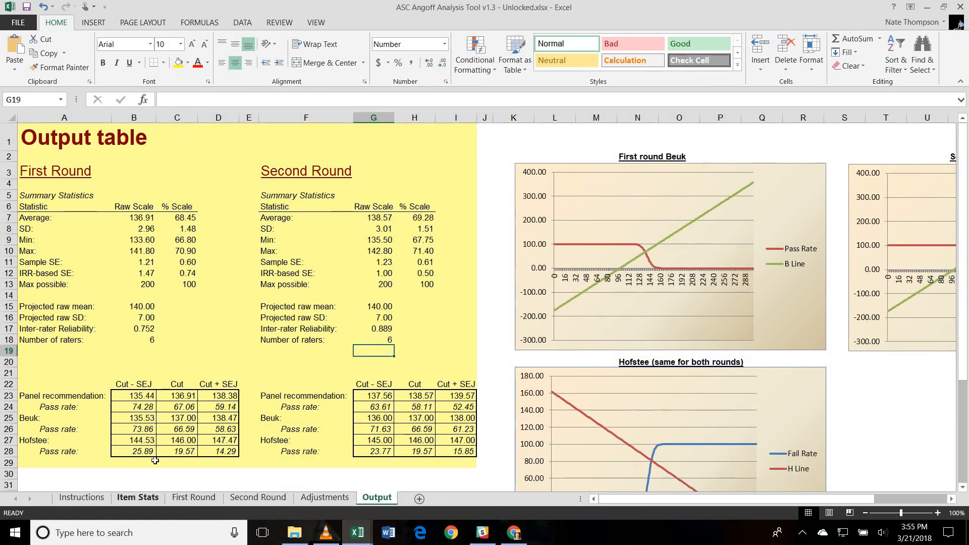
- Show the Unlocked workbook's Item Stats with projected mean 140.00 and SD 7.00
left_click(138, 496)
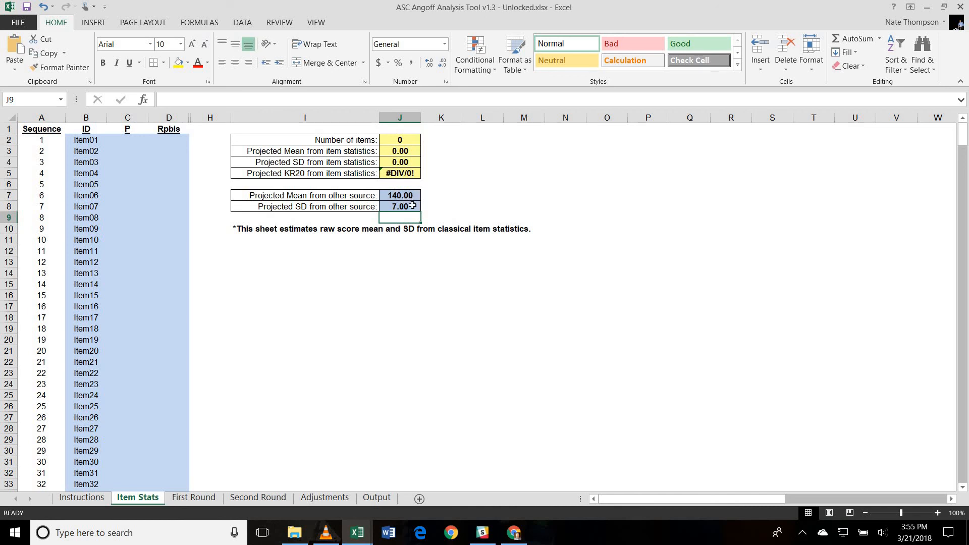
mouse_move(511, 197)
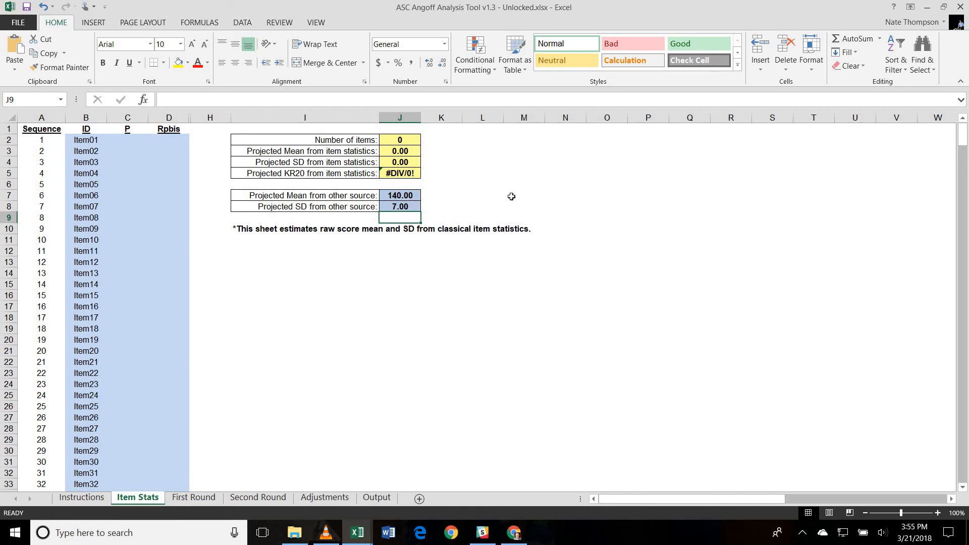
- Check Item Stats' projected SD and empty Item01 P value, then scroll through both rating rounds
left_click(400, 206)
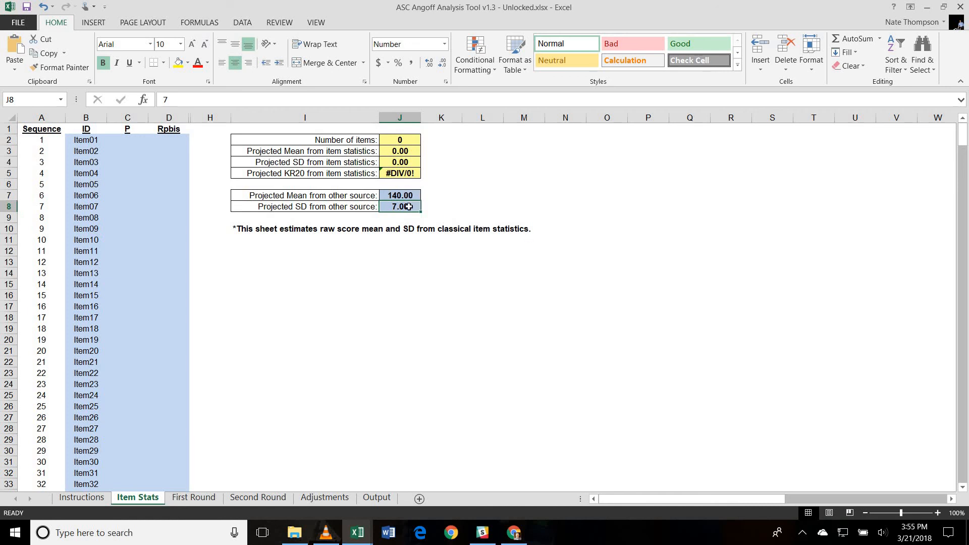
mouse_move(189, 150)
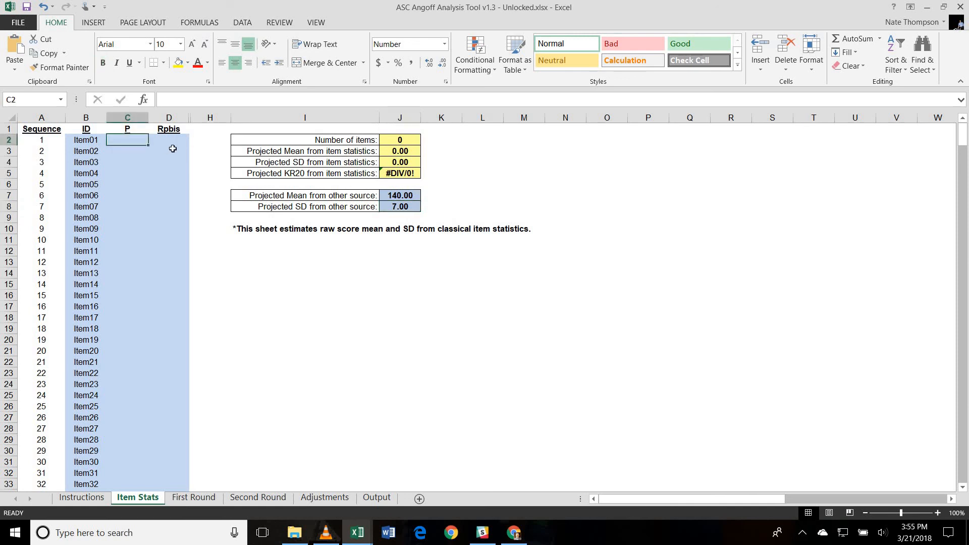
left_click(127, 261)
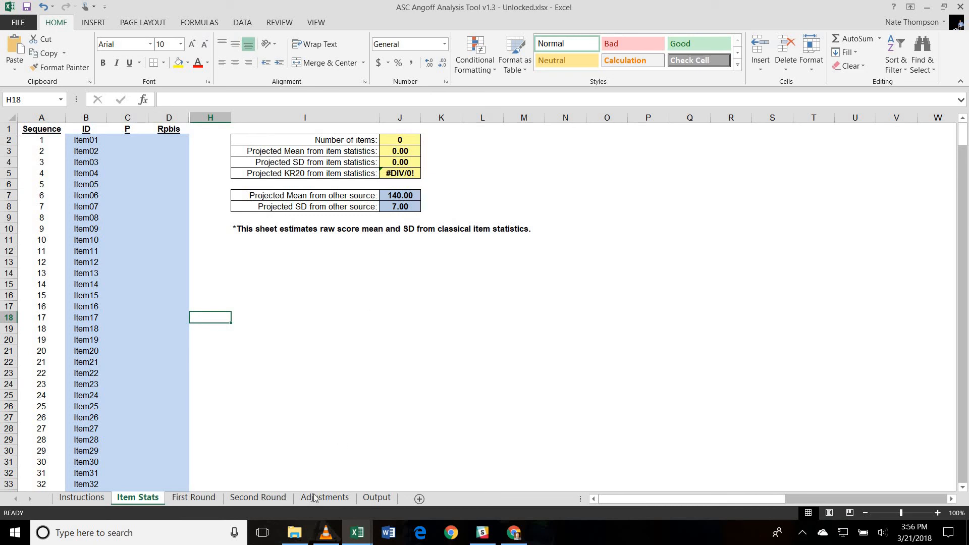
left_click(193, 496)
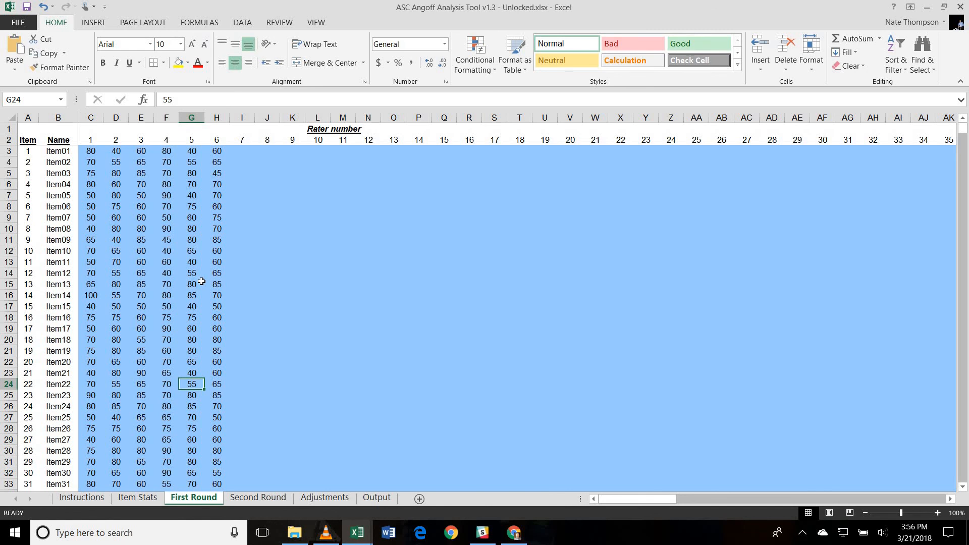
scroll("down", 3)
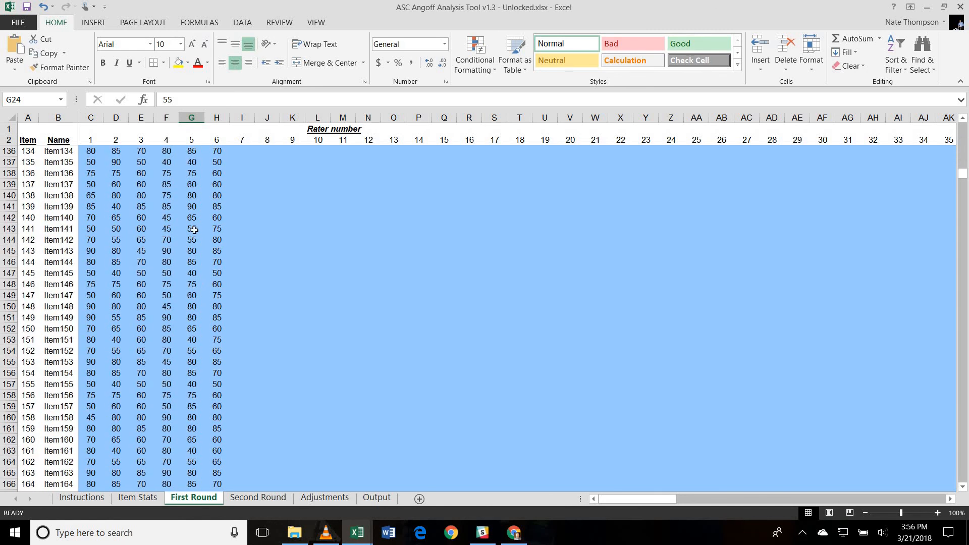
scroll("up", 3)
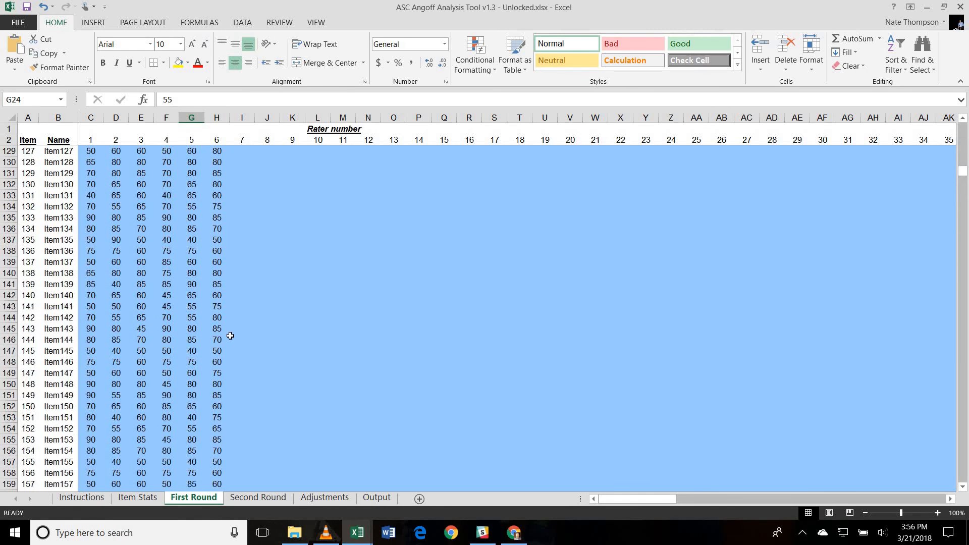
left_click(257, 496)
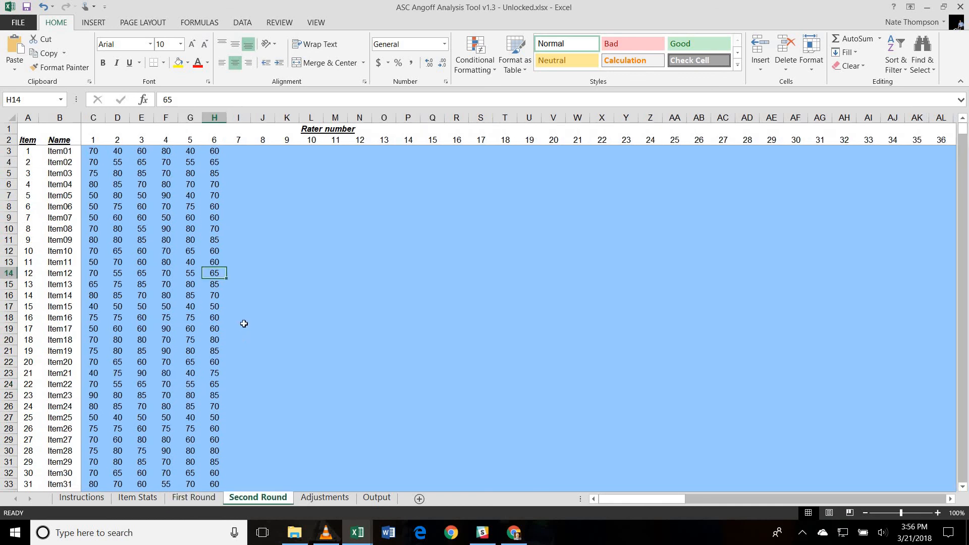
mouse_move(299, 262)
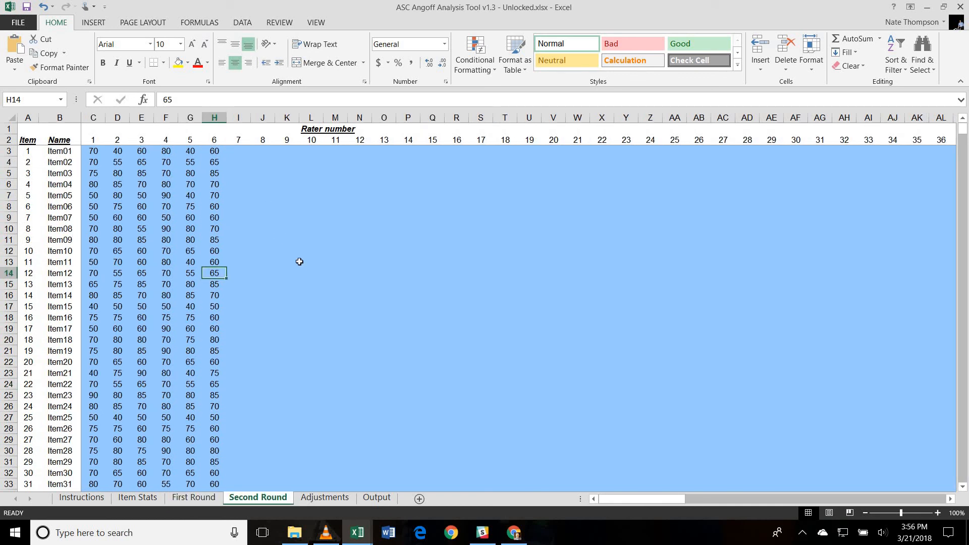
scroll("down", 3)
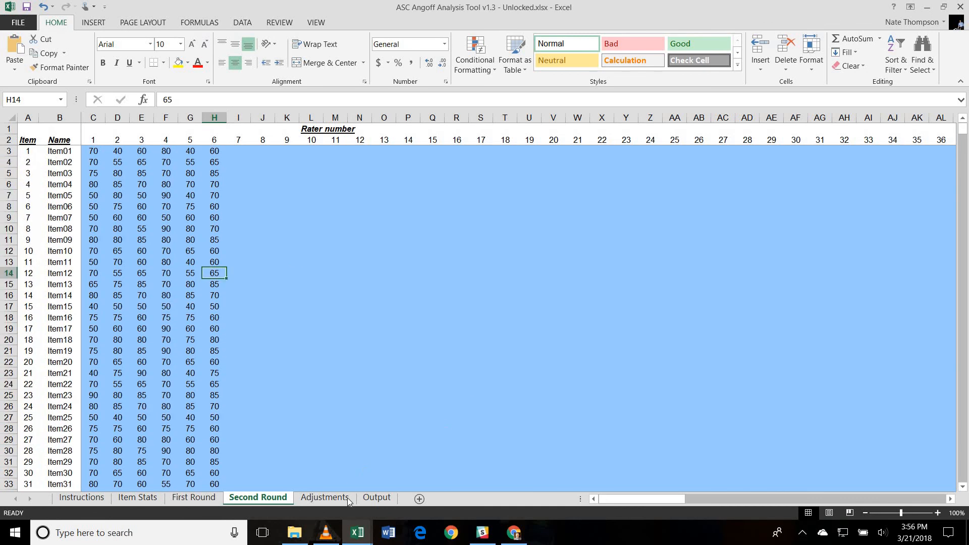
- Select all six raters' Beuk values on Adjustments, then return to the Output table
left_click(324, 496)
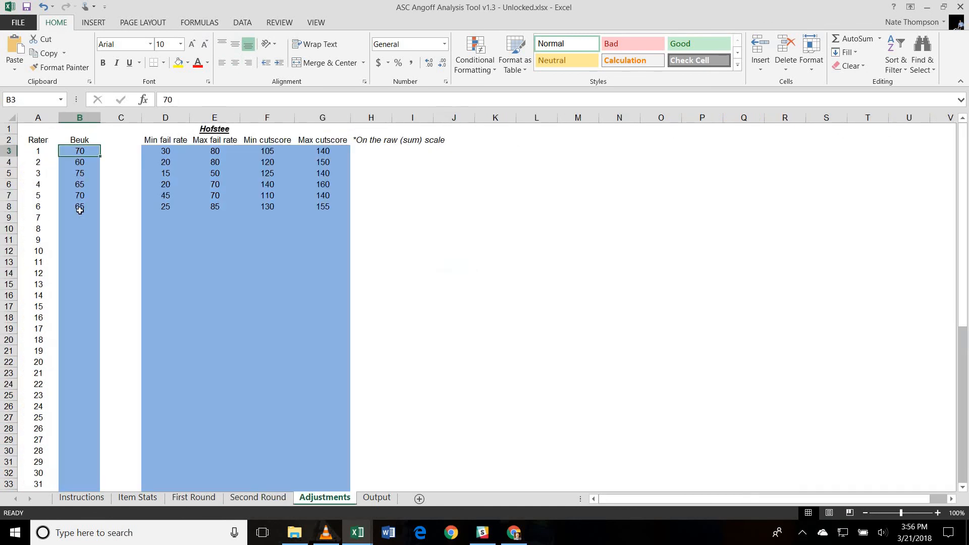
left_click_drag(79, 151, 79, 206)
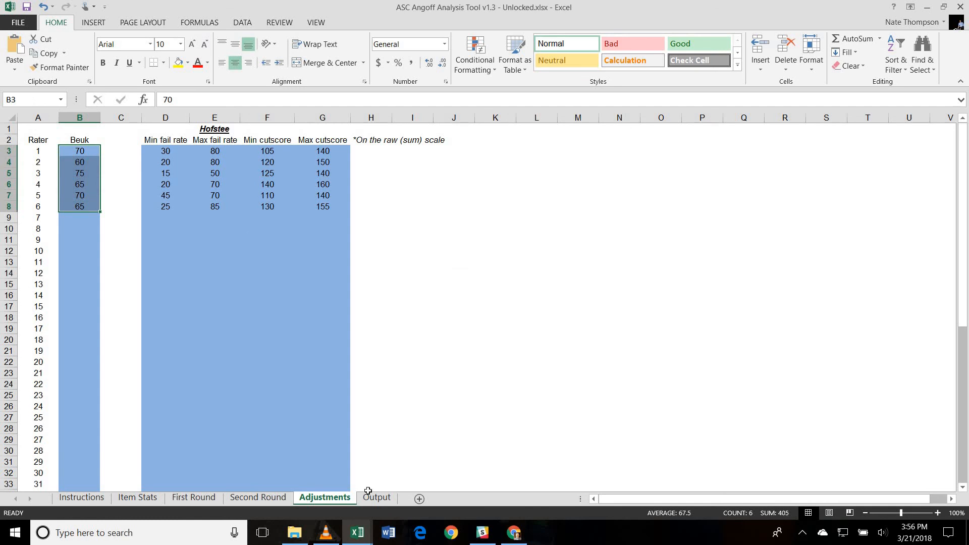
left_click(375, 496)
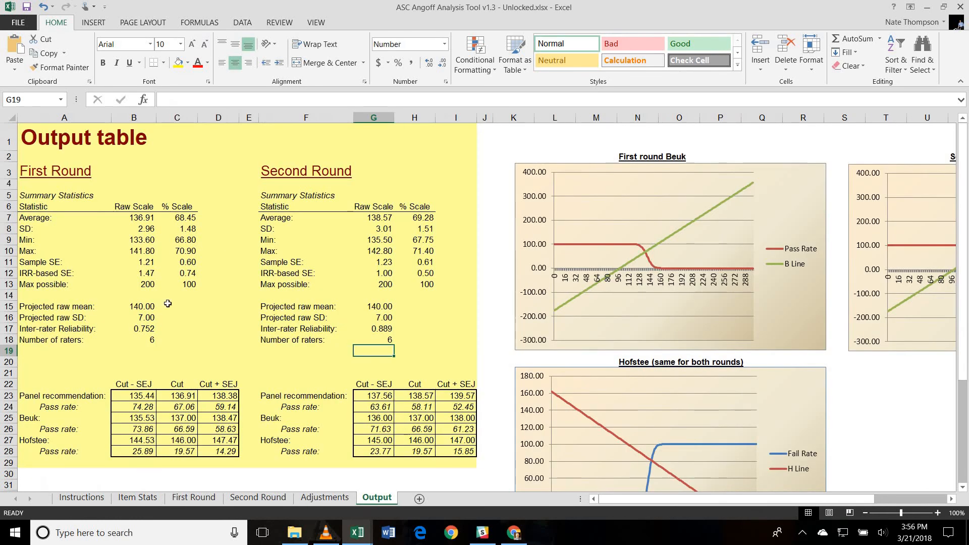
mouse_move(195, 260)
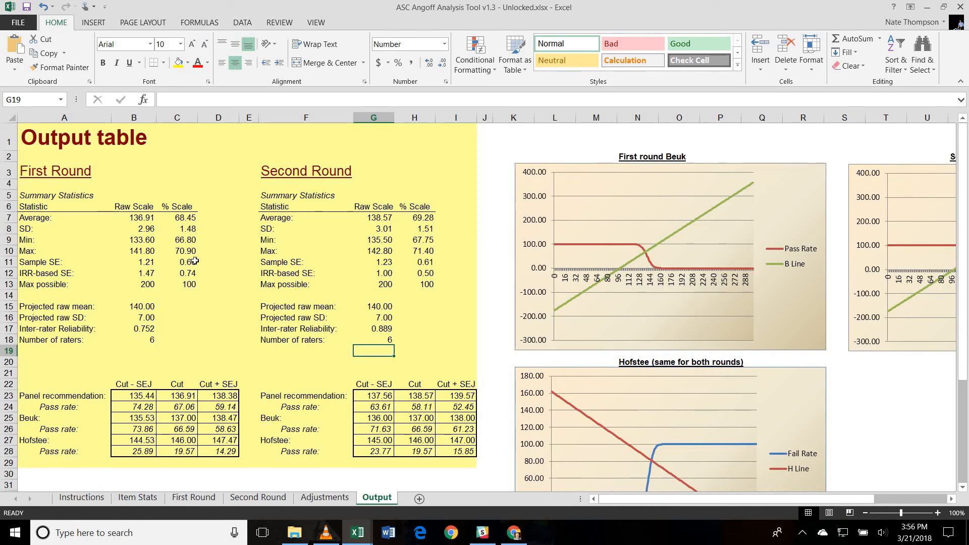
mouse_move(160, 315)
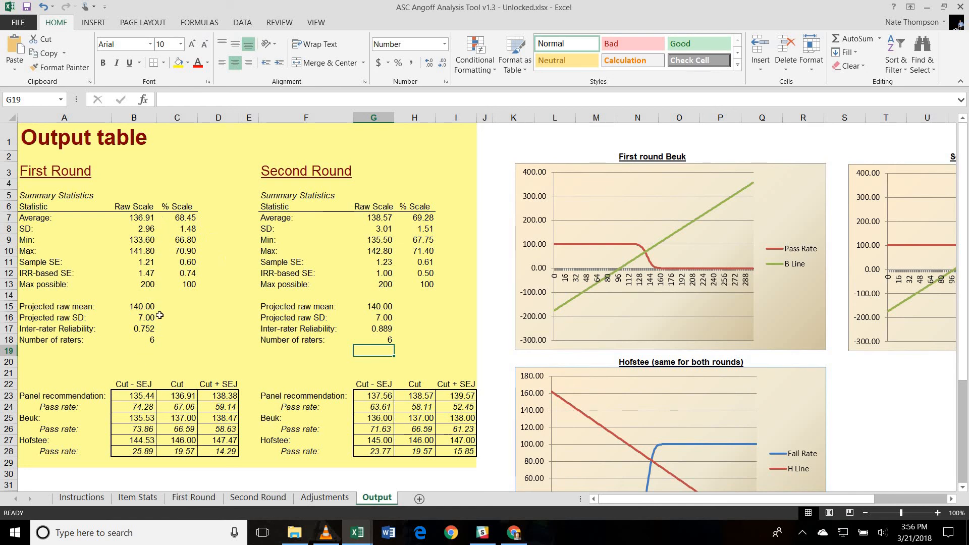
mouse_move(148, 191)
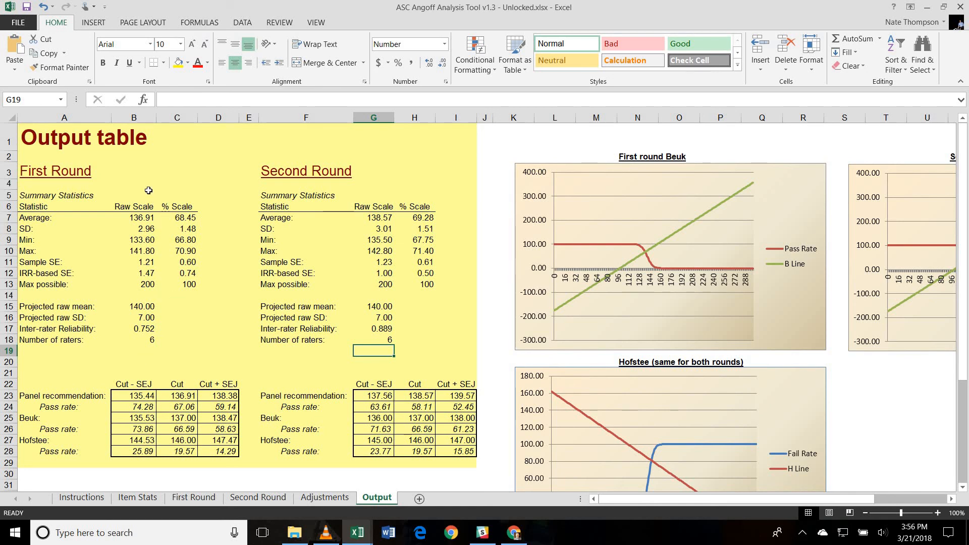
left_click(133, 218)
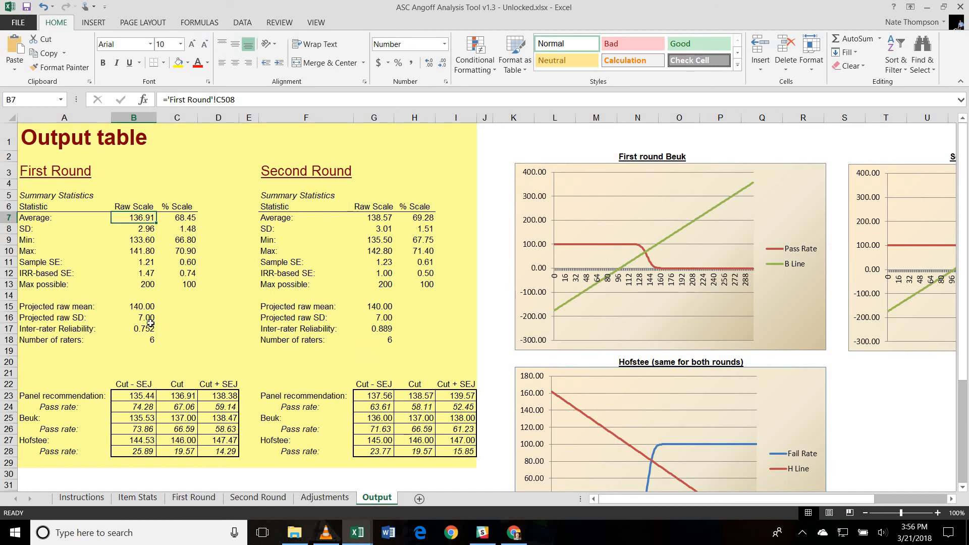
mouse_move(159, 294)
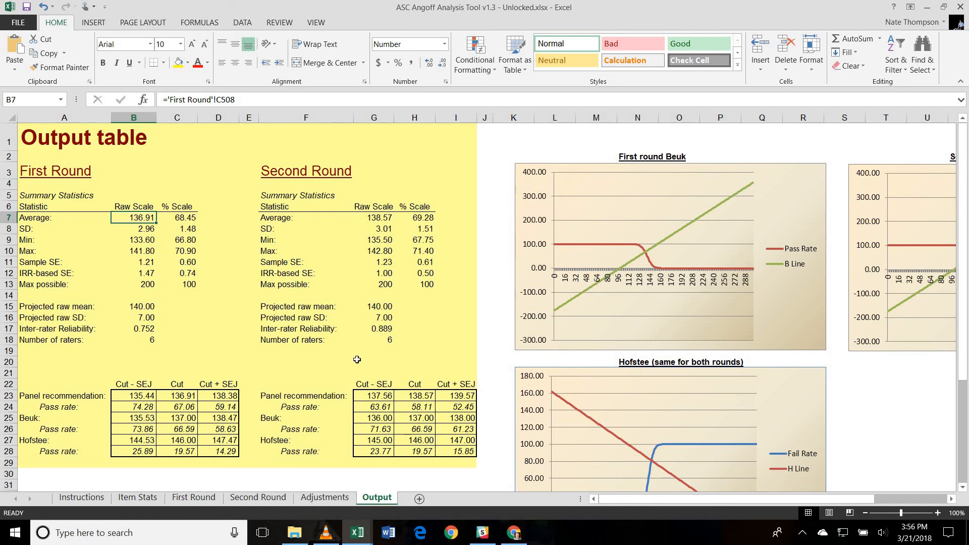
mouse_move(159, 324)
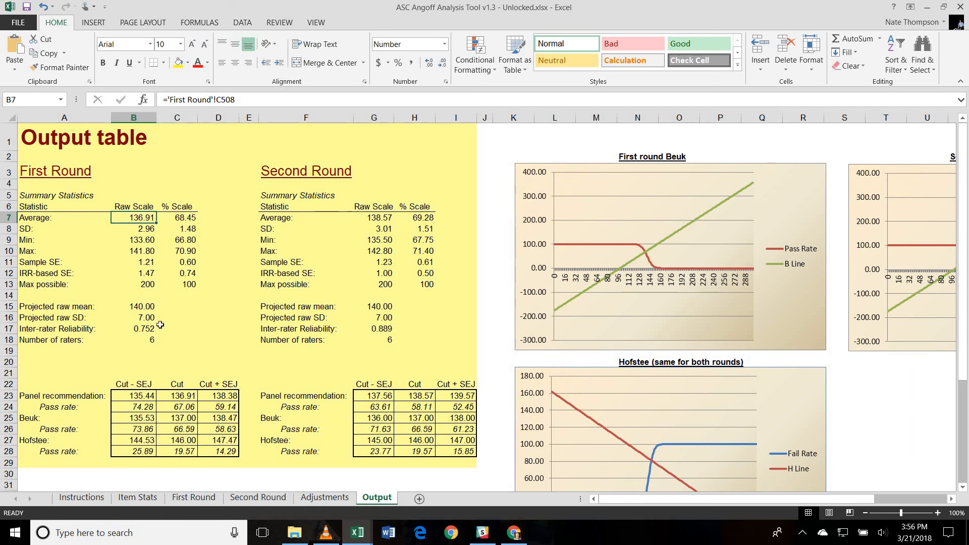
left_click(134, 328)
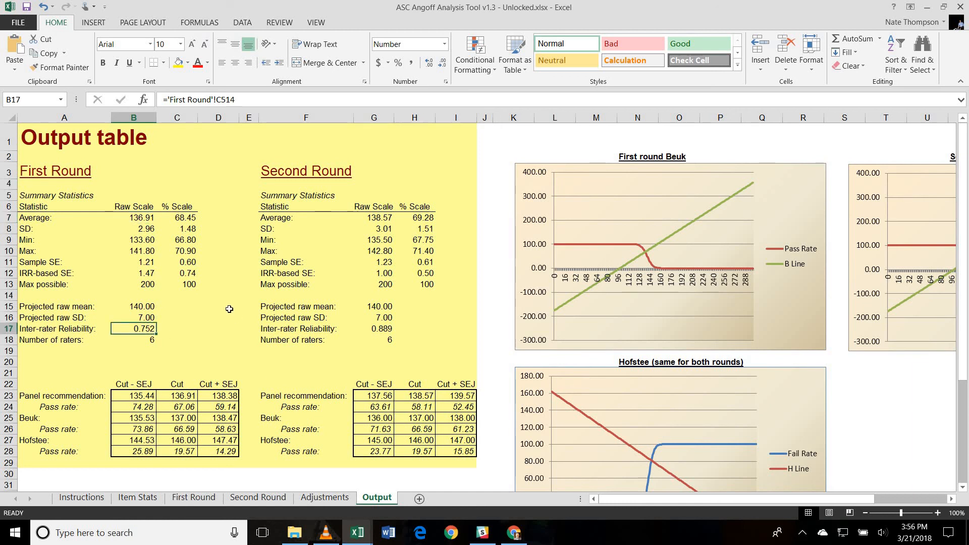
mouse_move(381, 336)
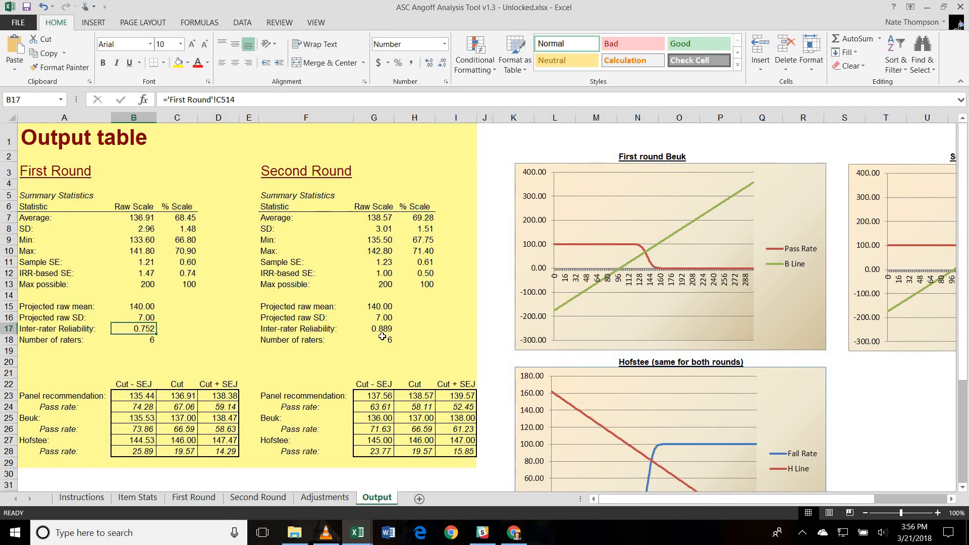
left_click(373, 328)
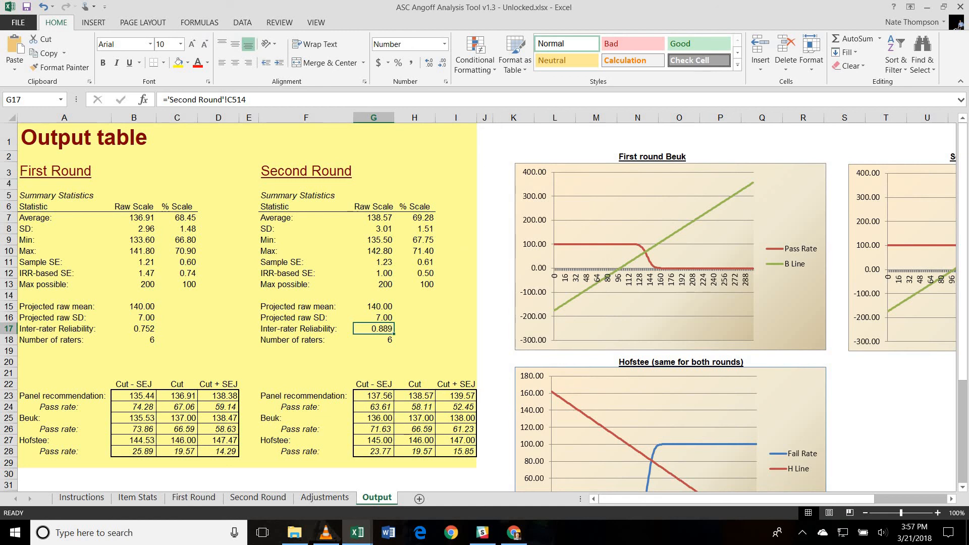
mouse_move(457, 252)
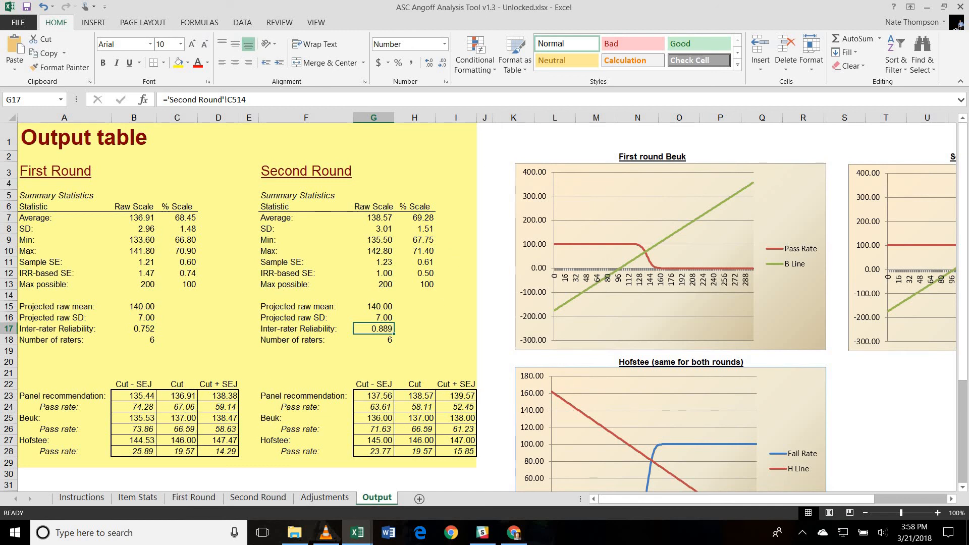
left_click(176, 407)
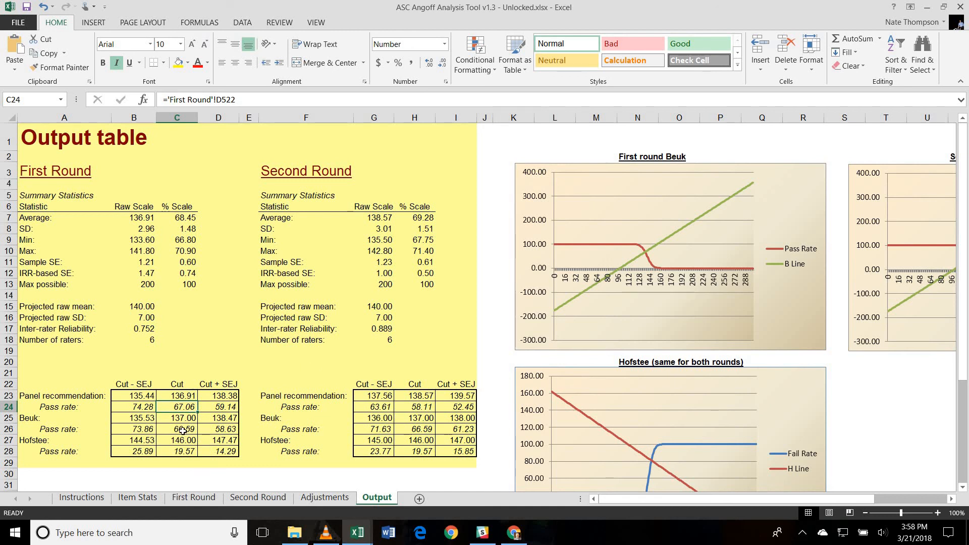
left_click(177, 429)
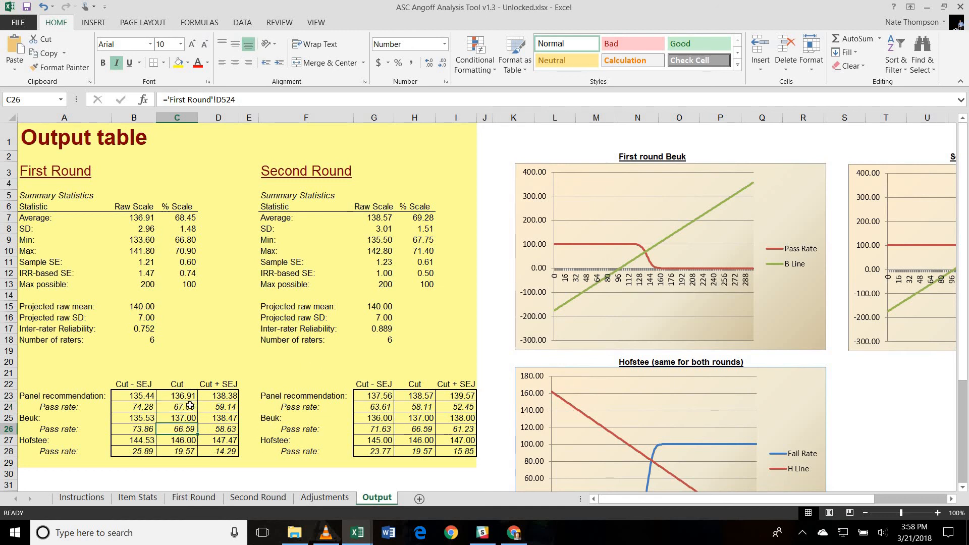
left_click(177, 395)
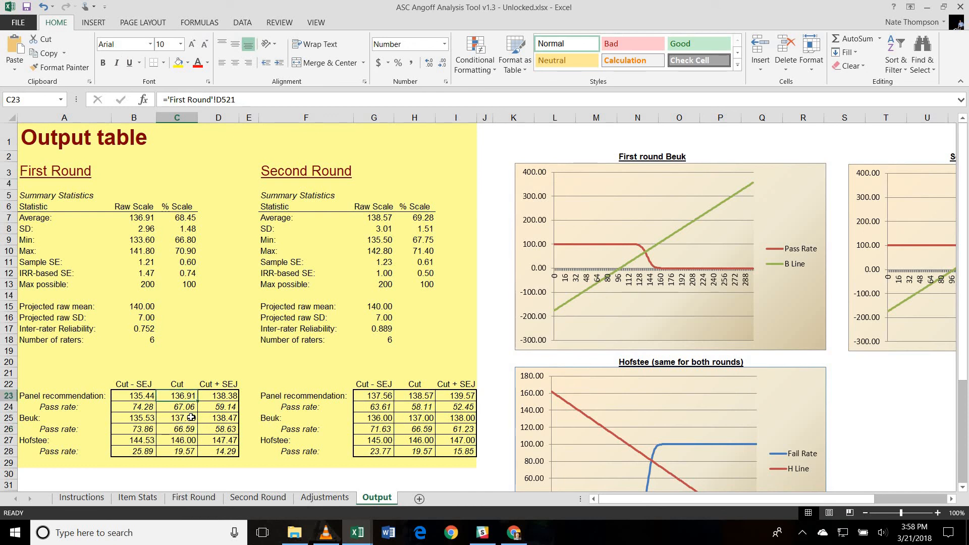
left_click(175, 418)
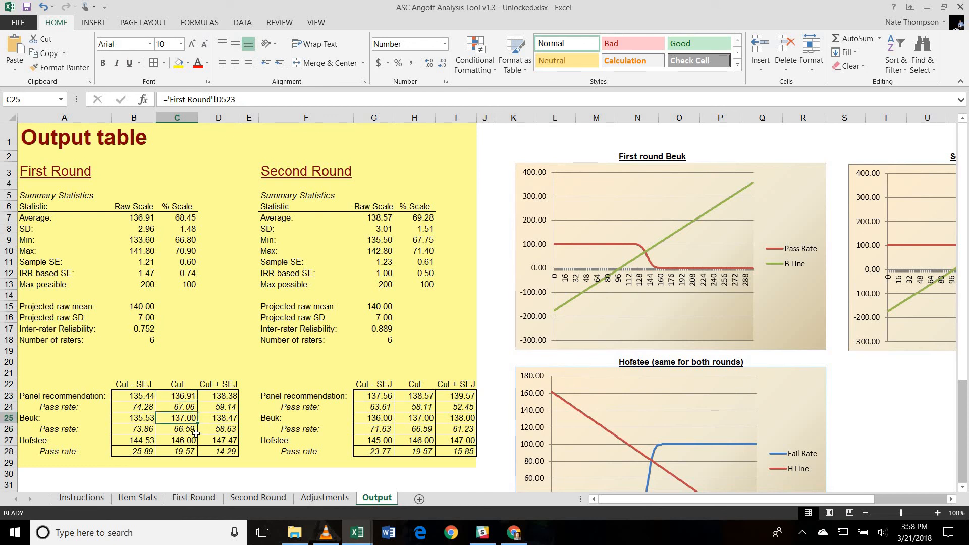
left_click(176, 429)
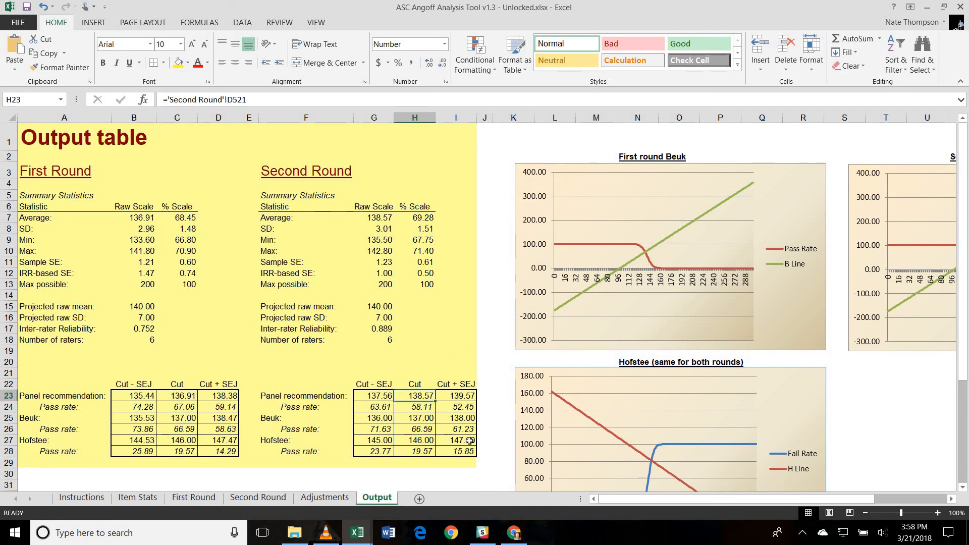
left_click(413, 407)
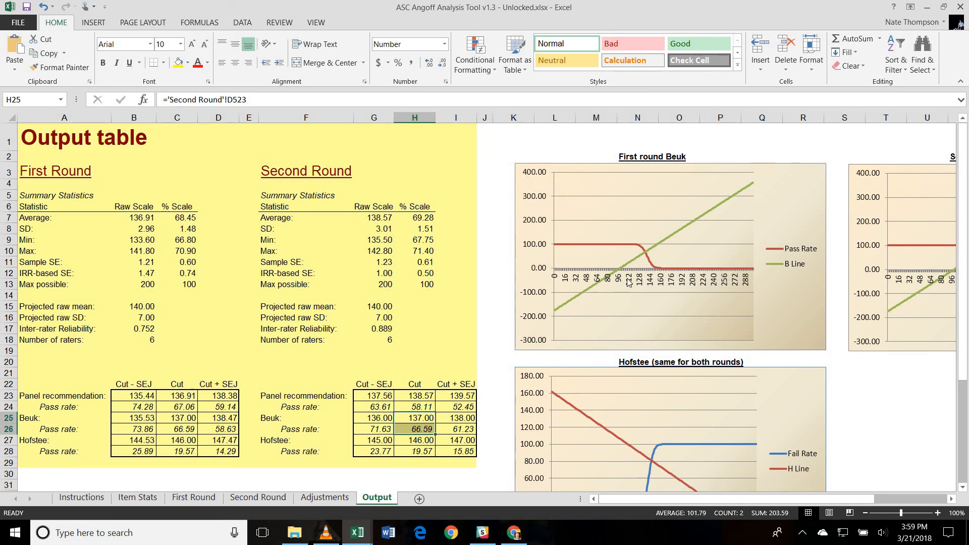
mouse_move(626, 282)
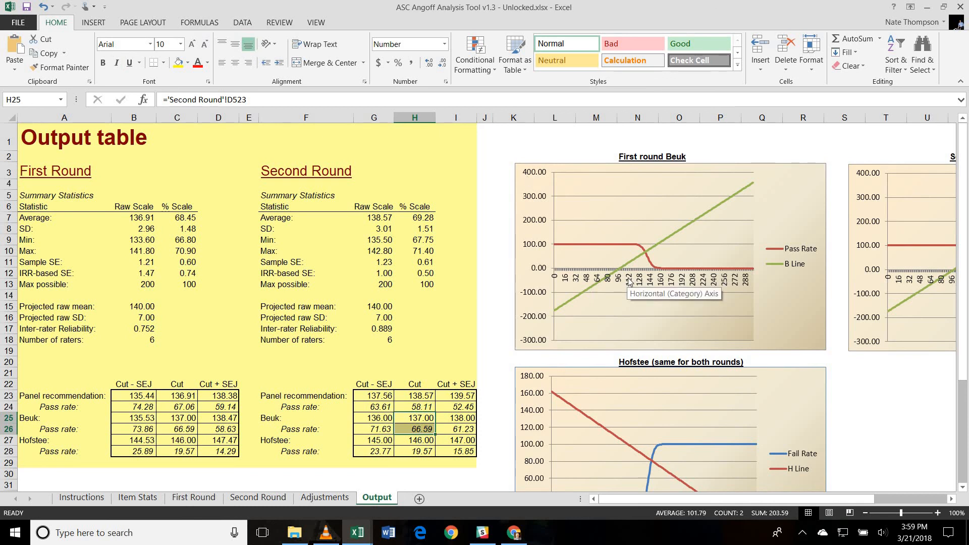
mouse_move(554, 244)
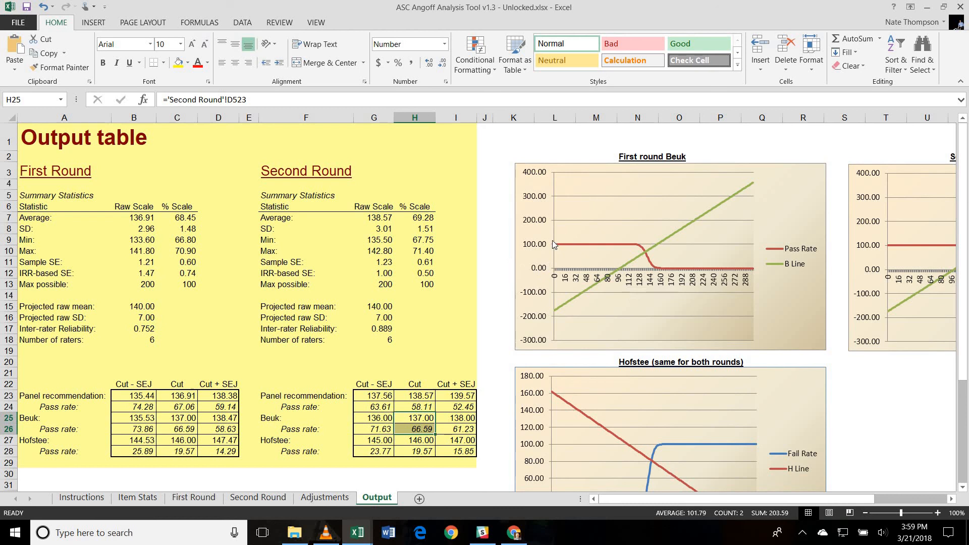
mouse_move(596, 240)
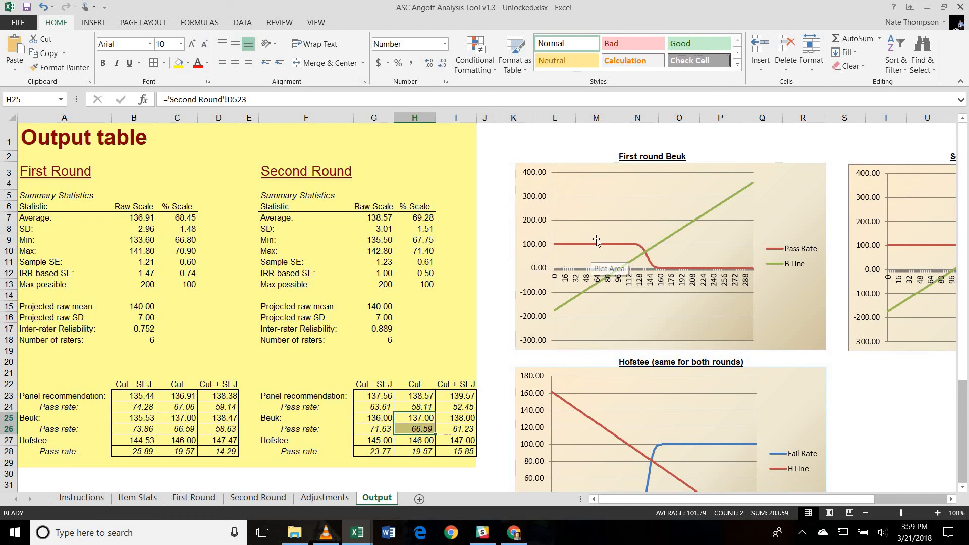
mouse_move(603, 251)
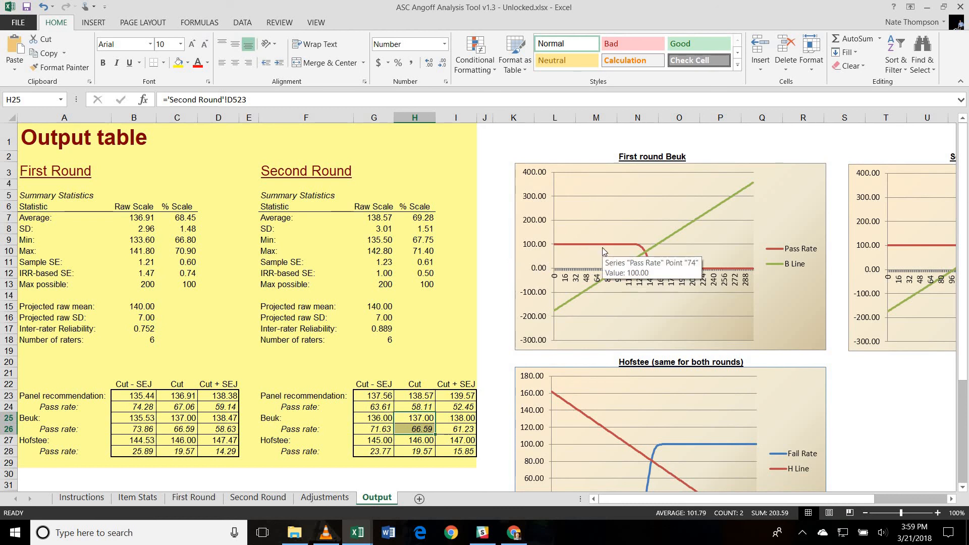
mouse_move(691, 240)
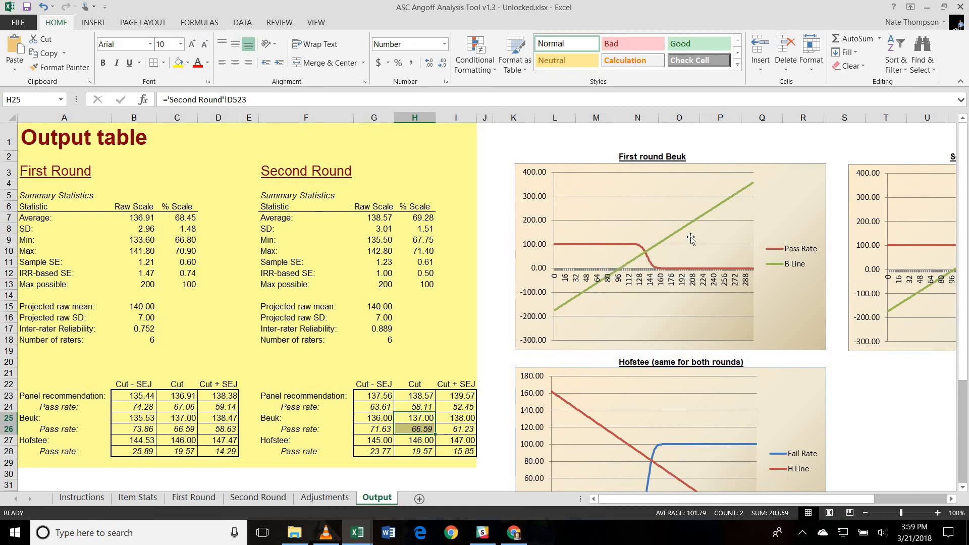
mouse_move(666, 295)
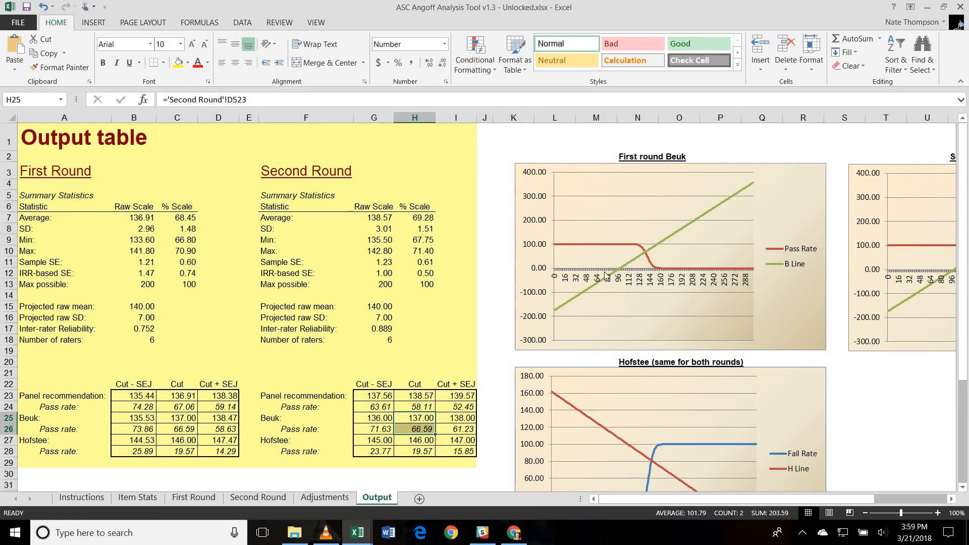
mouse_move(605, 275)
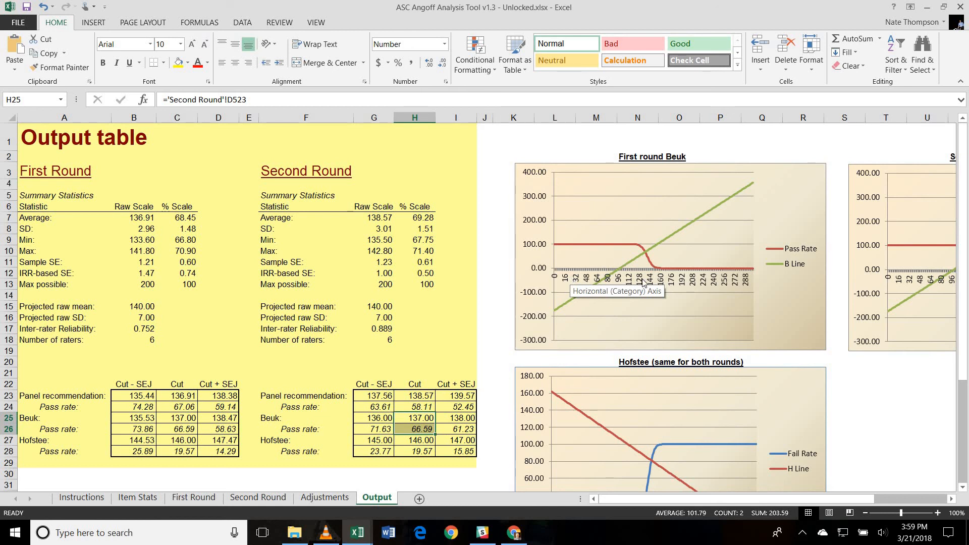
mouse_move(679, 280)
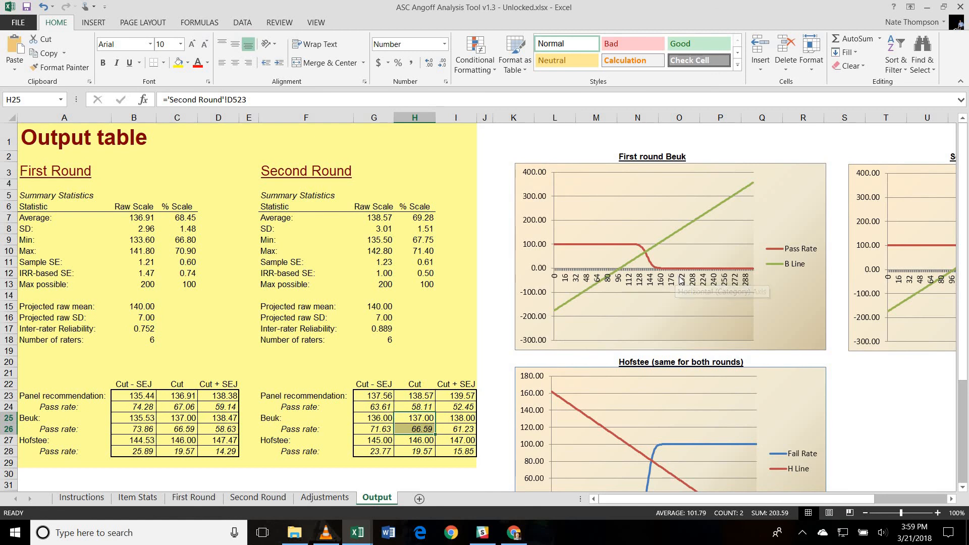
mouse_move(679, 279)
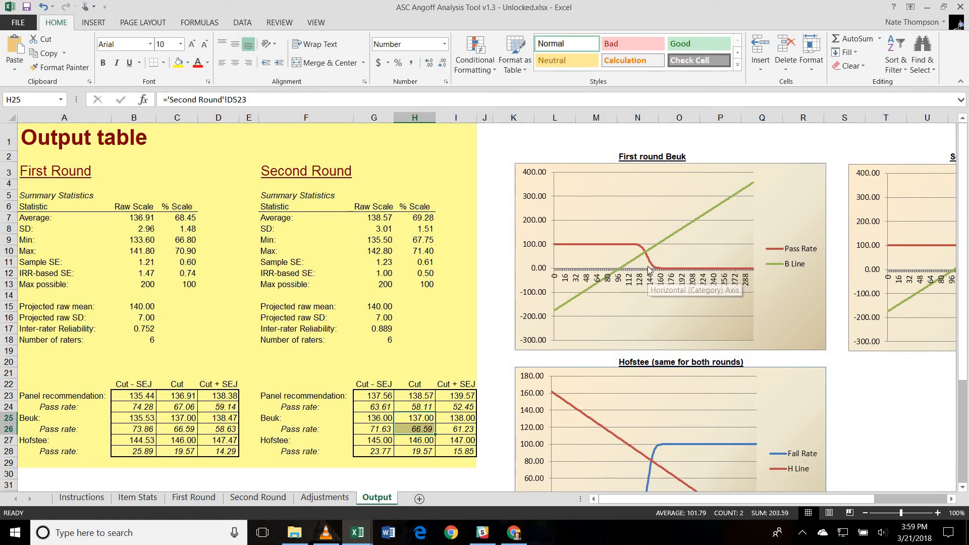
mouse_move(647, 262)
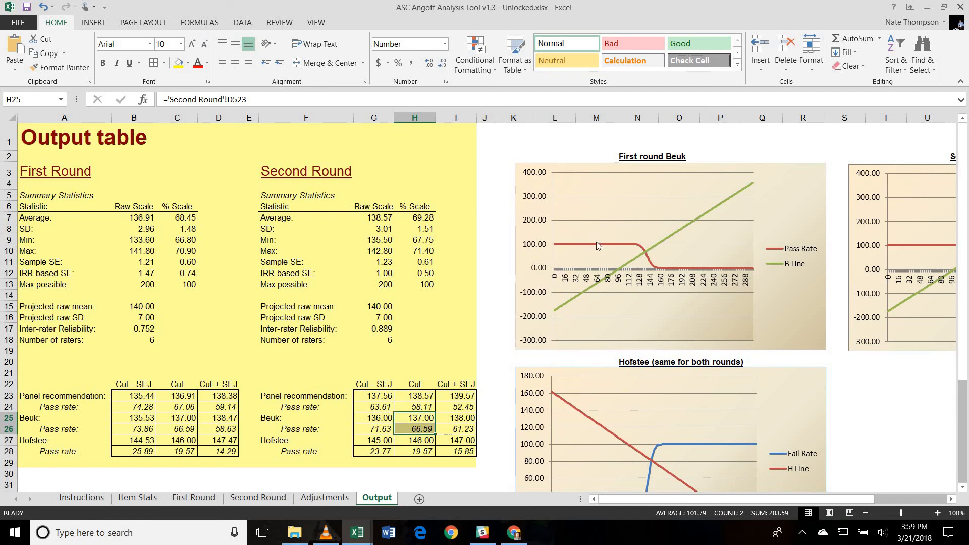
mouse_move(697, 206)
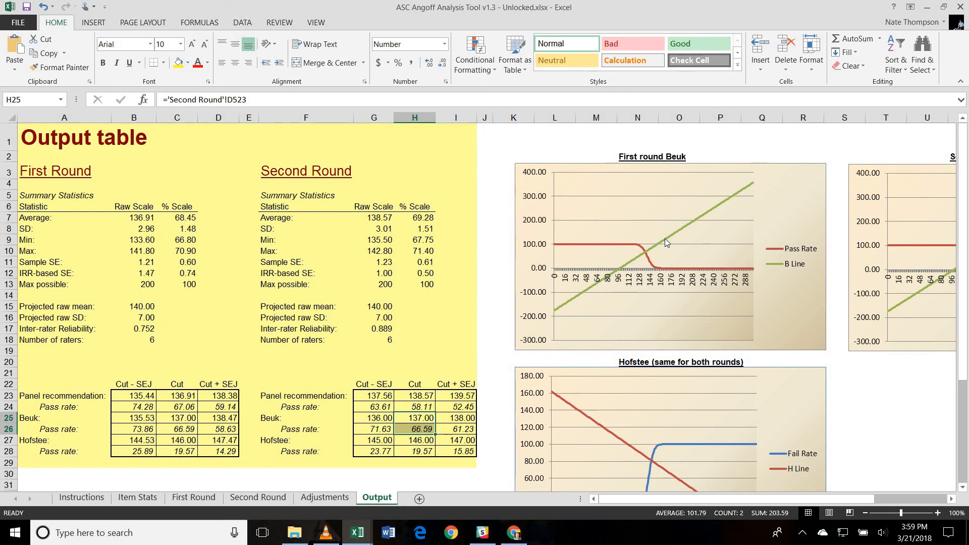
mouse_move(648, 254)
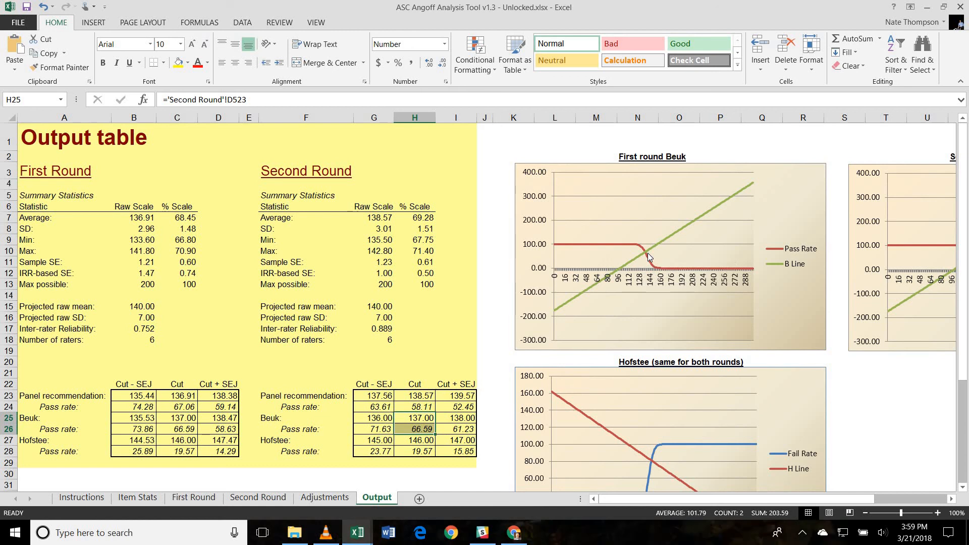
mouse_move(608, 392)
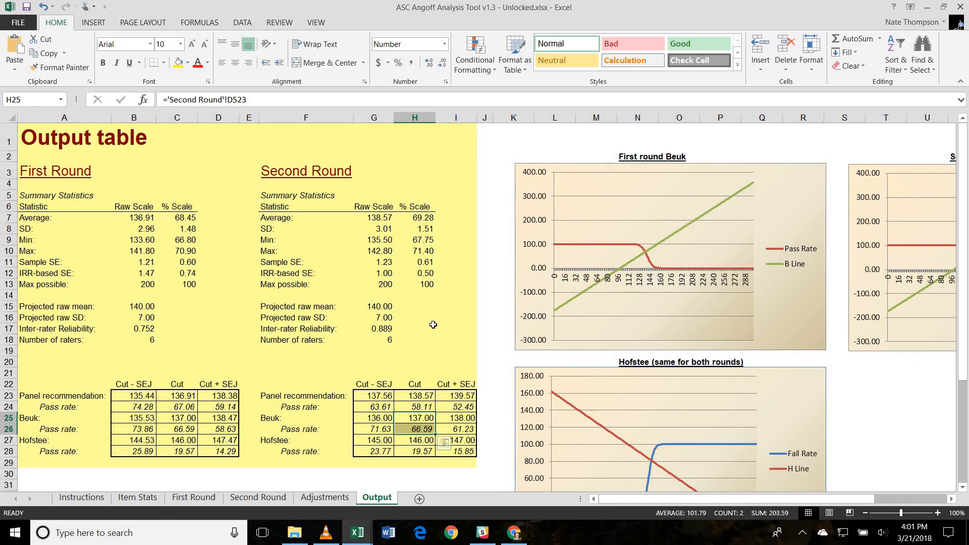
mouse_move(238, 343)
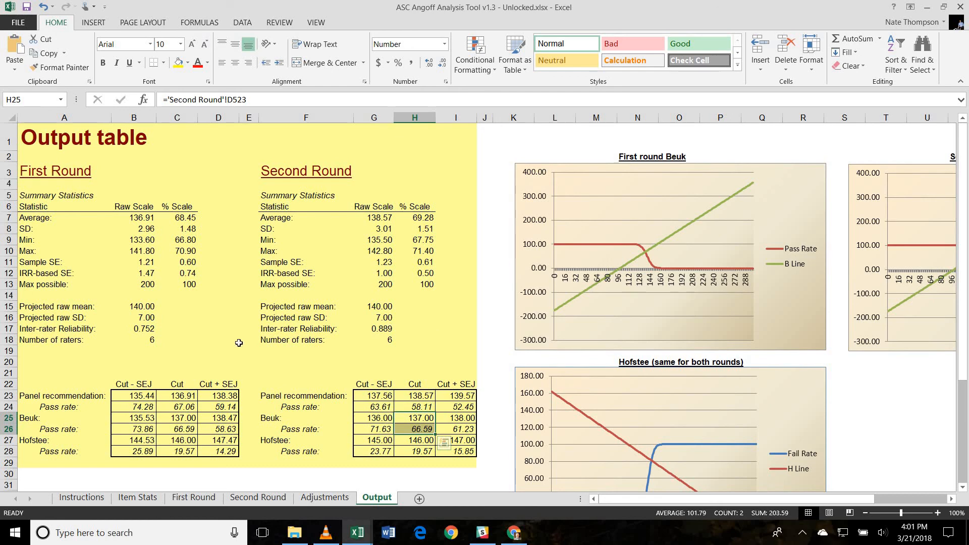